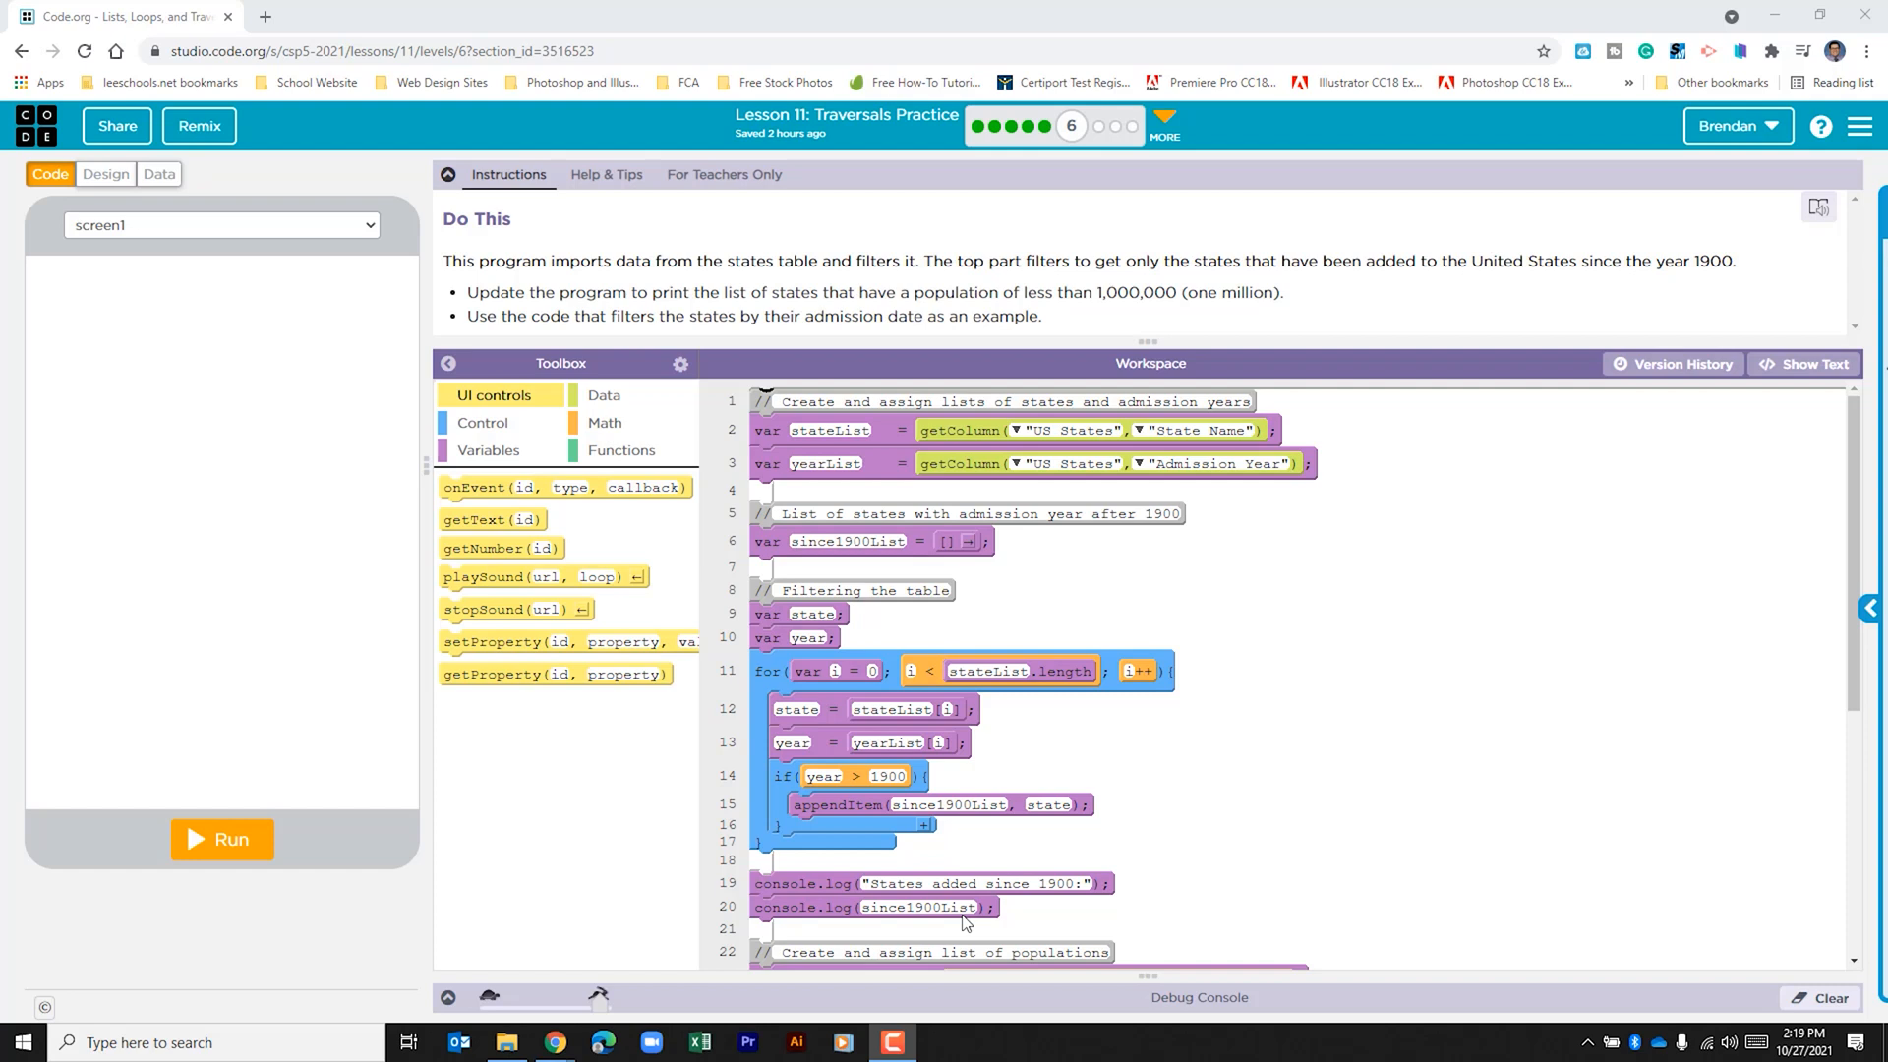
pyautogui.moveTo(1038, 663)
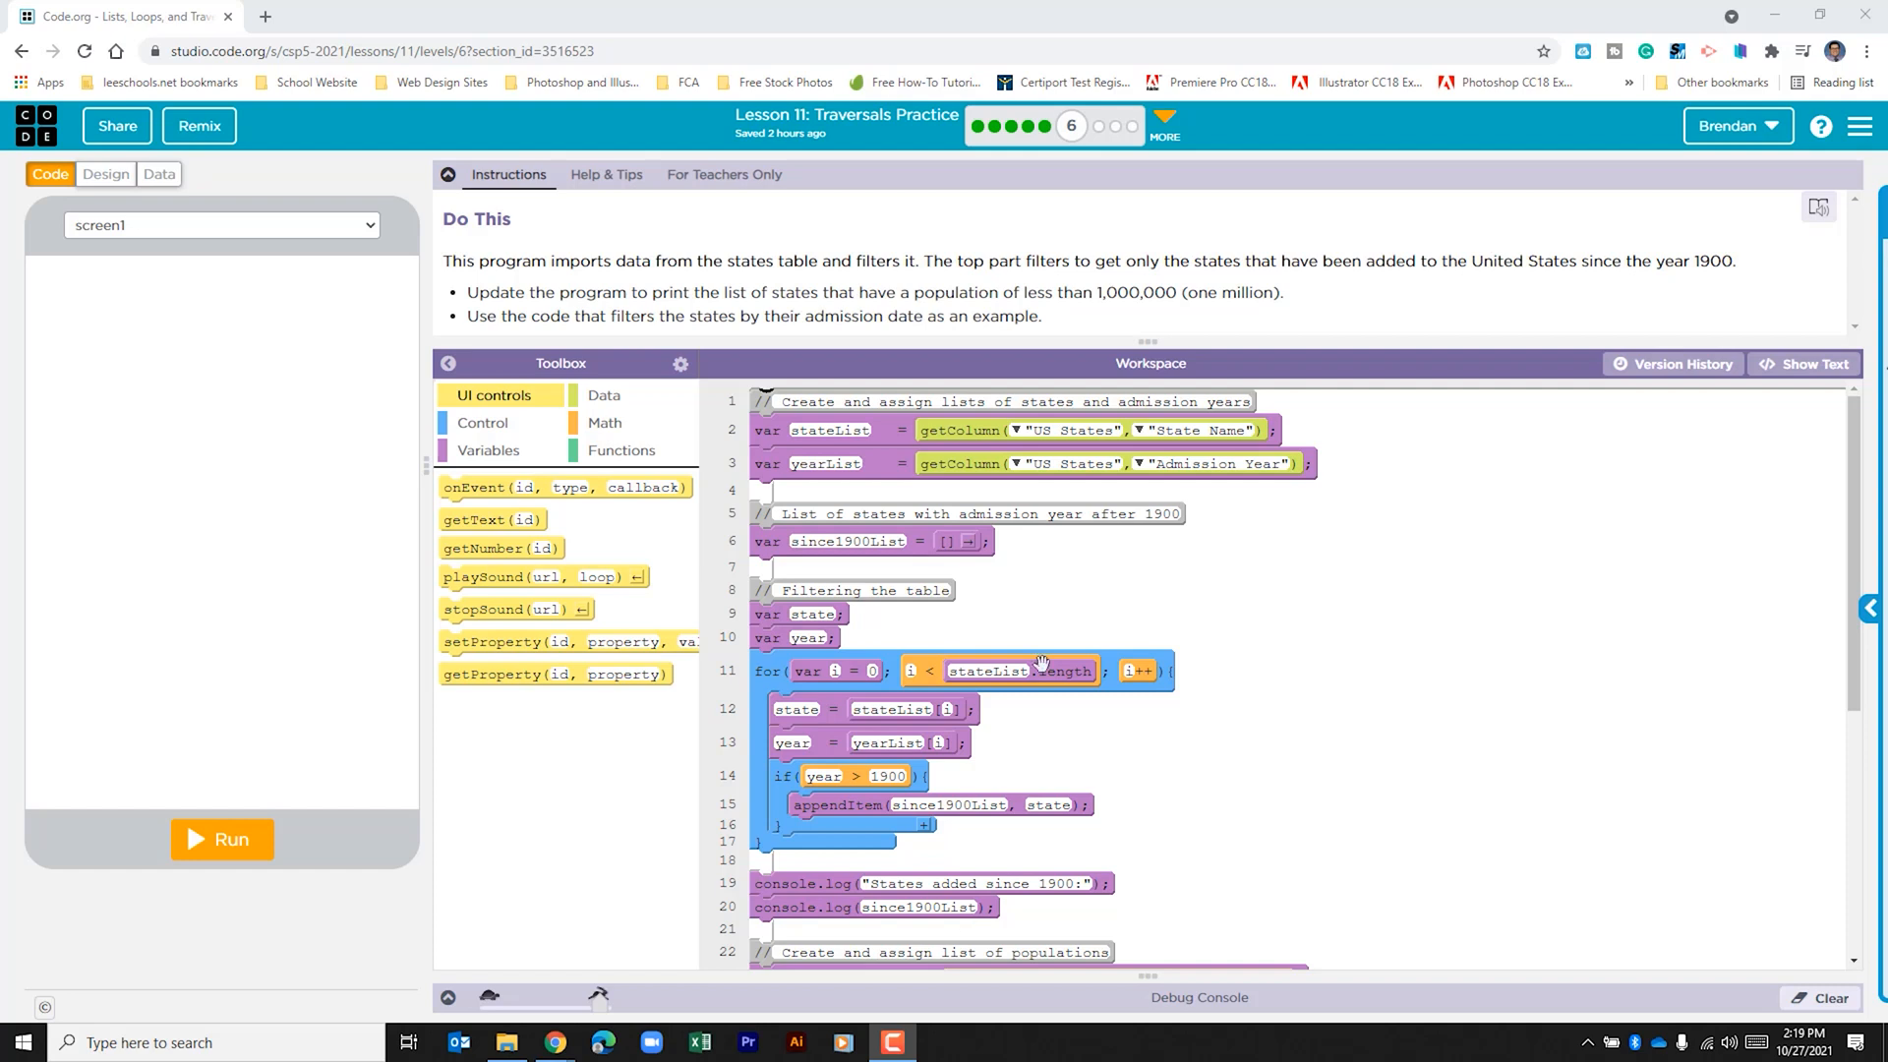
pyautogui.moveTo(470, 789)
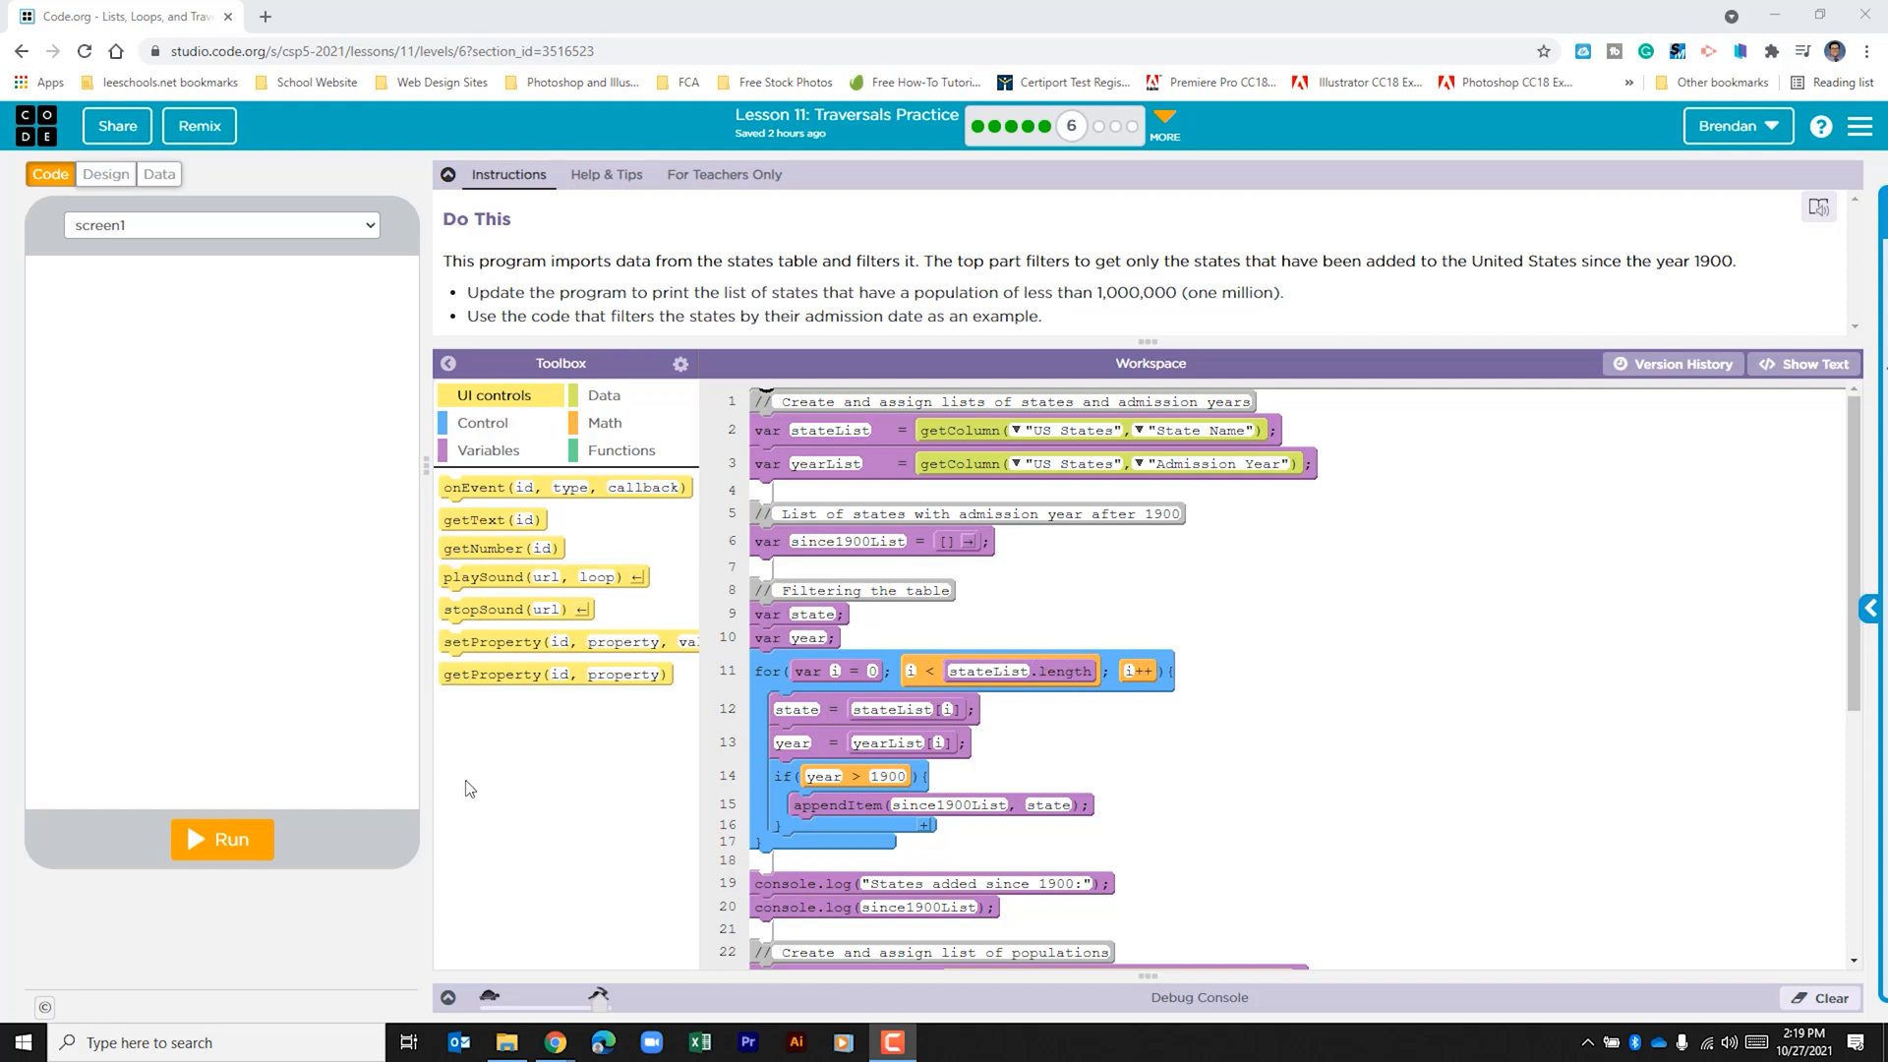
# Run the program to see the states-since-1900 list and an empty under-one-million list.
pyautogui.click(222, 840)
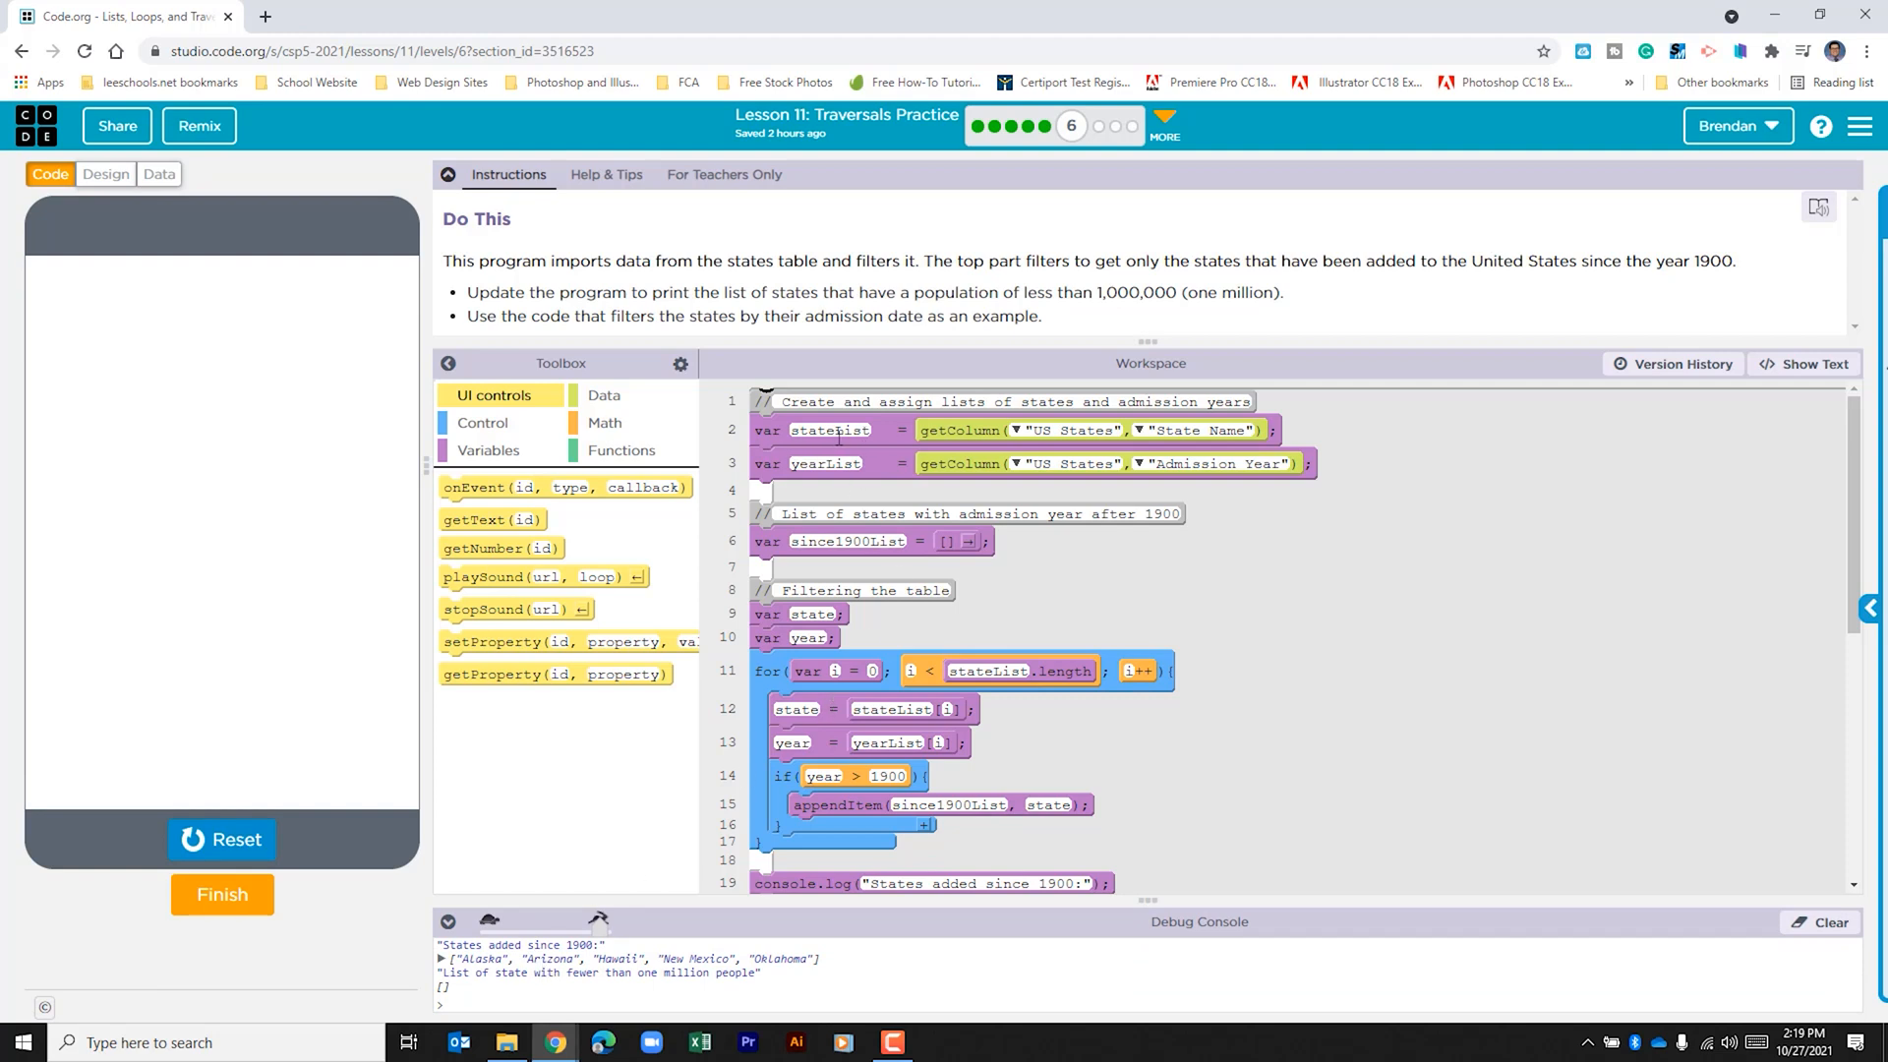
pyautogui.moveTo(865, 455)
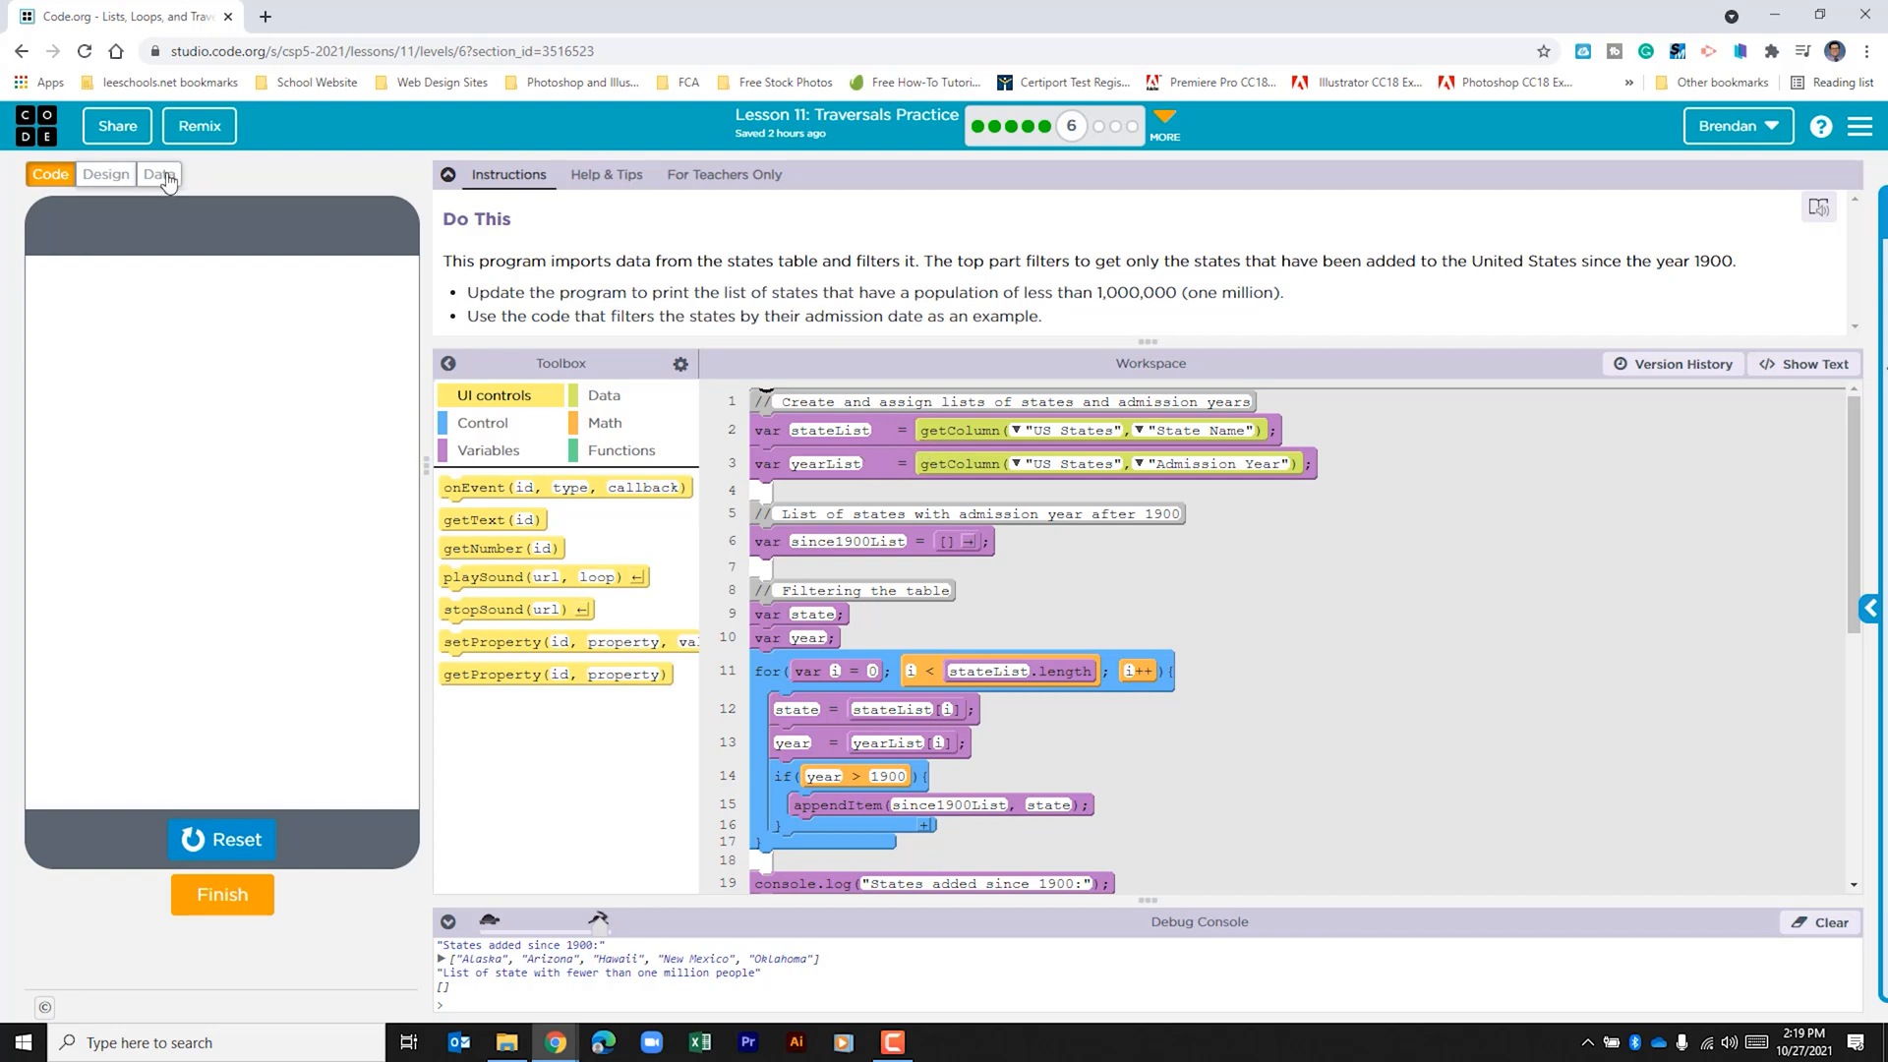
# View the US States table in the Data browser and bring its Population column into view.
pyautogui.click(158, 175)
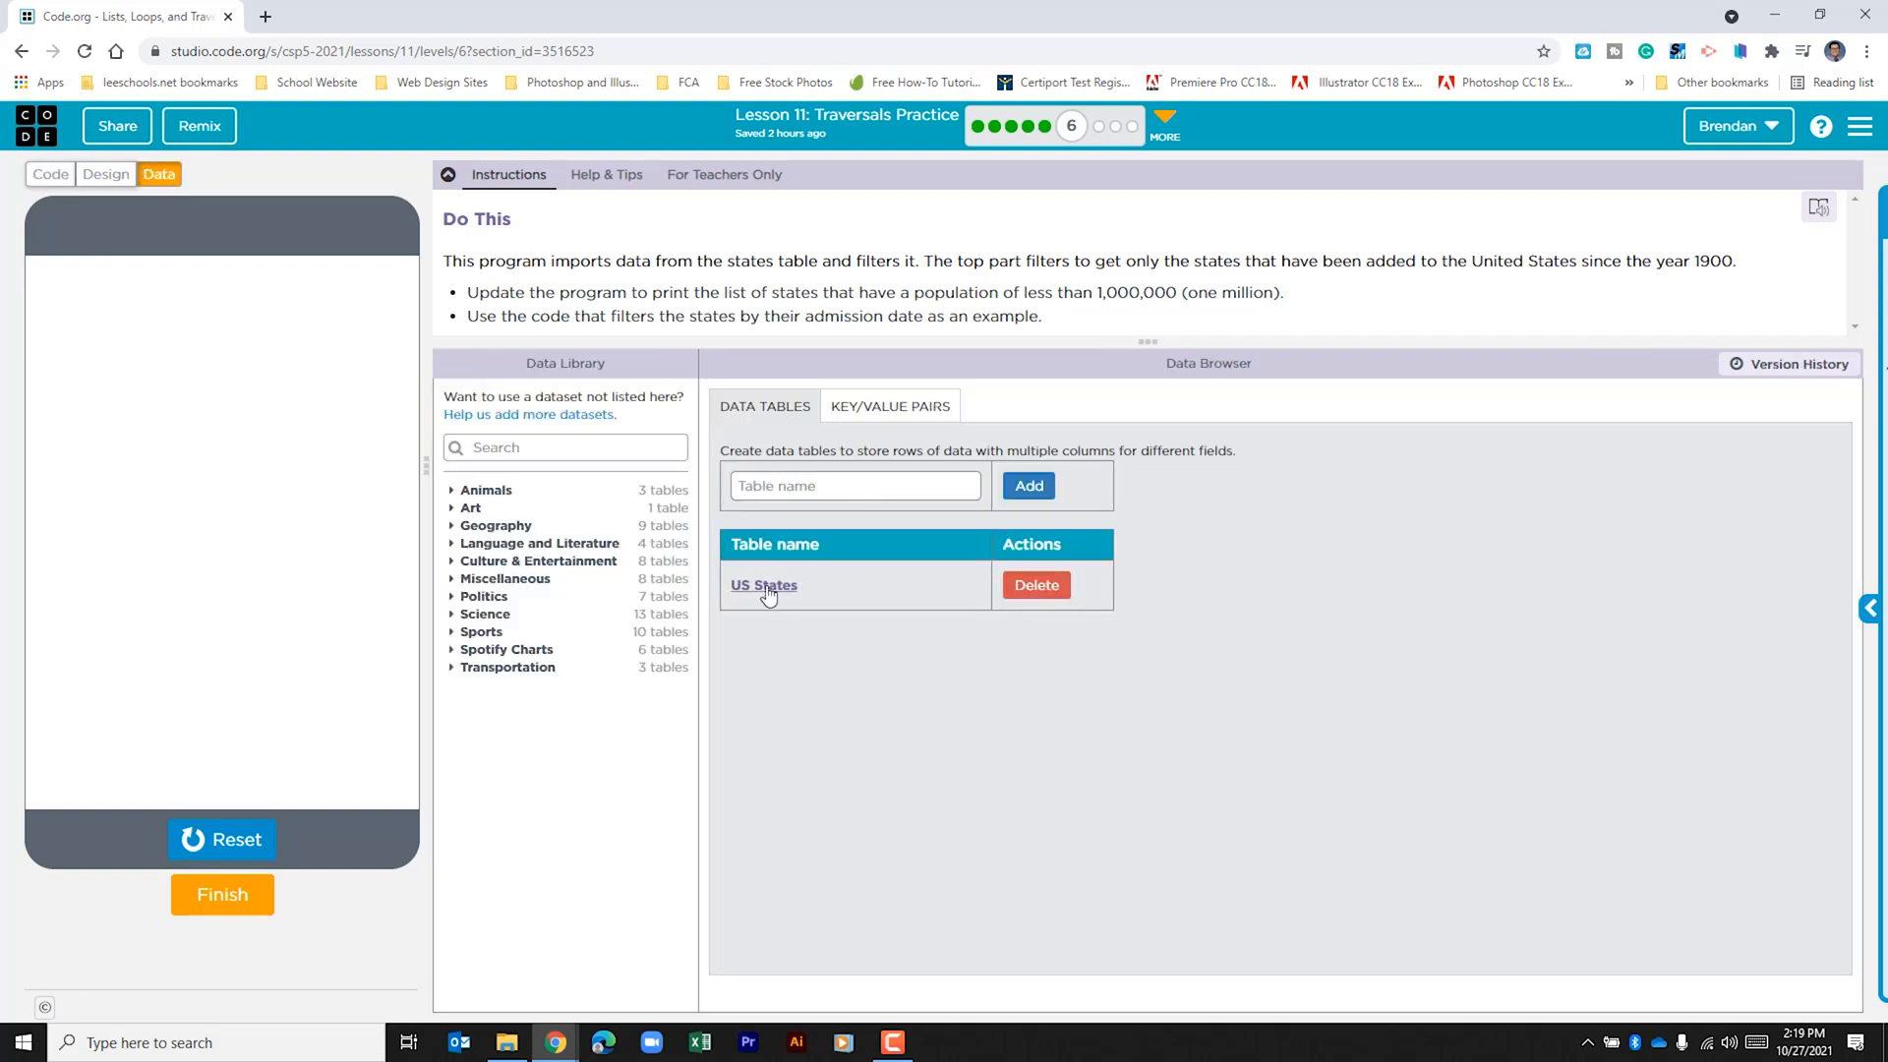
pyautogui.click(763, 586)
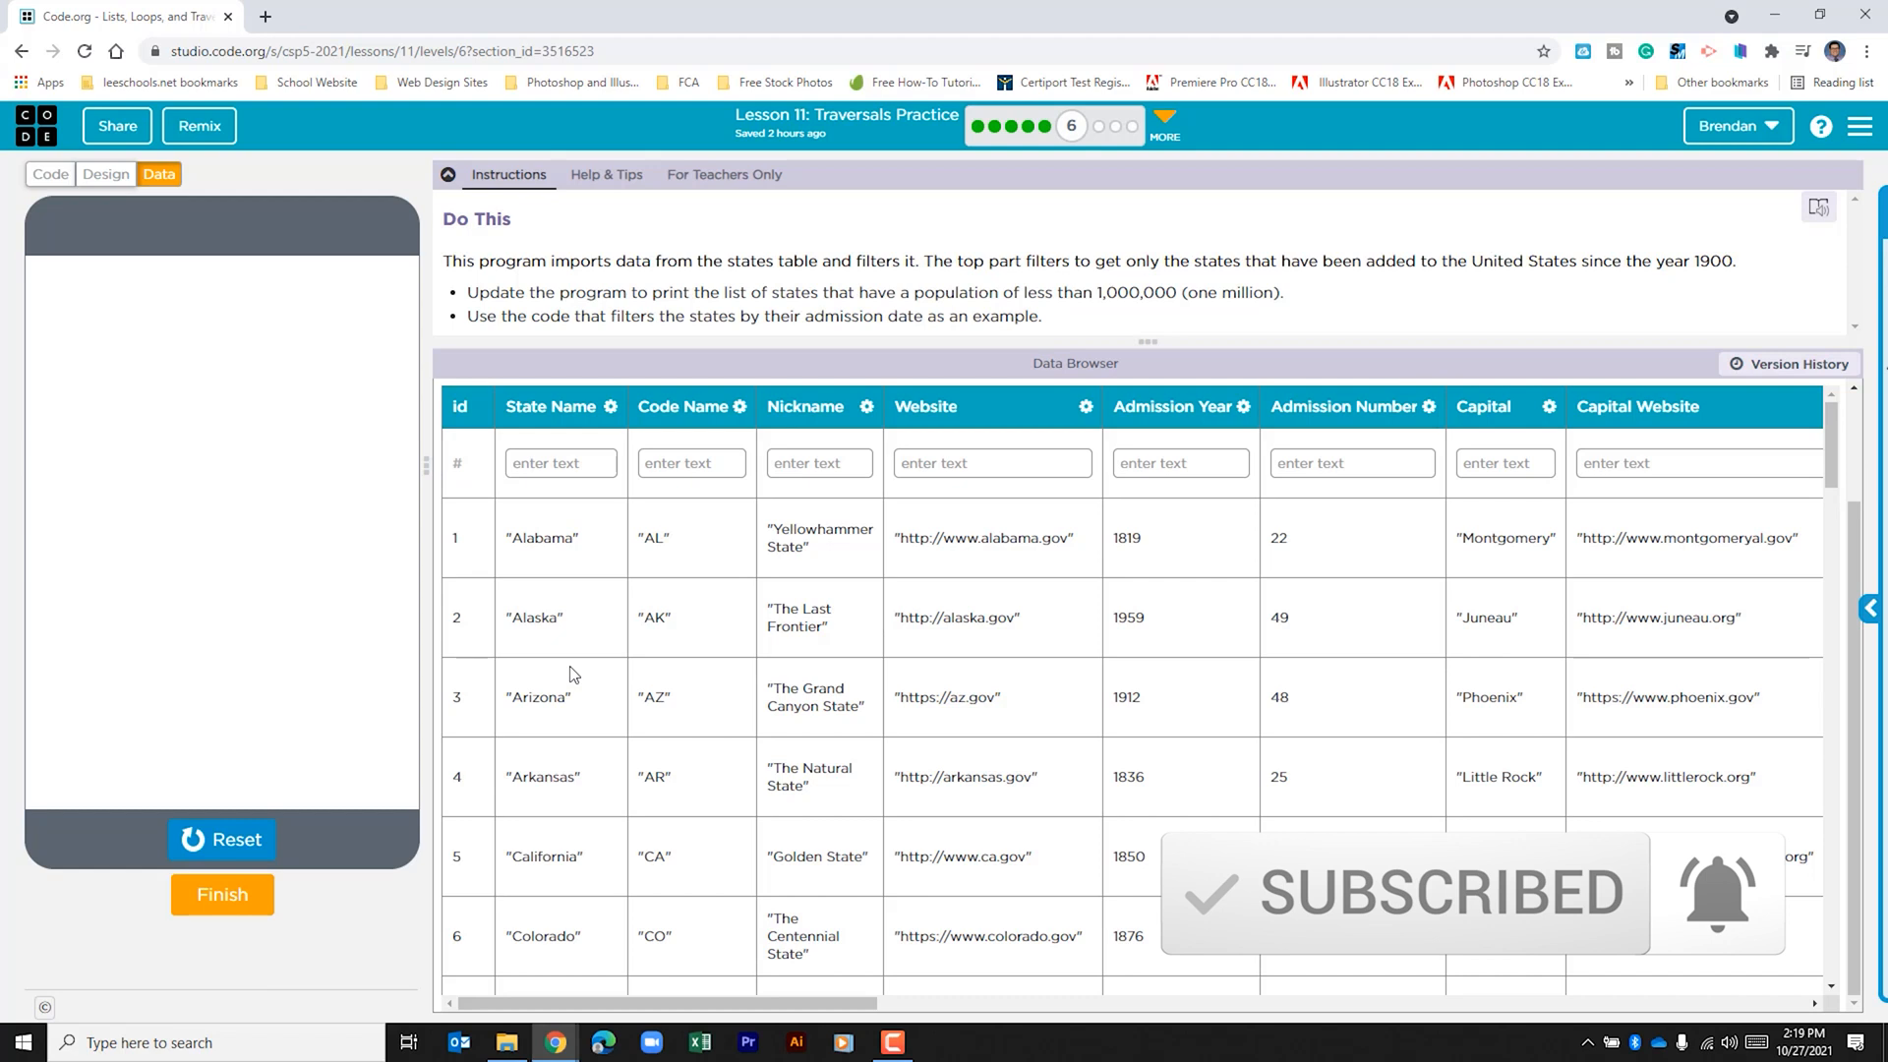
pyautogui.moveTo(1059, 673)
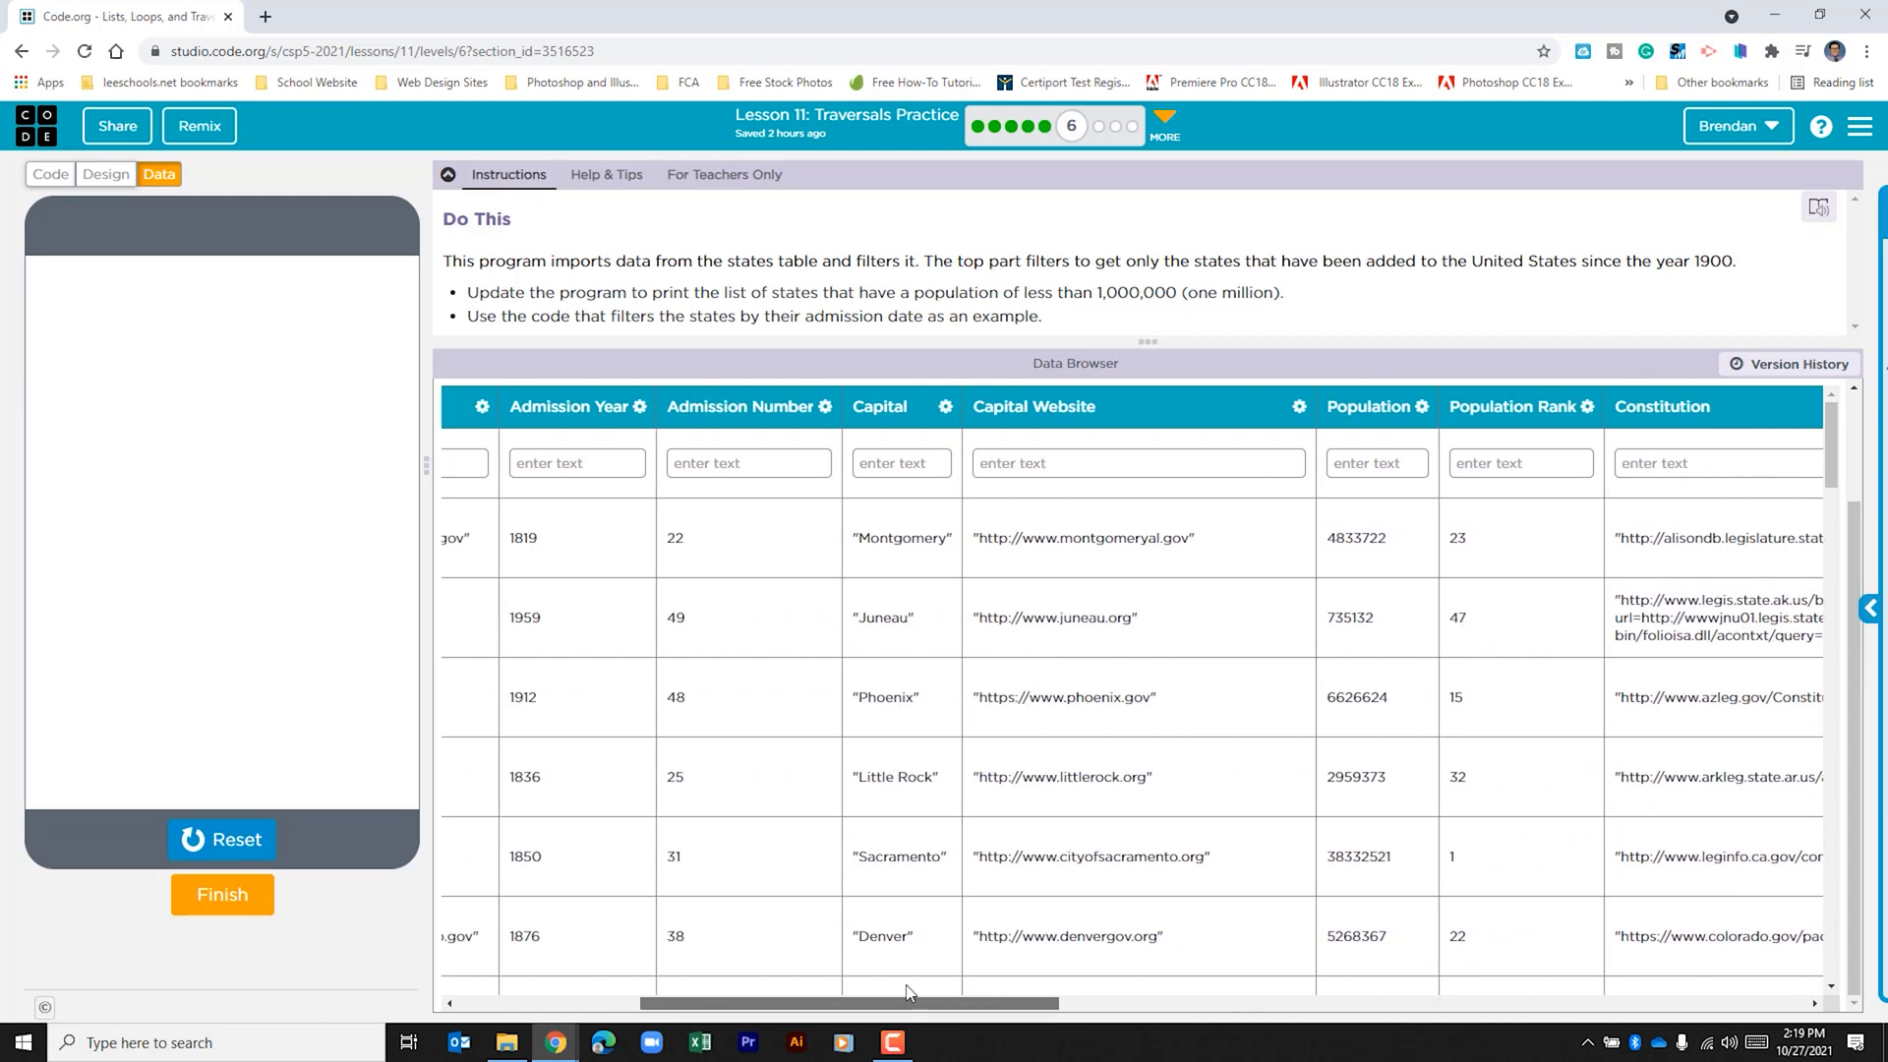
pyautogui.moveTo(1377, 637)
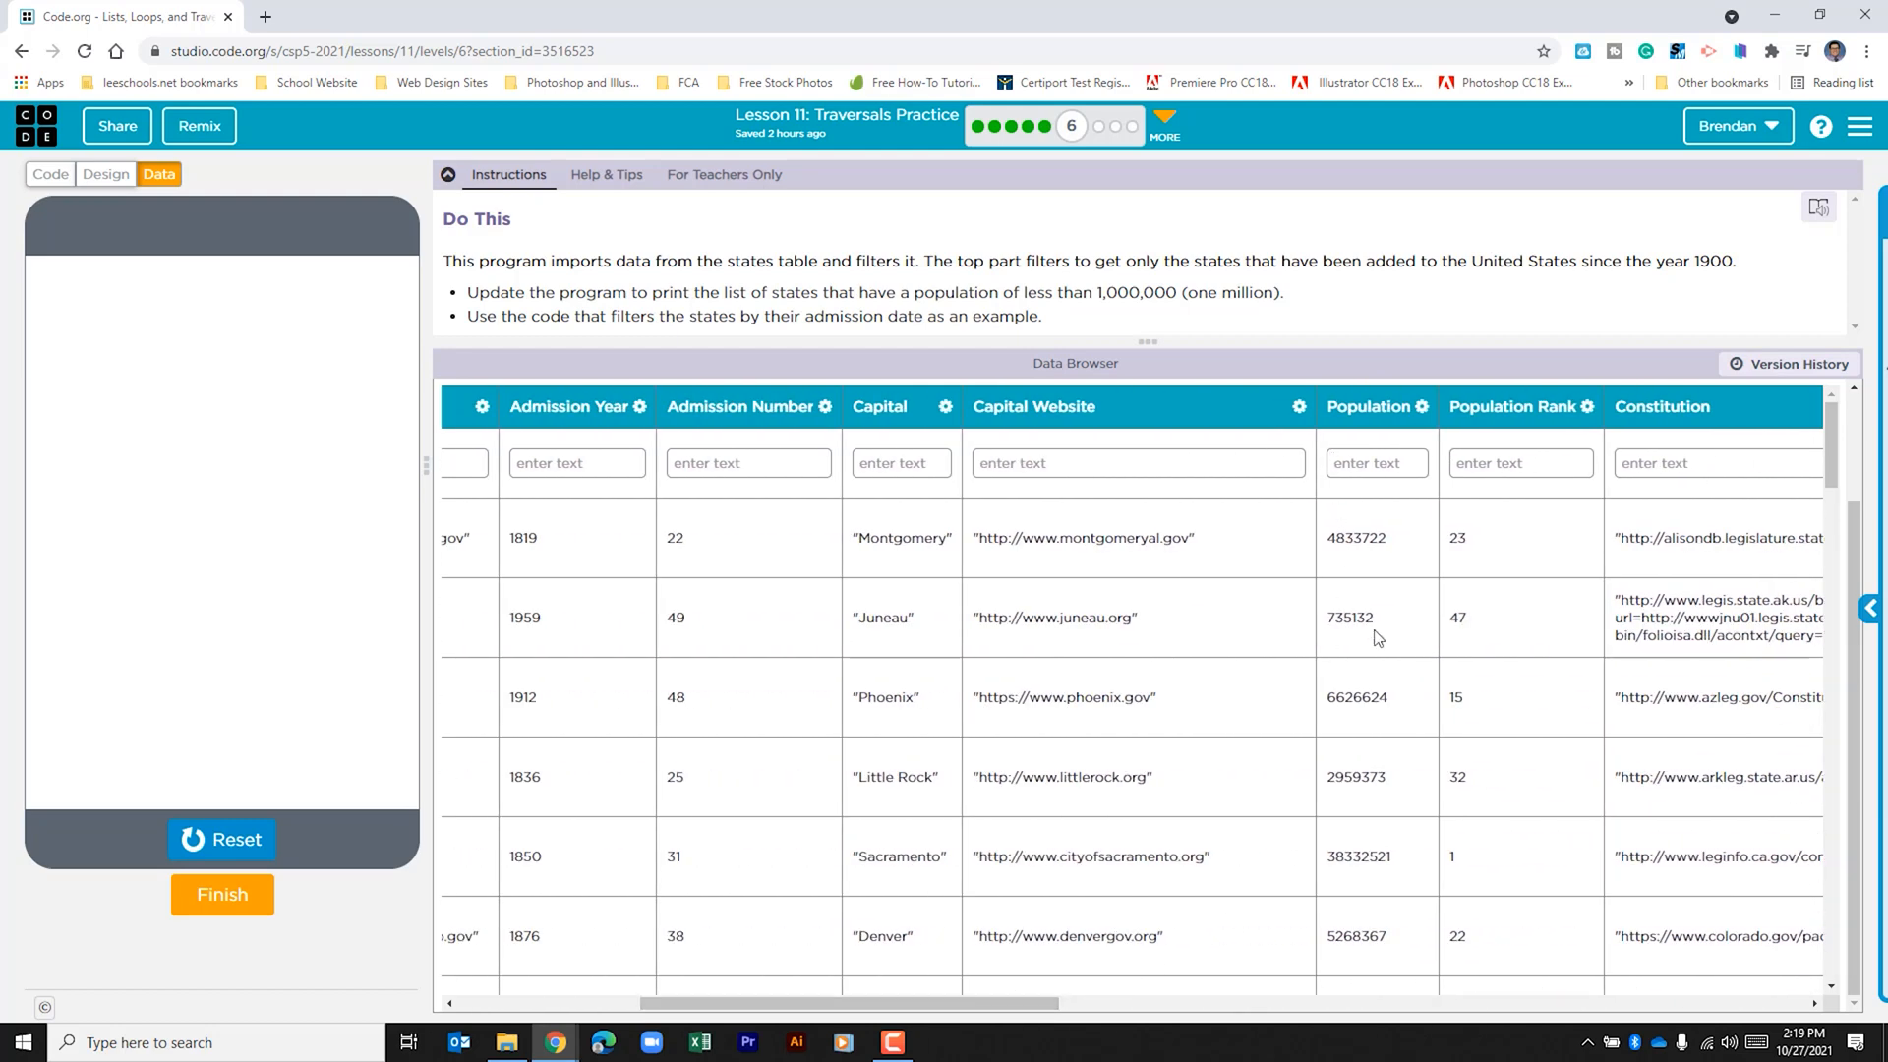
pyautogui.hscroll(-3)
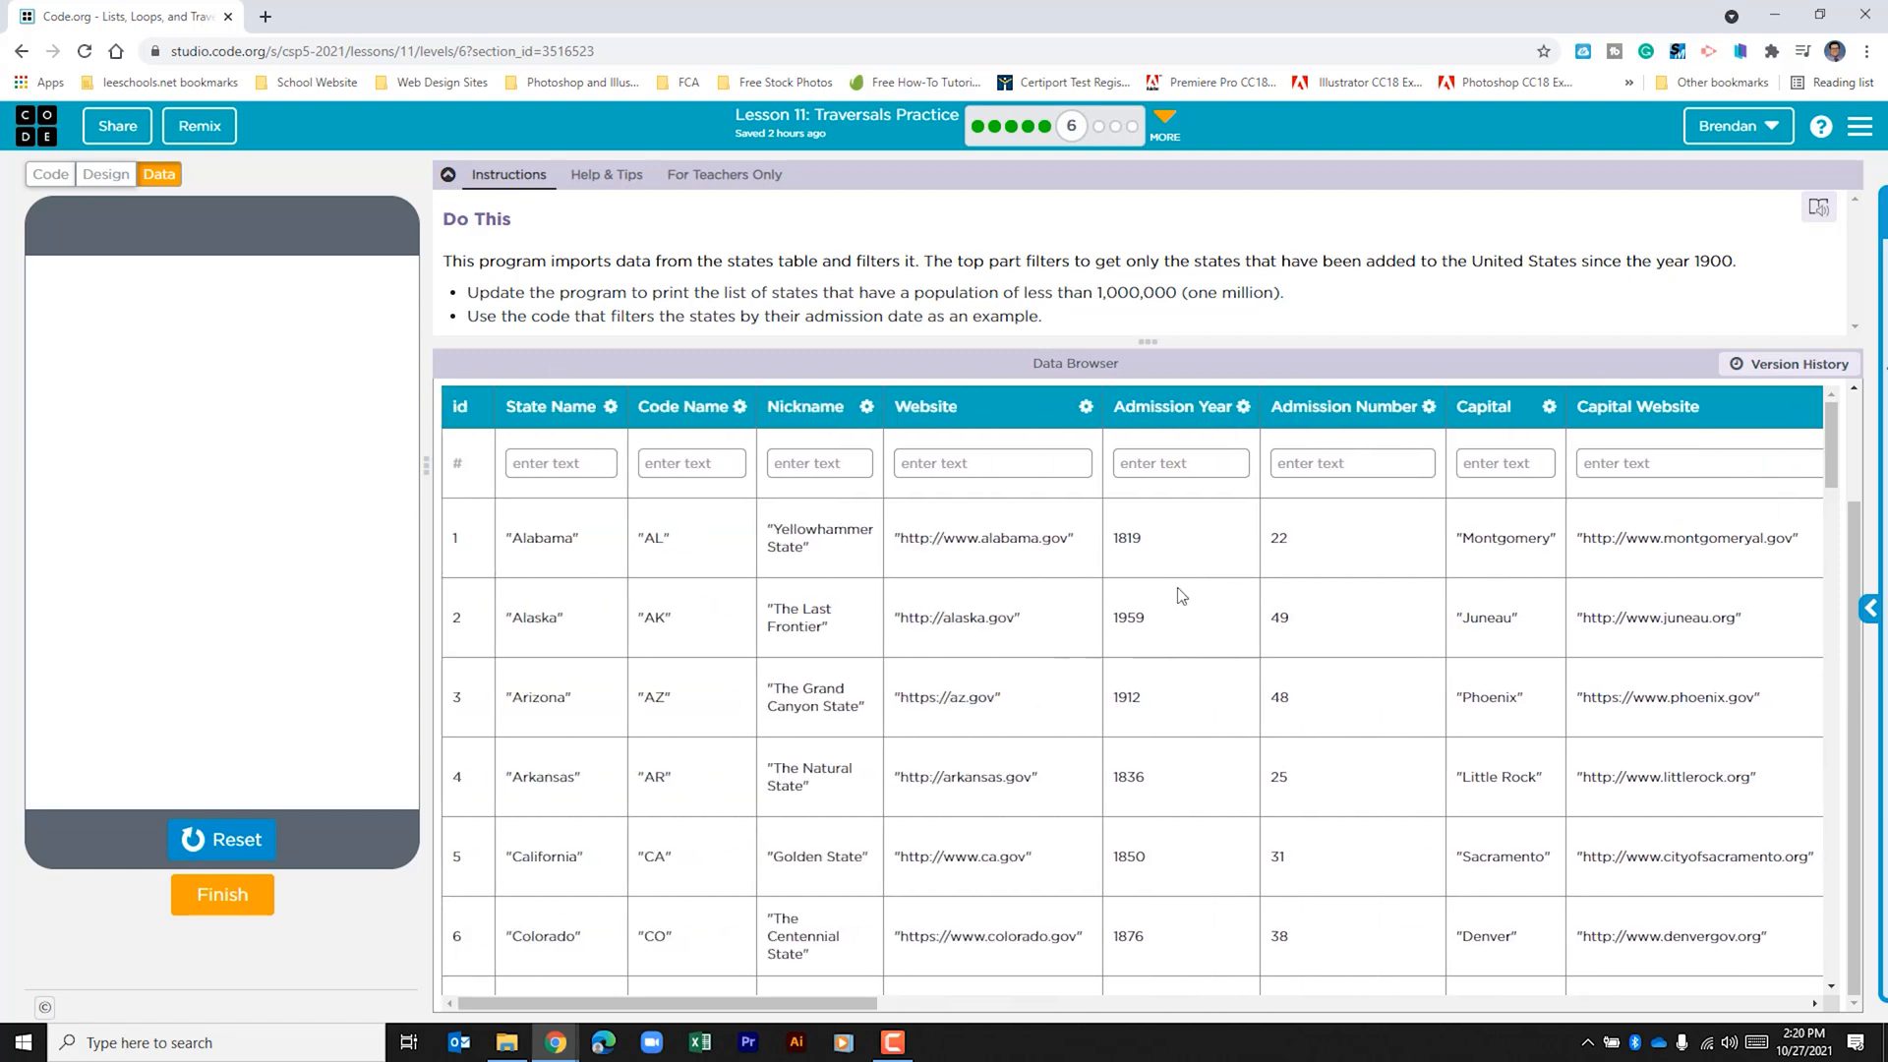
pyautogui.moveTo(1050, 625)
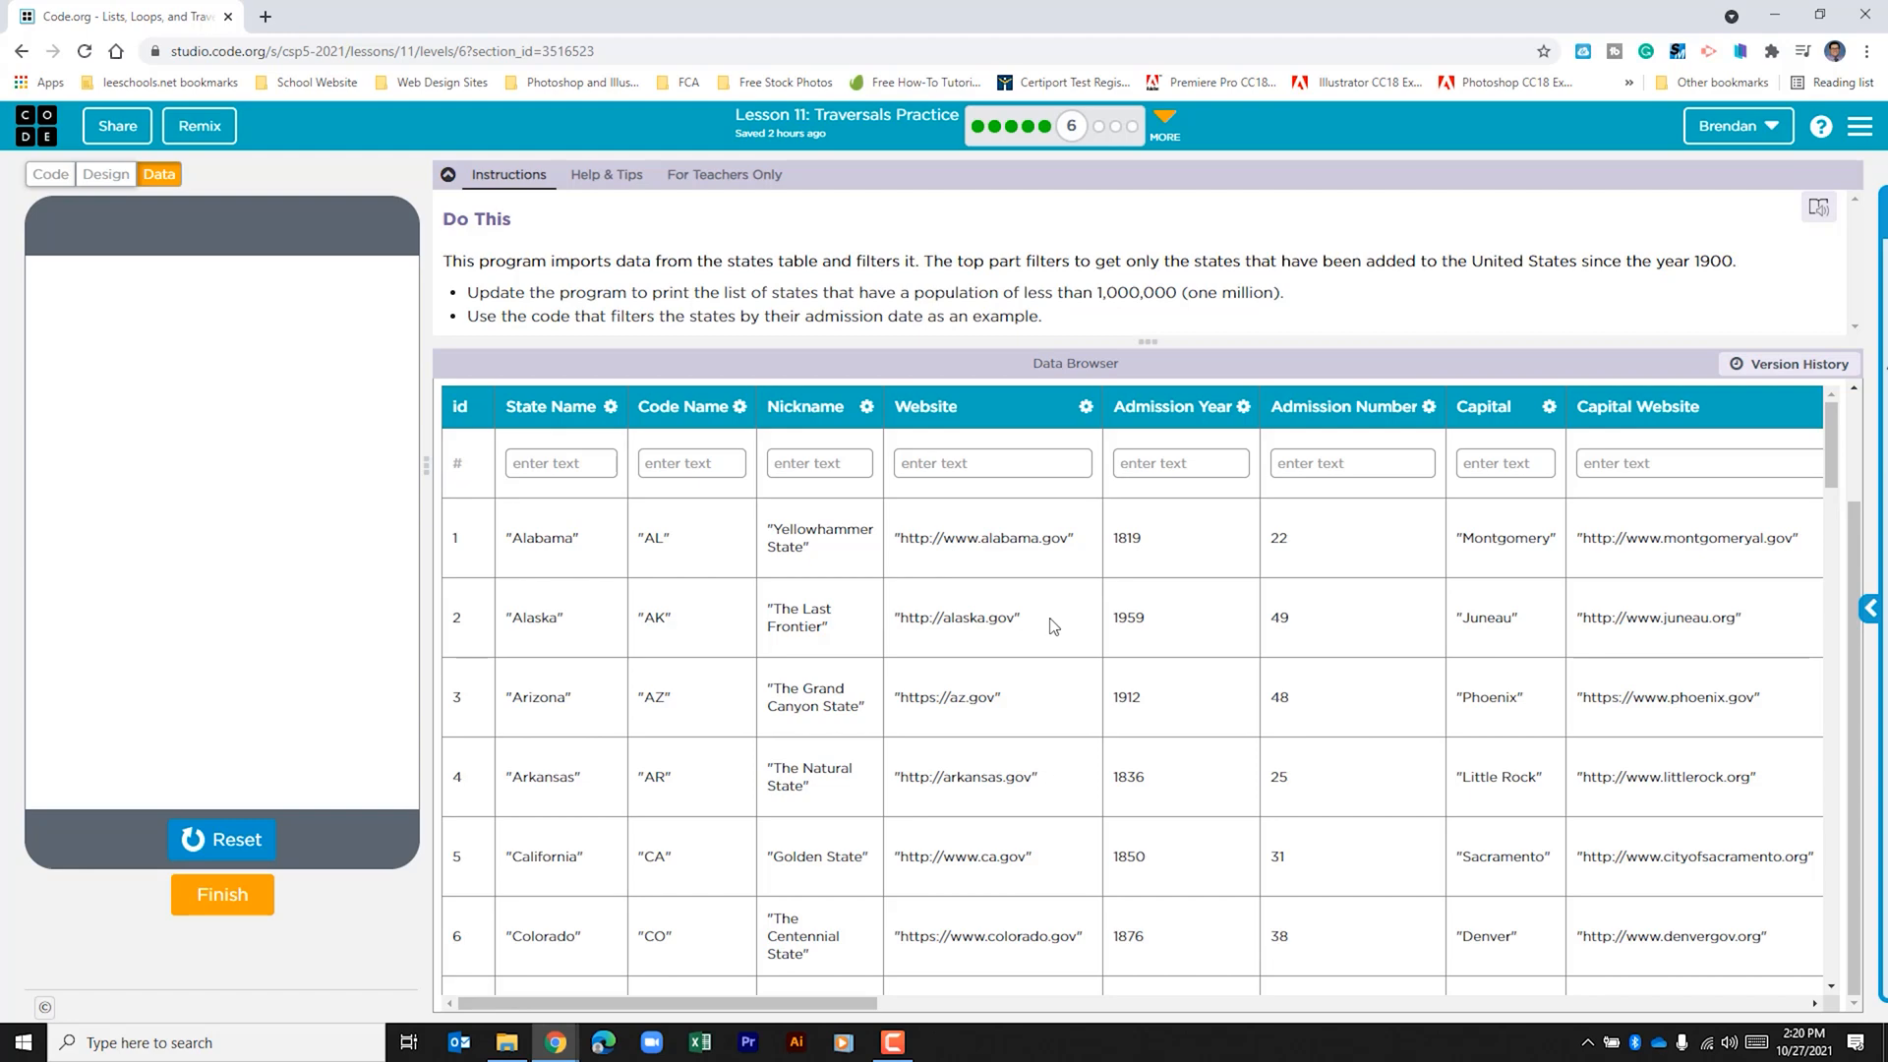
pyautogui.click(51, 175)
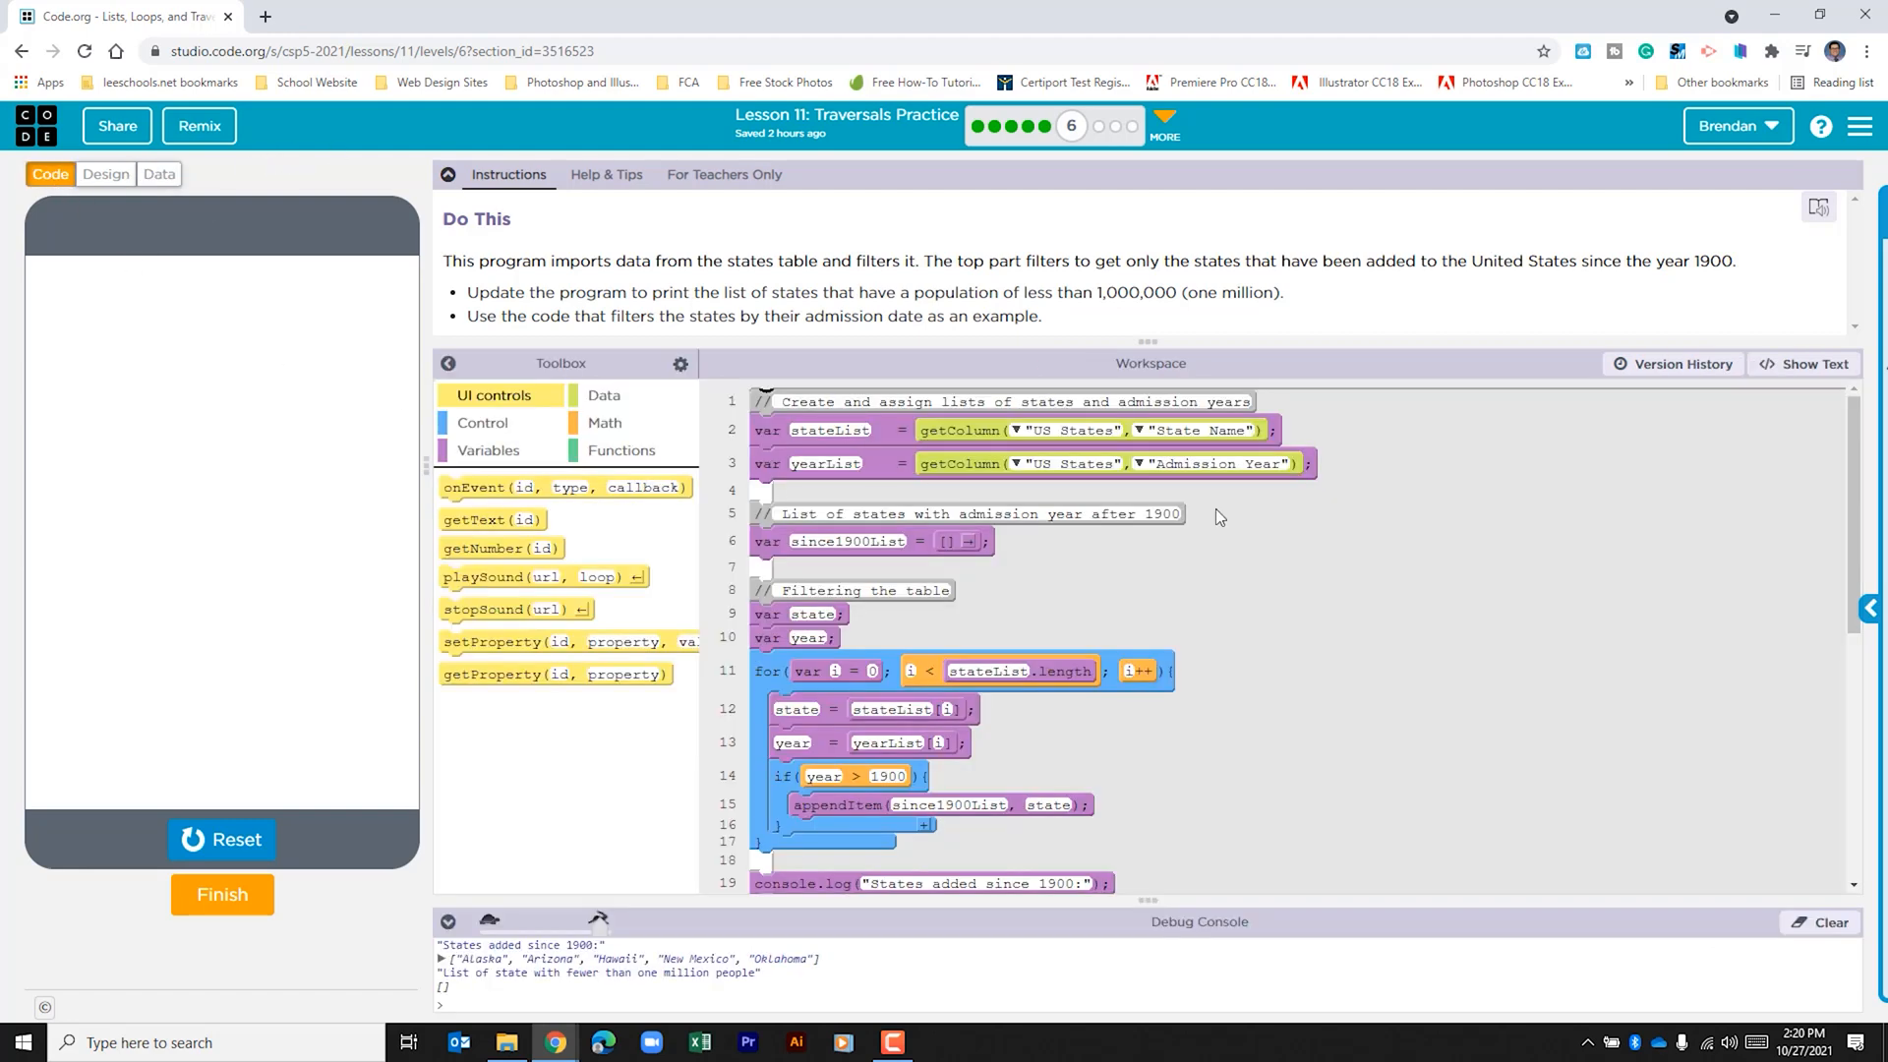
pyautogui.moveTo(1090, 437)
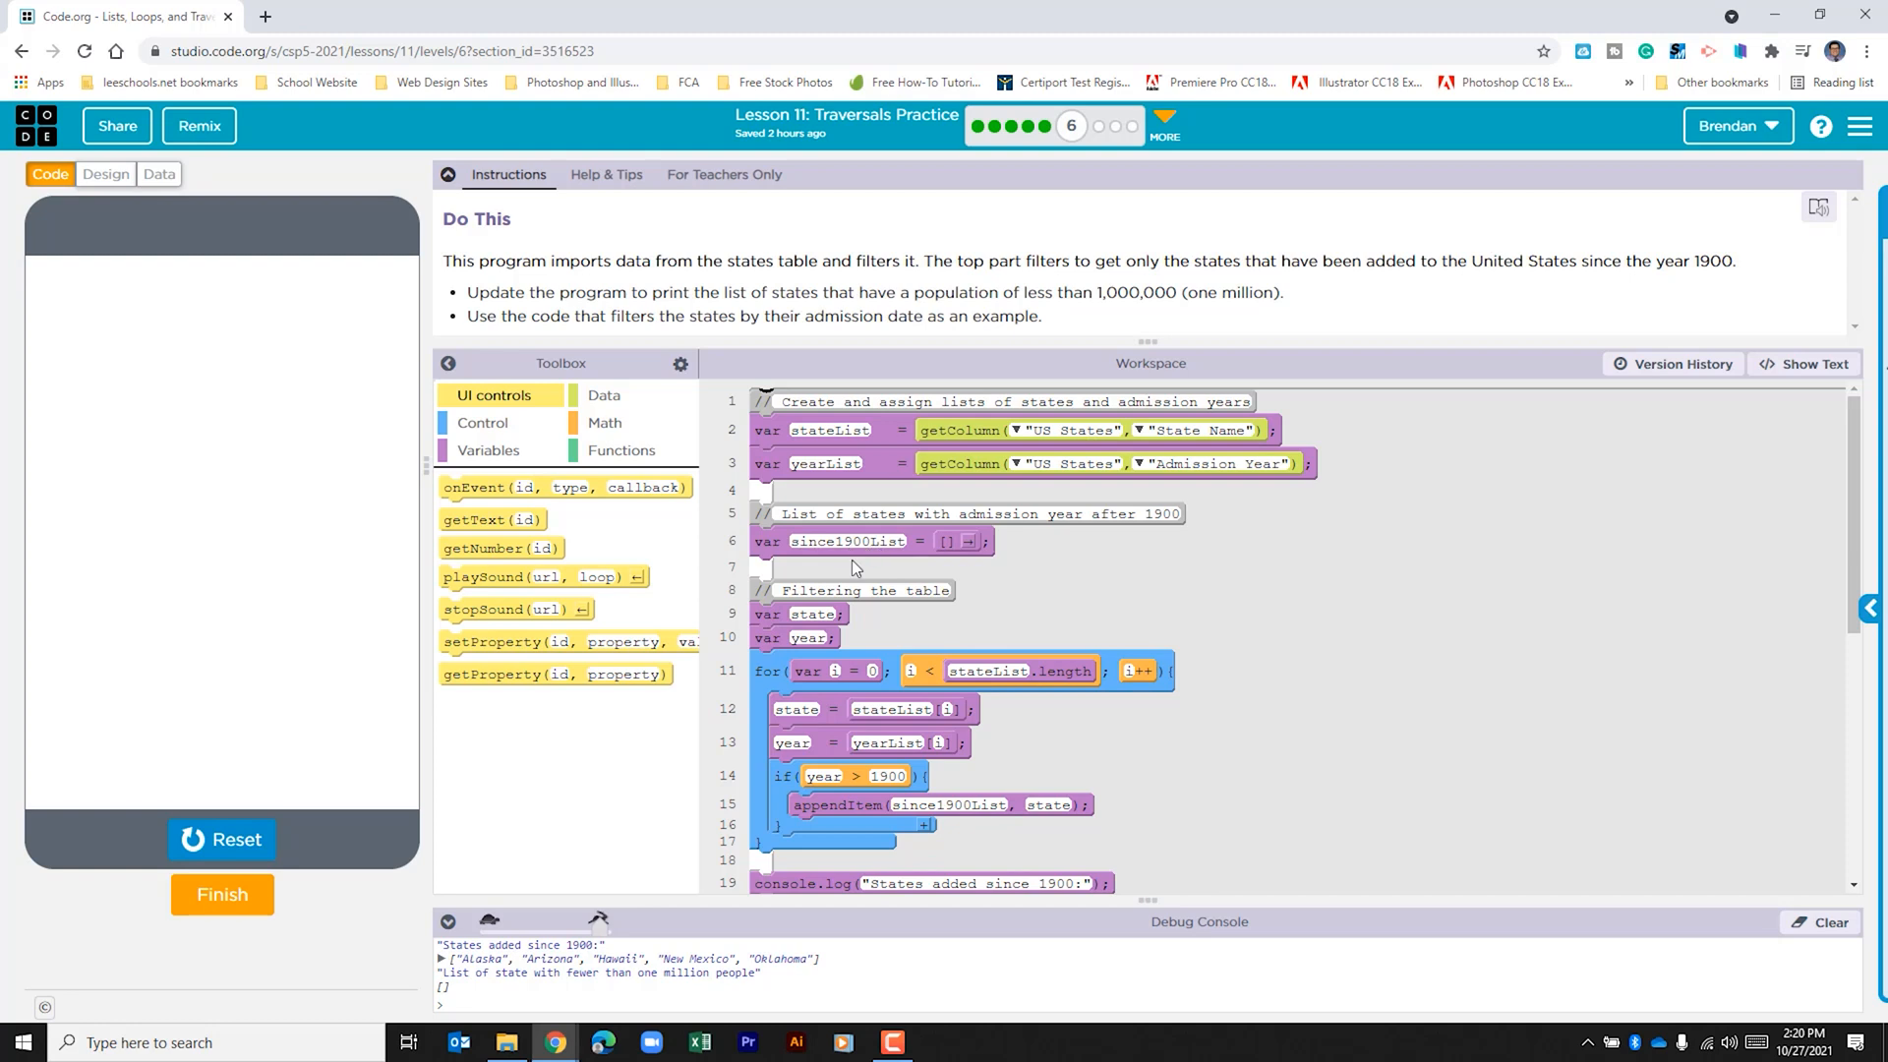
pyautogui.moveTo(860, 570)
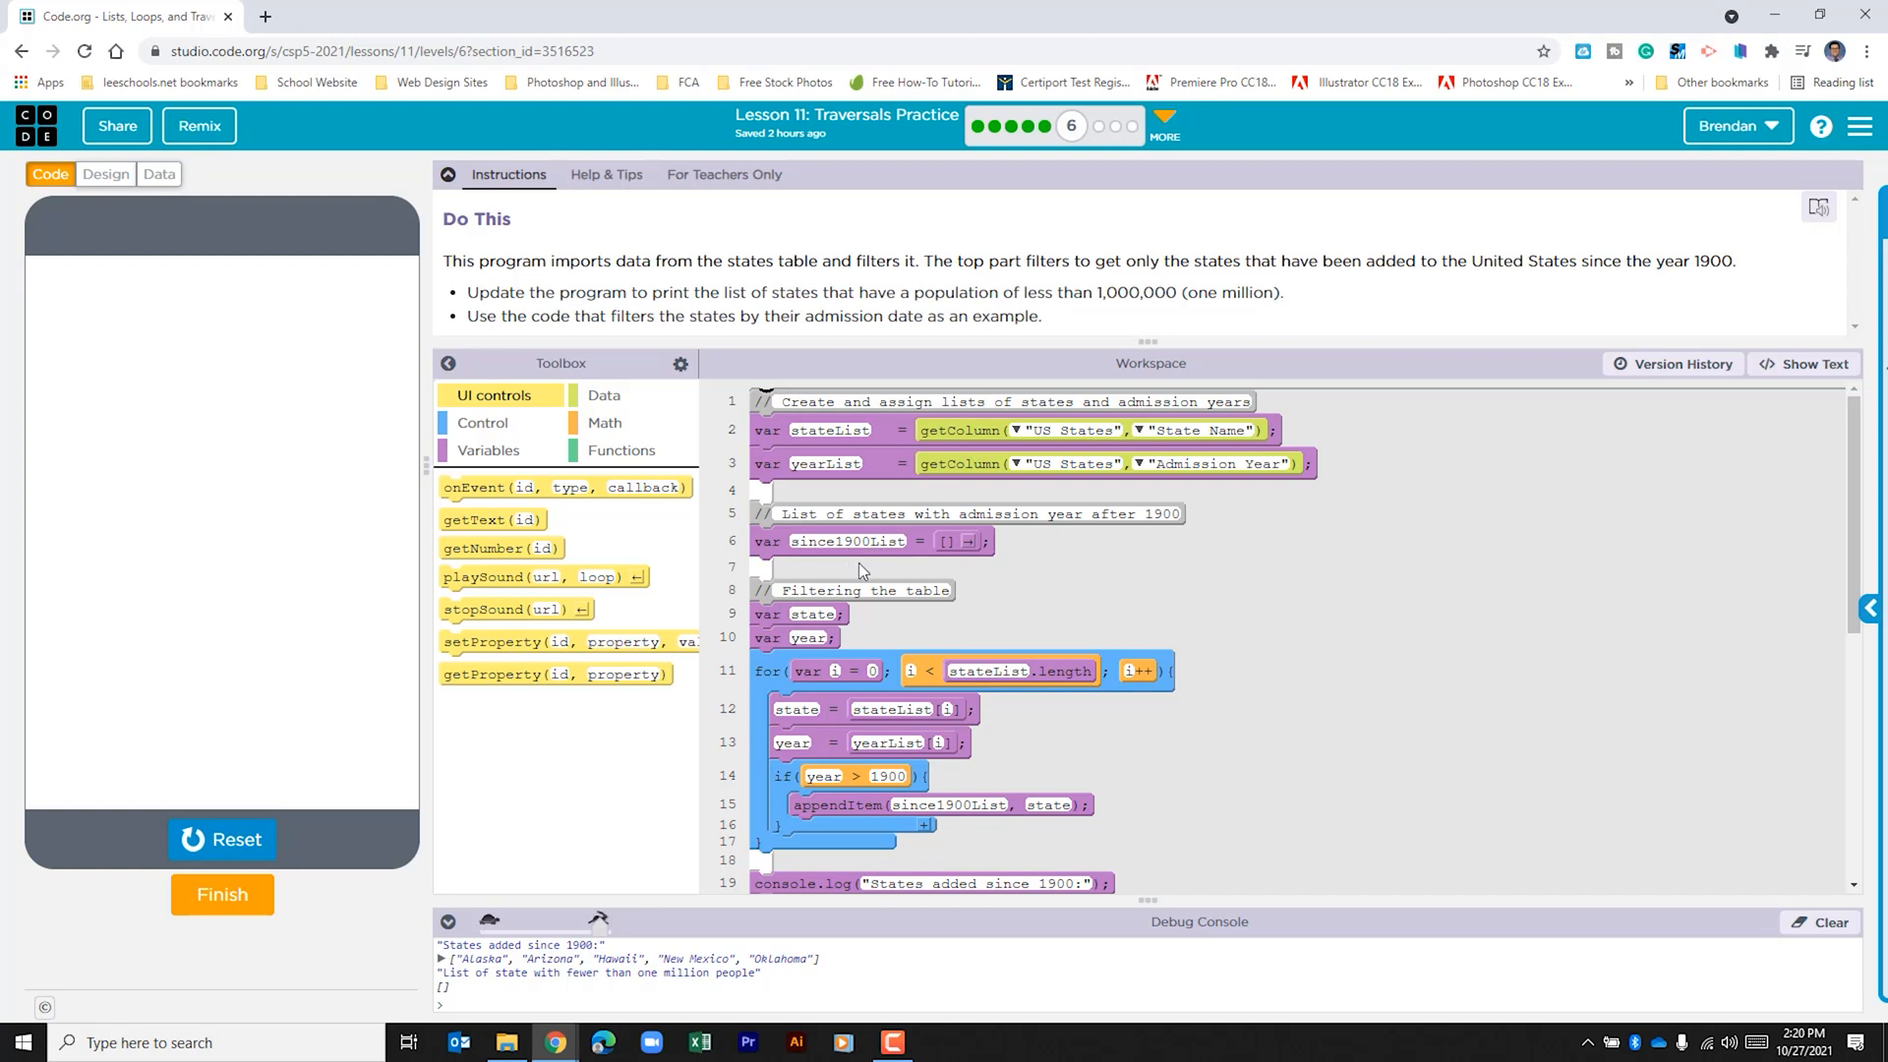
pyautogui.moveTo(796, 616)
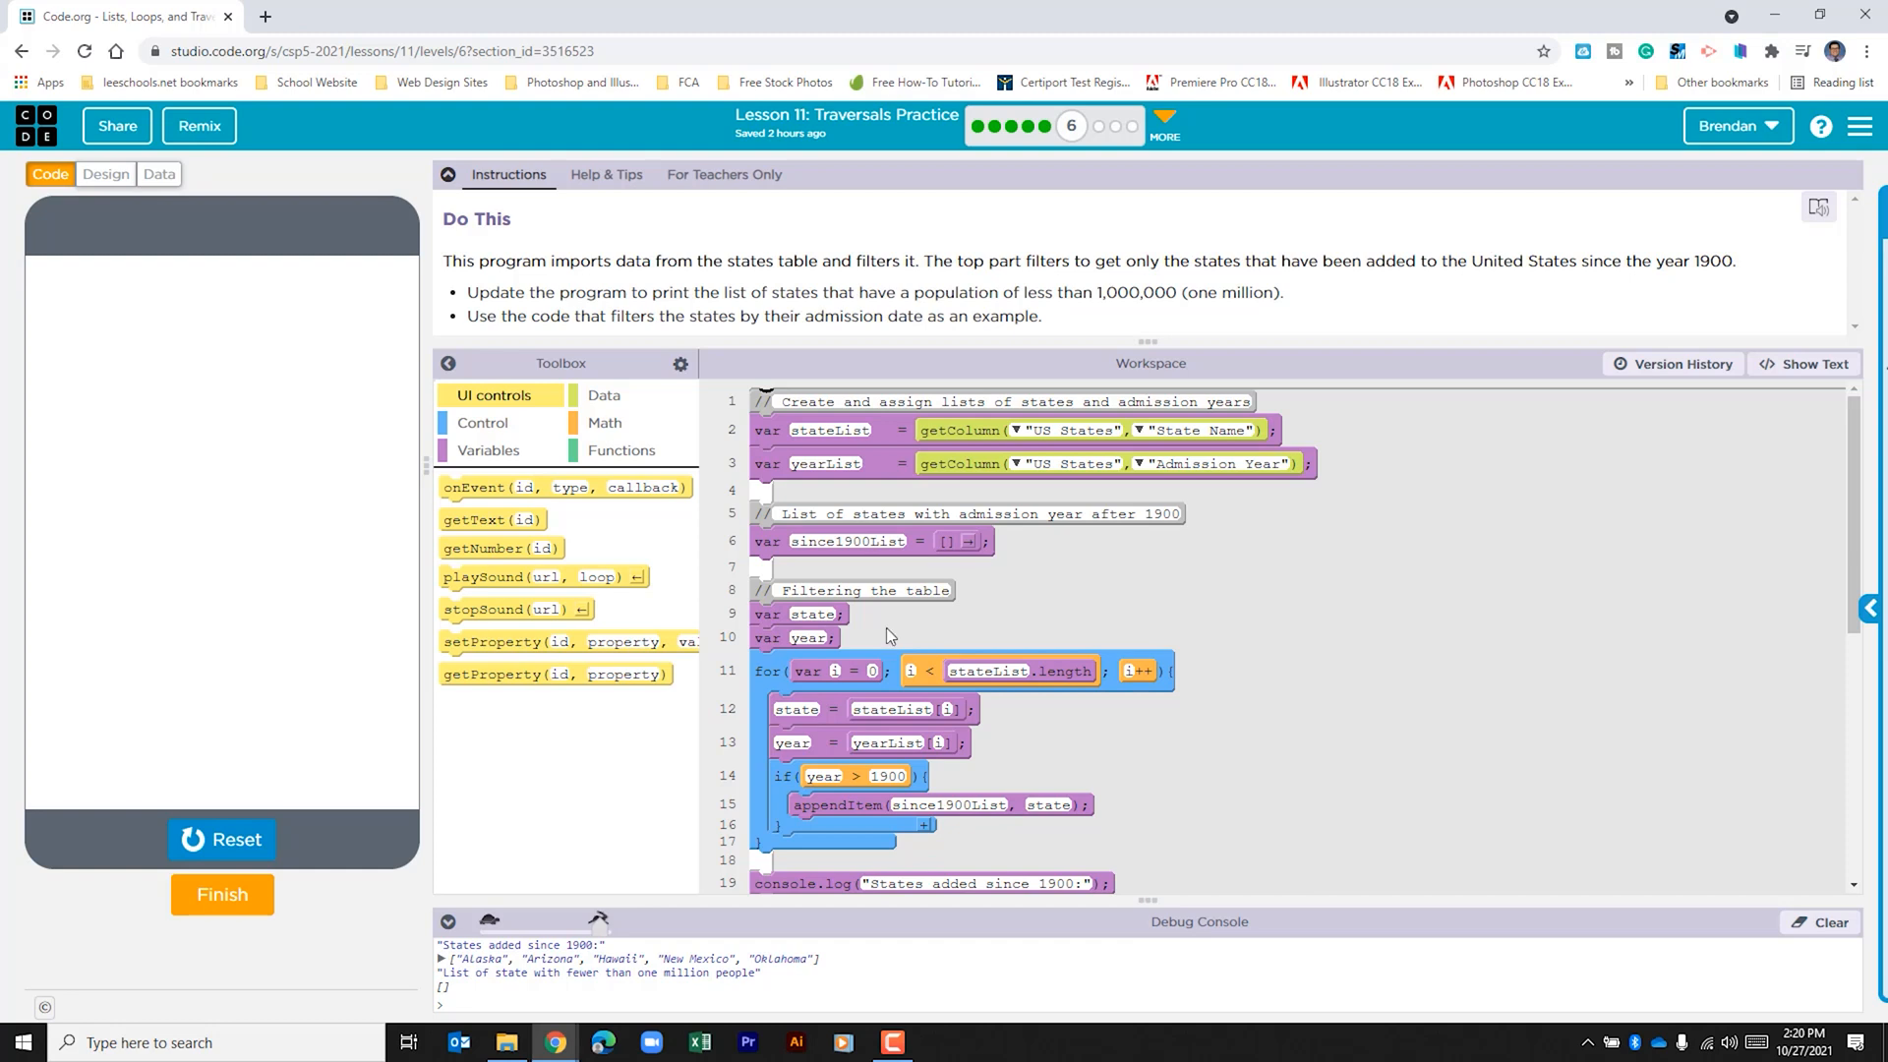
pyautogui.moveTo(1032, 617)
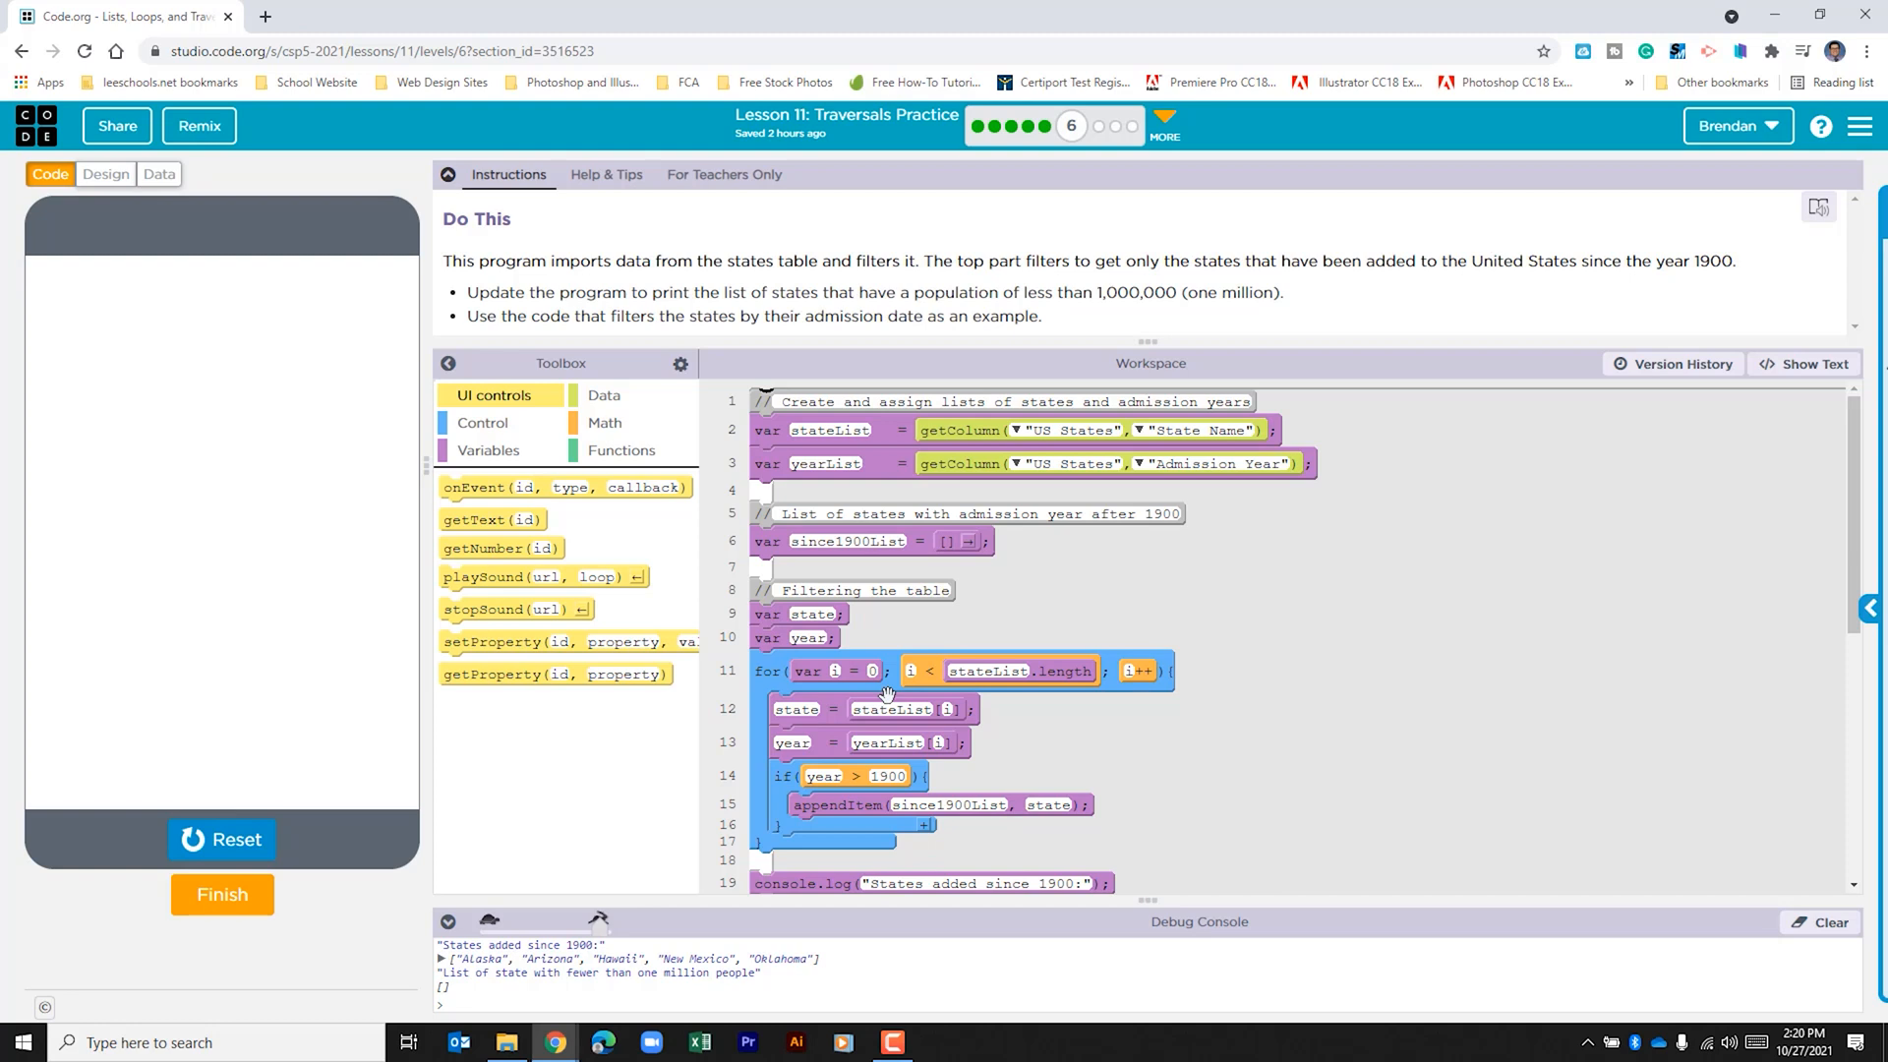
pyautogui.moveTo(911, 682)
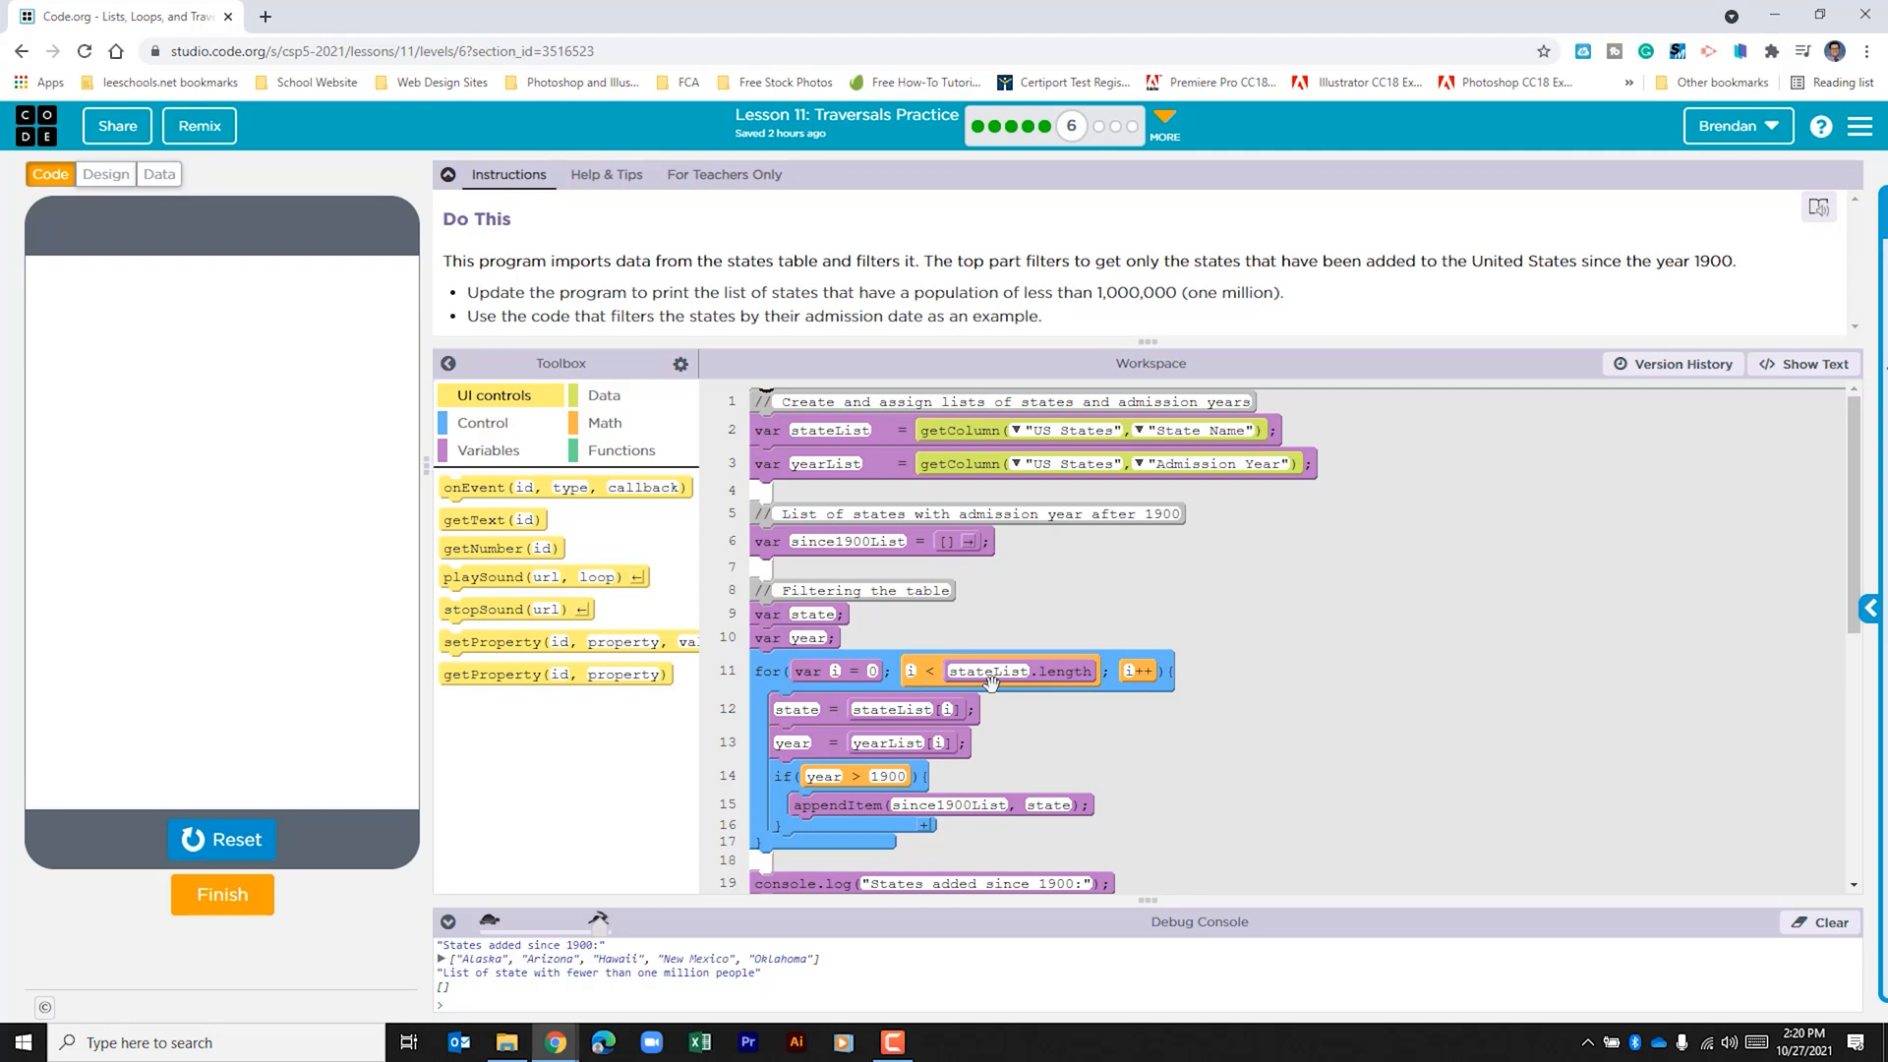
pyautogui.moveTo(1005, 703)
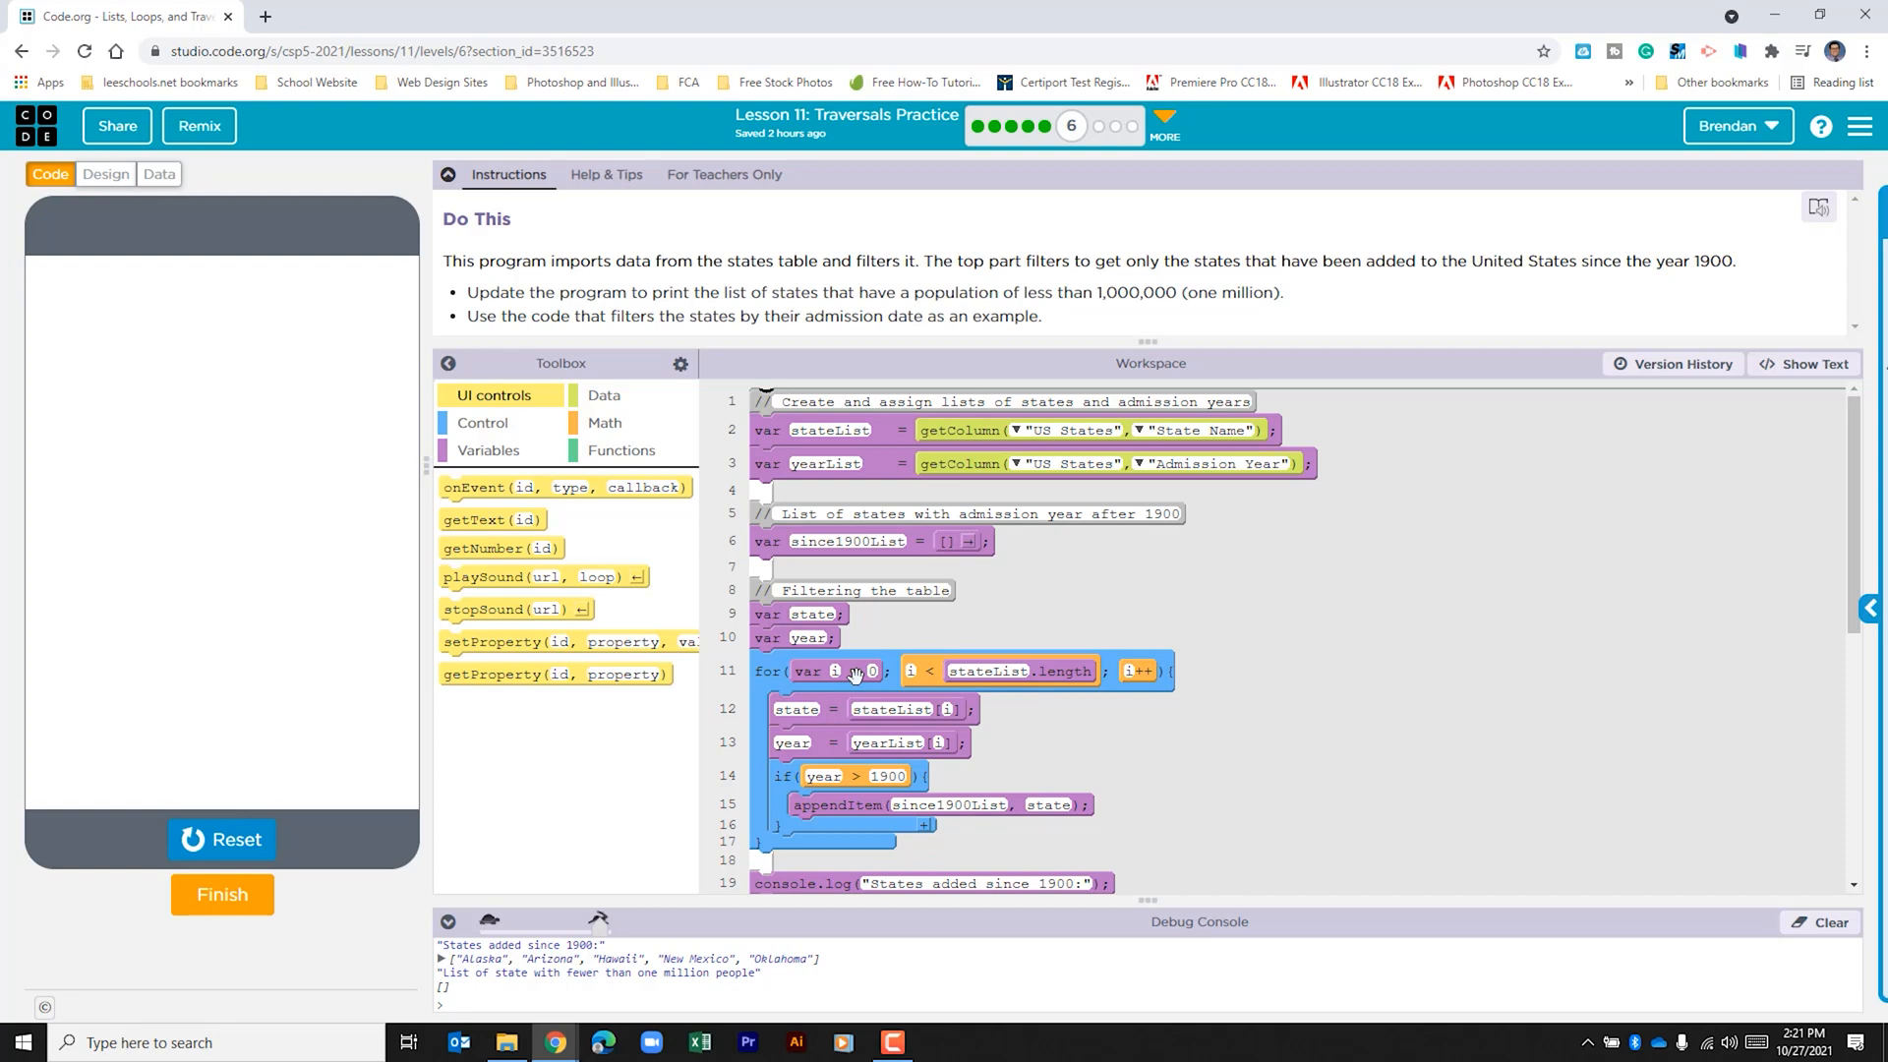
pyautogui.moveTo(1005, 671)
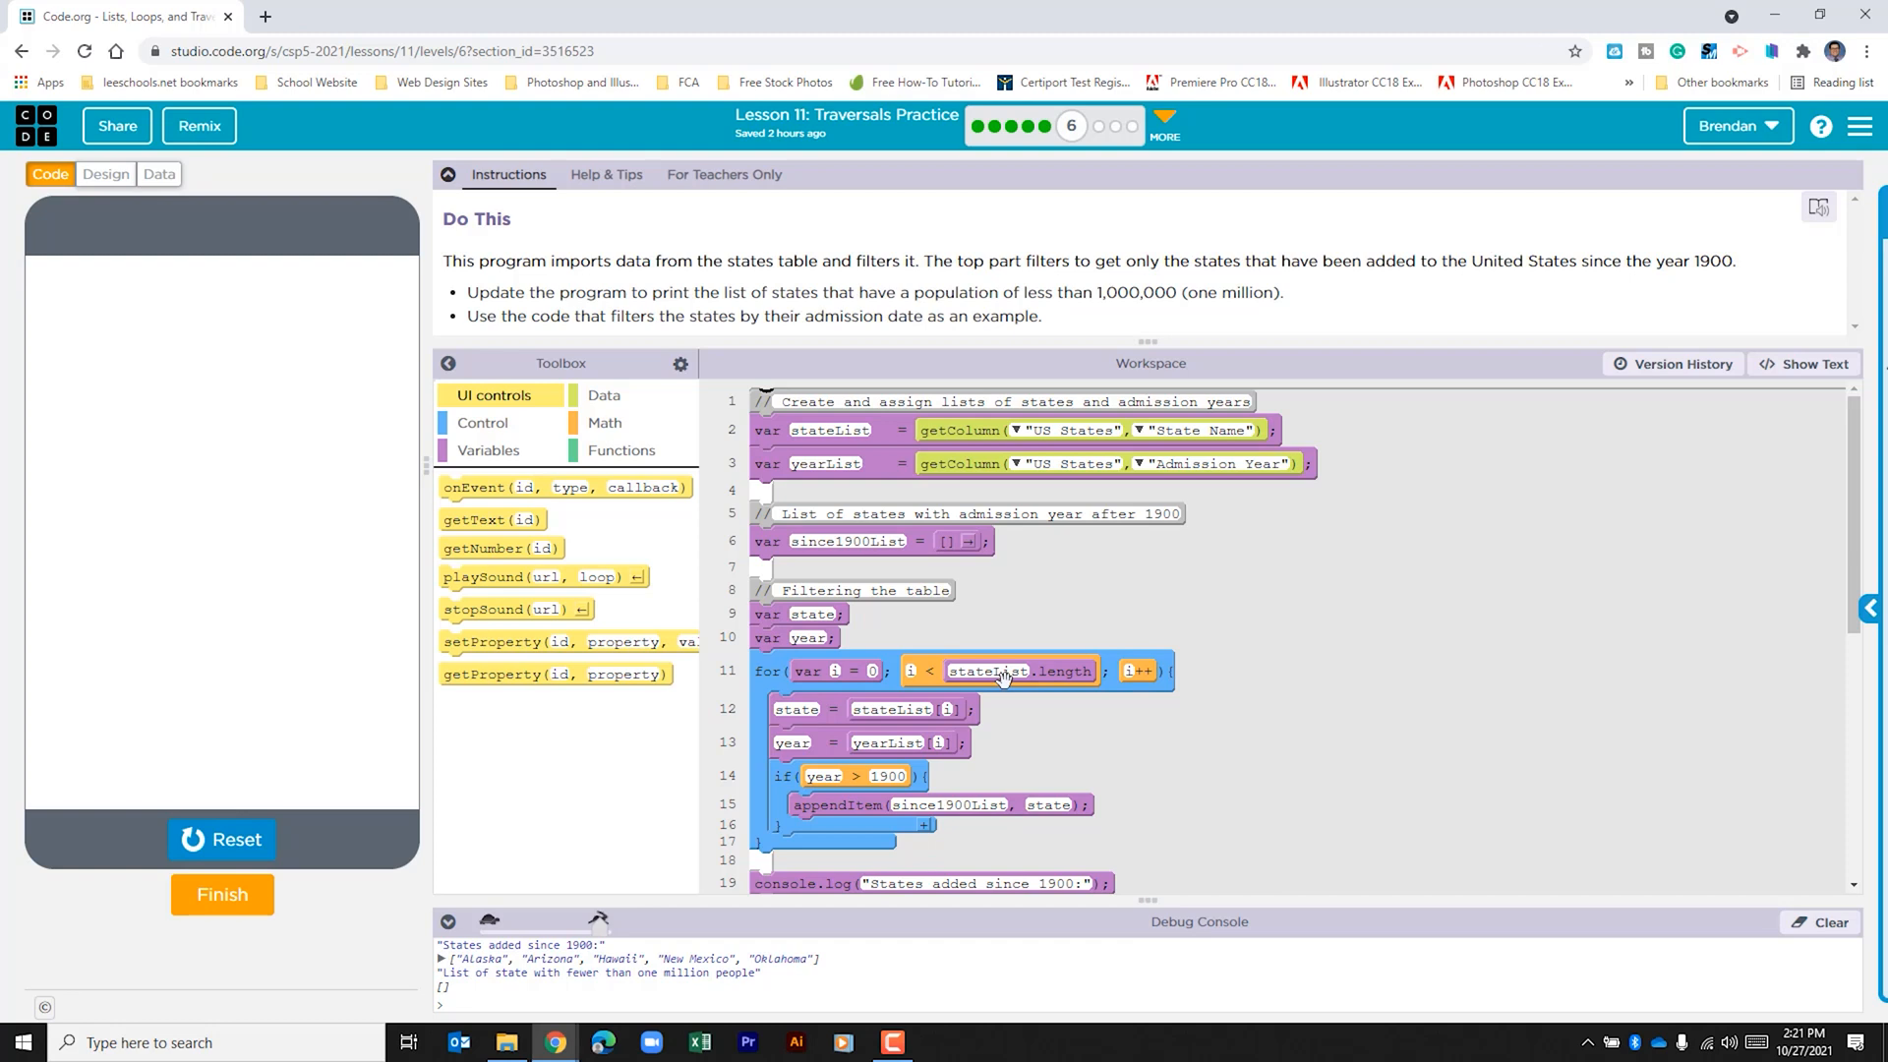
pyautogui.moveTo(834, 724)
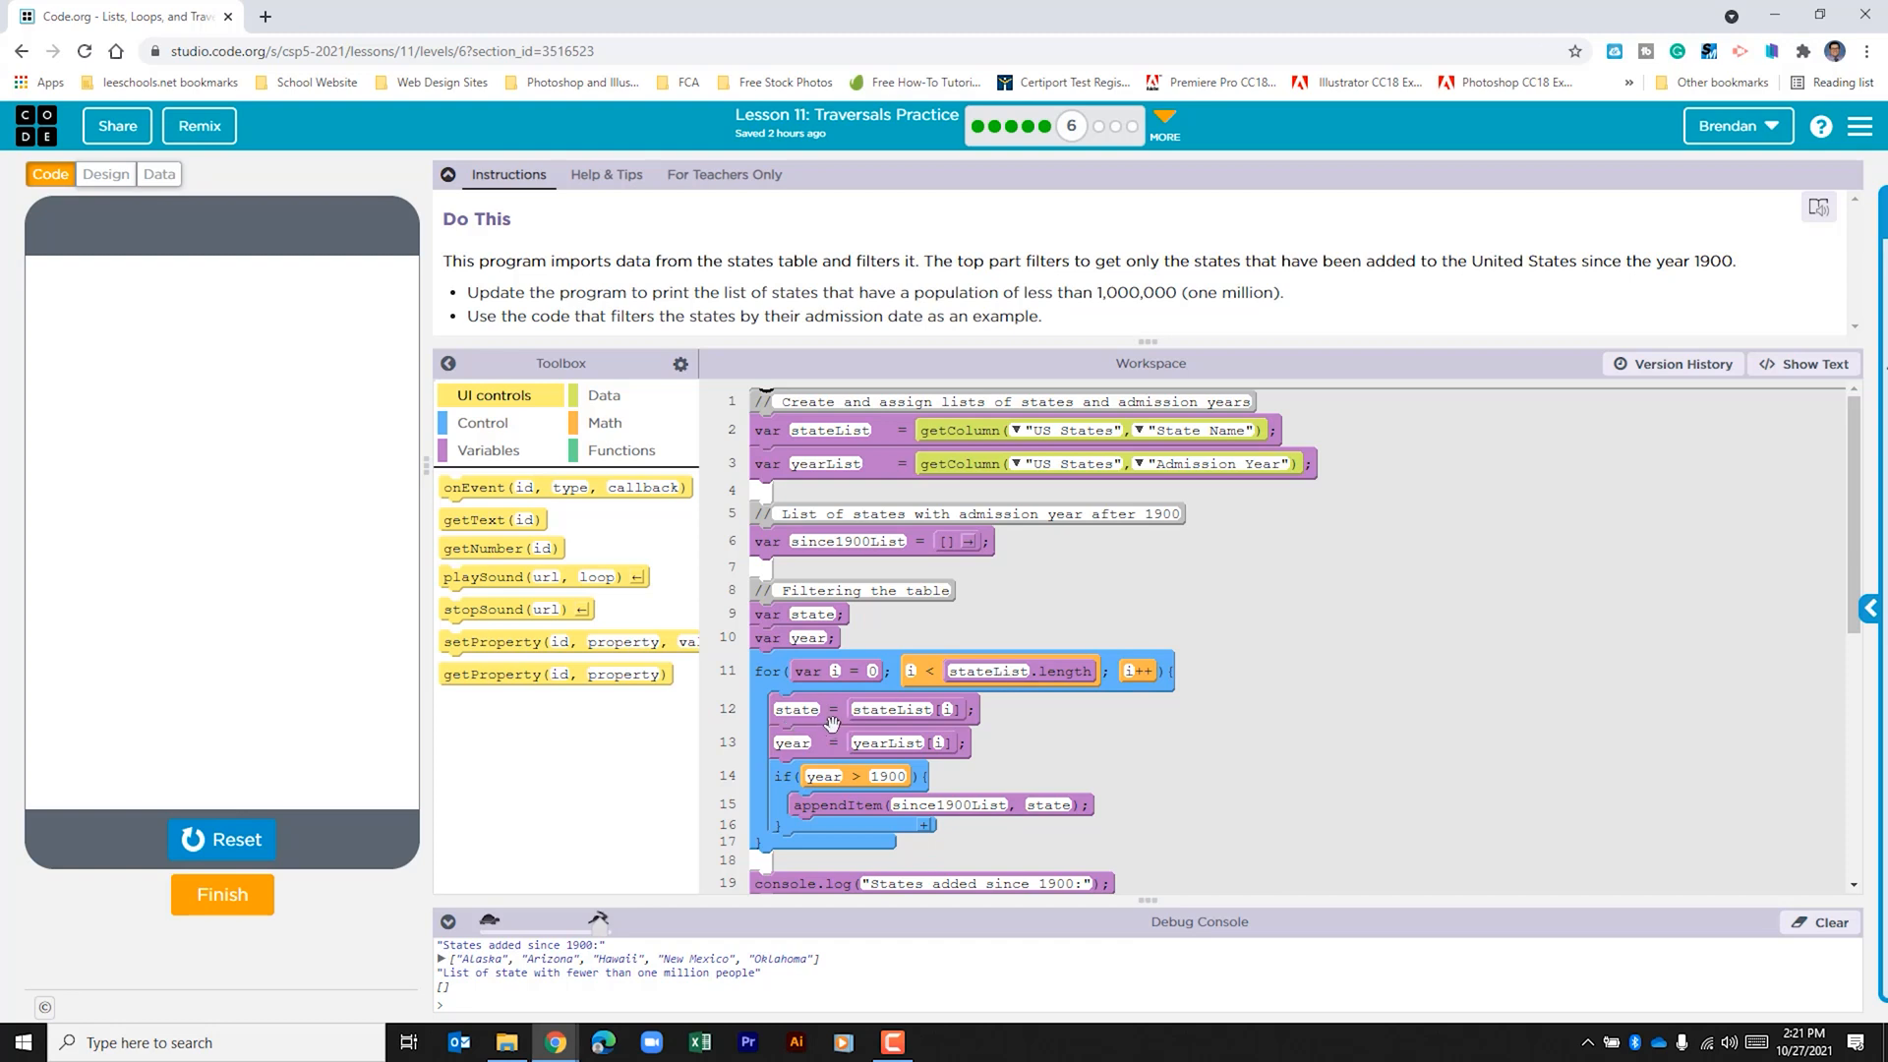
pyautogui.moveTo(840, 741)
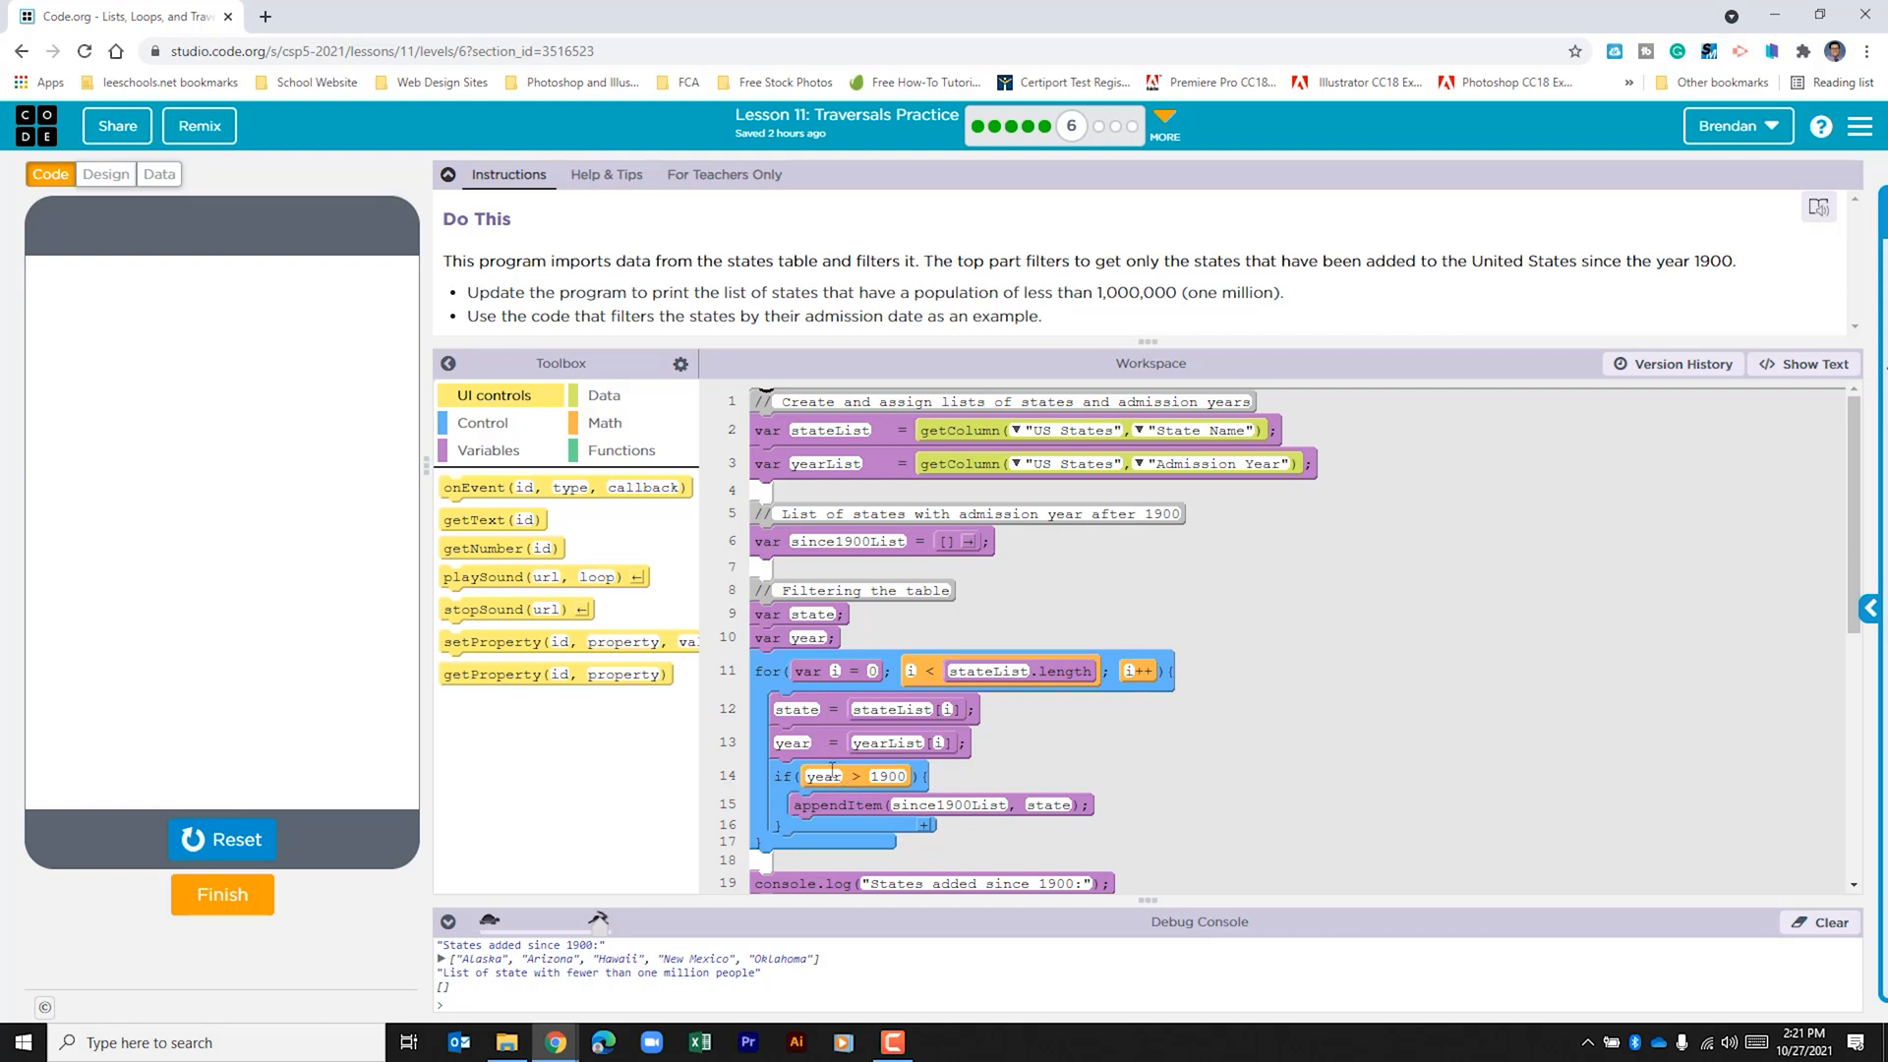
pyautogui.moveTo(818, 819)
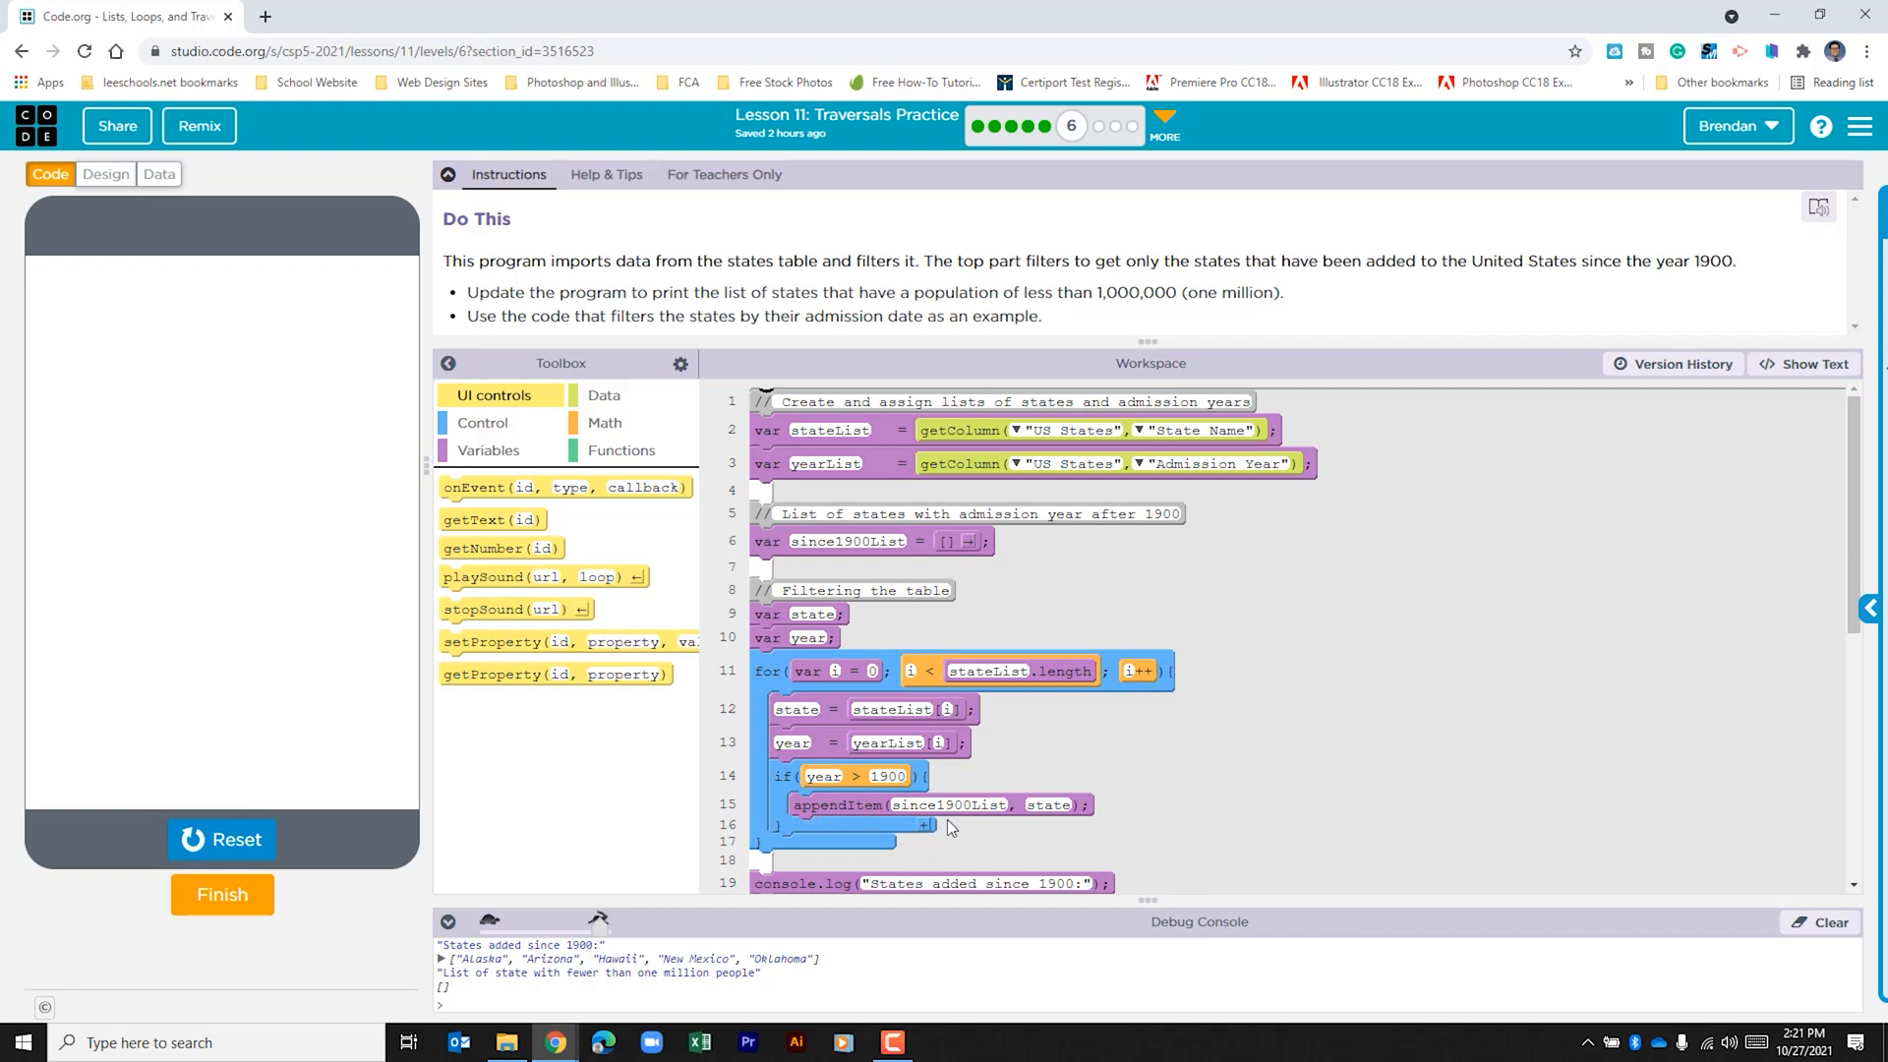
pyautogui.moveTo(867, 545)
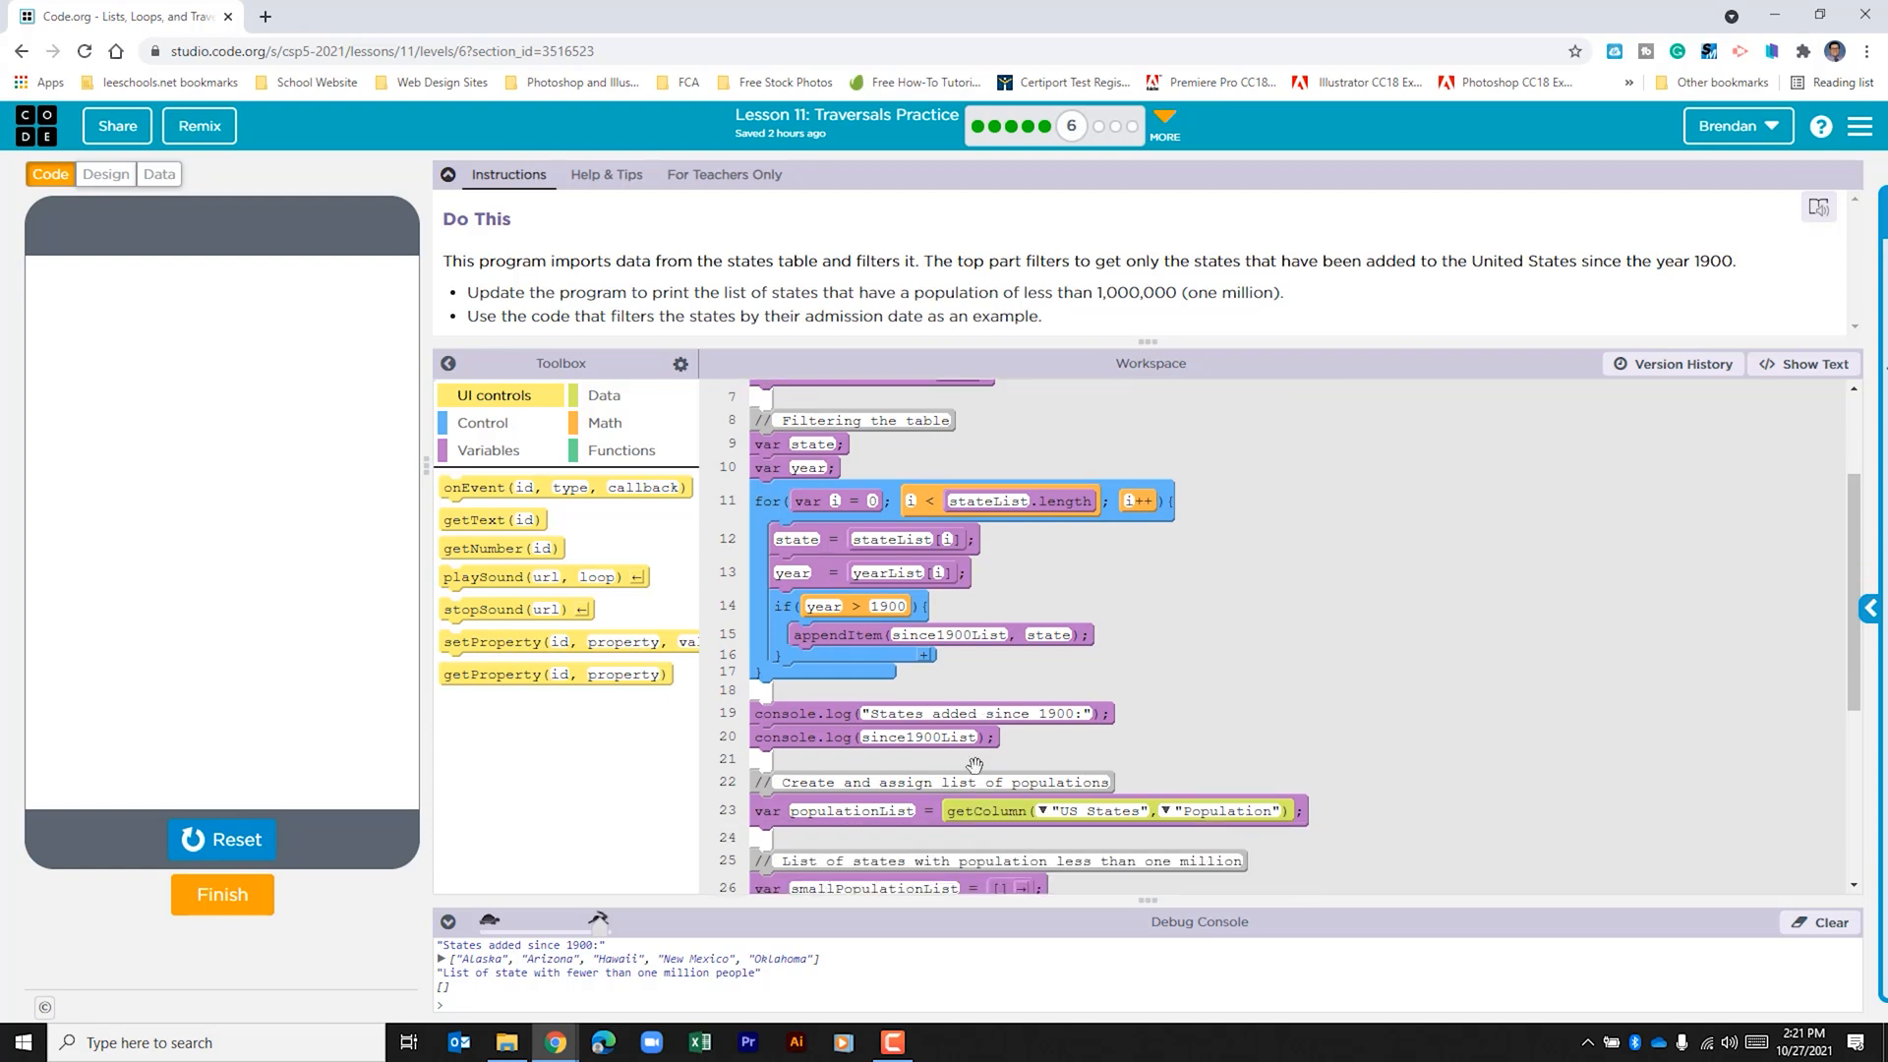
pyautogui.scroll(-3)
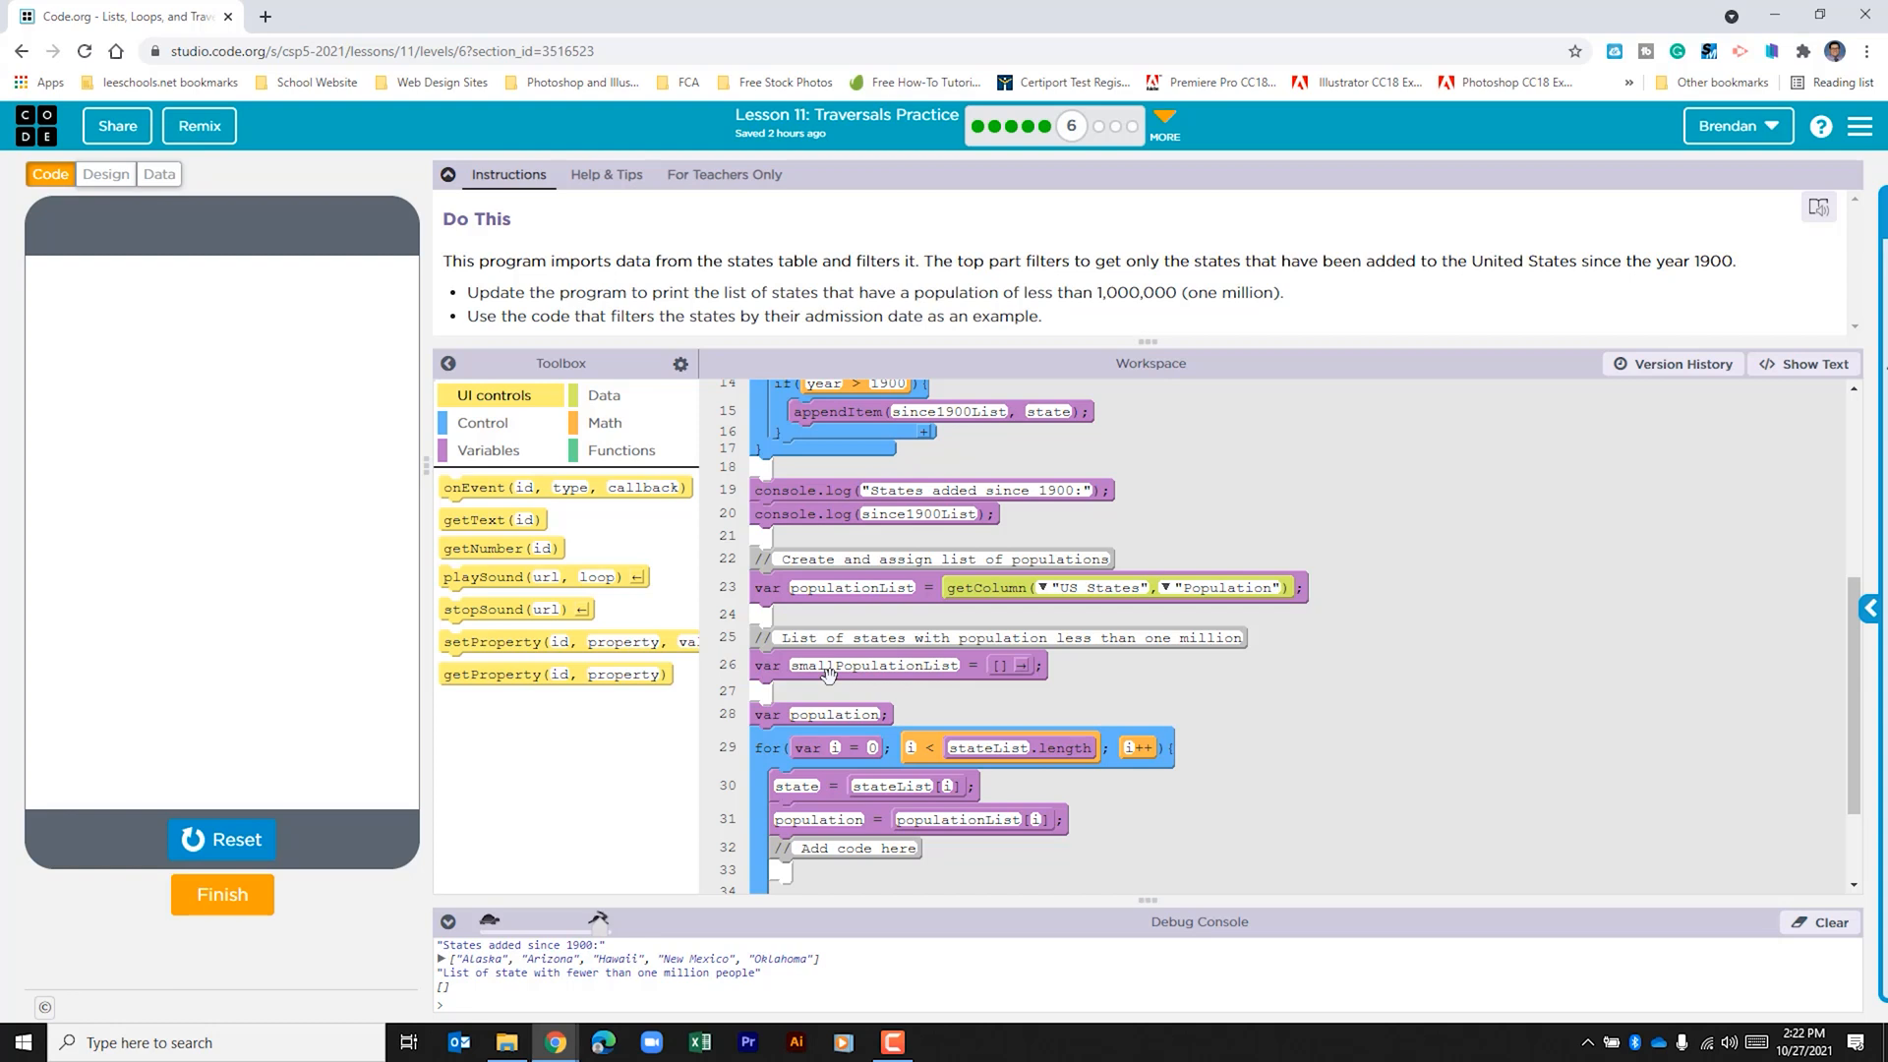
pyautogui.moveTo(1054, 728)
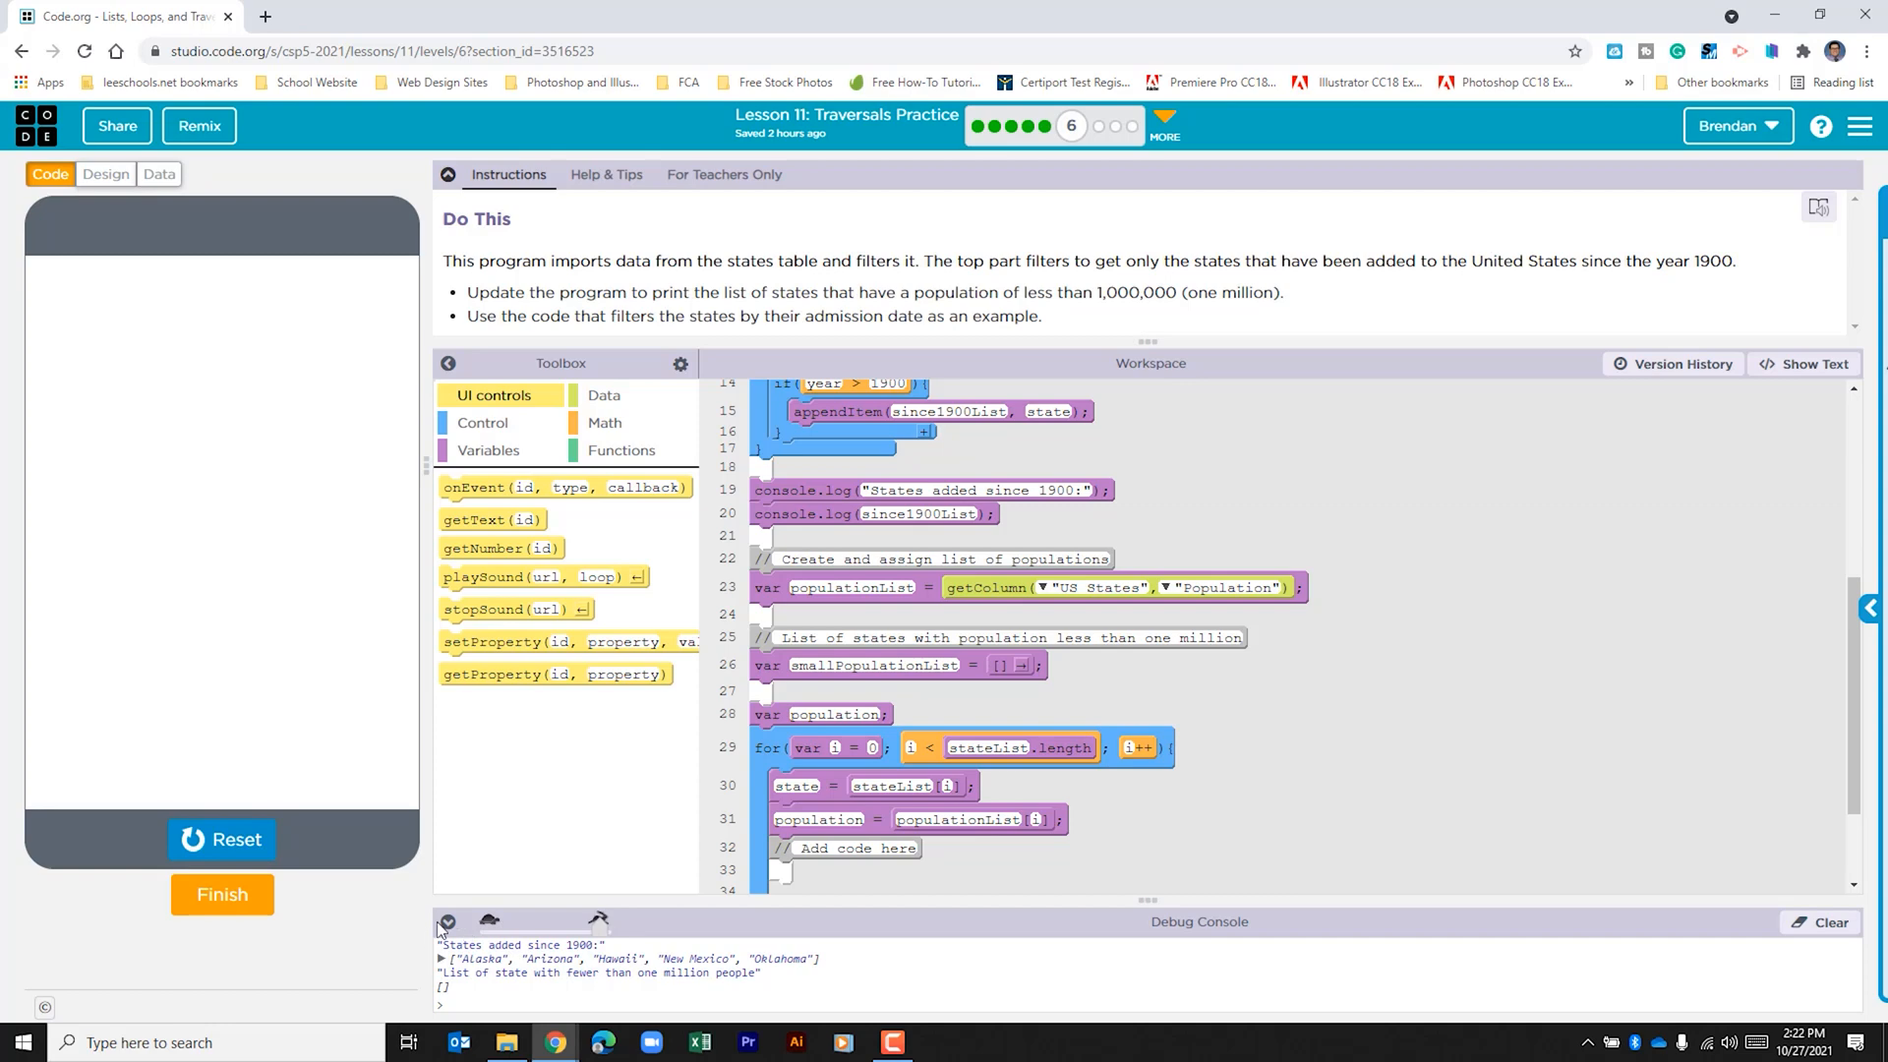
# Collapse the debug console so the code workspace gets more room.
pyautogui.click(446, 175)
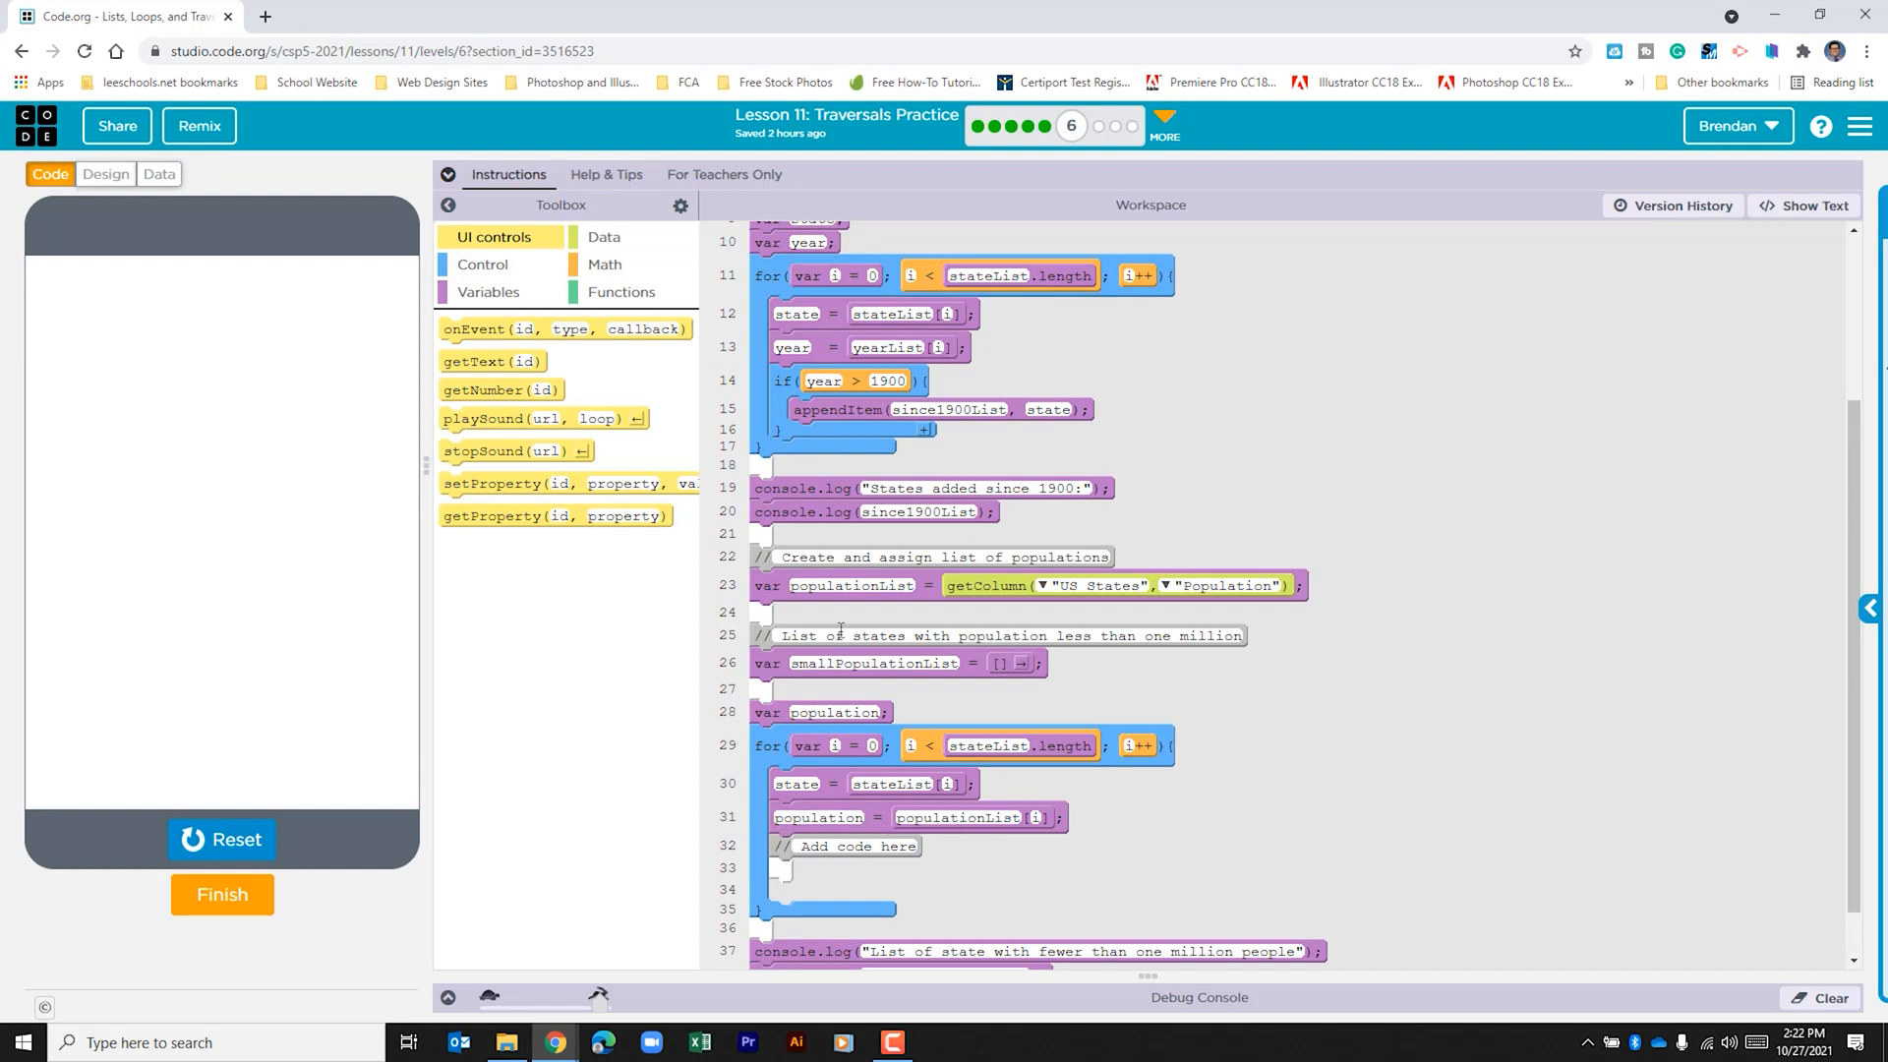
# Add an if block inside the population loop with the condition population < 1000000.
pyautogui.click(484, 263)
pyautogui.write('population <')
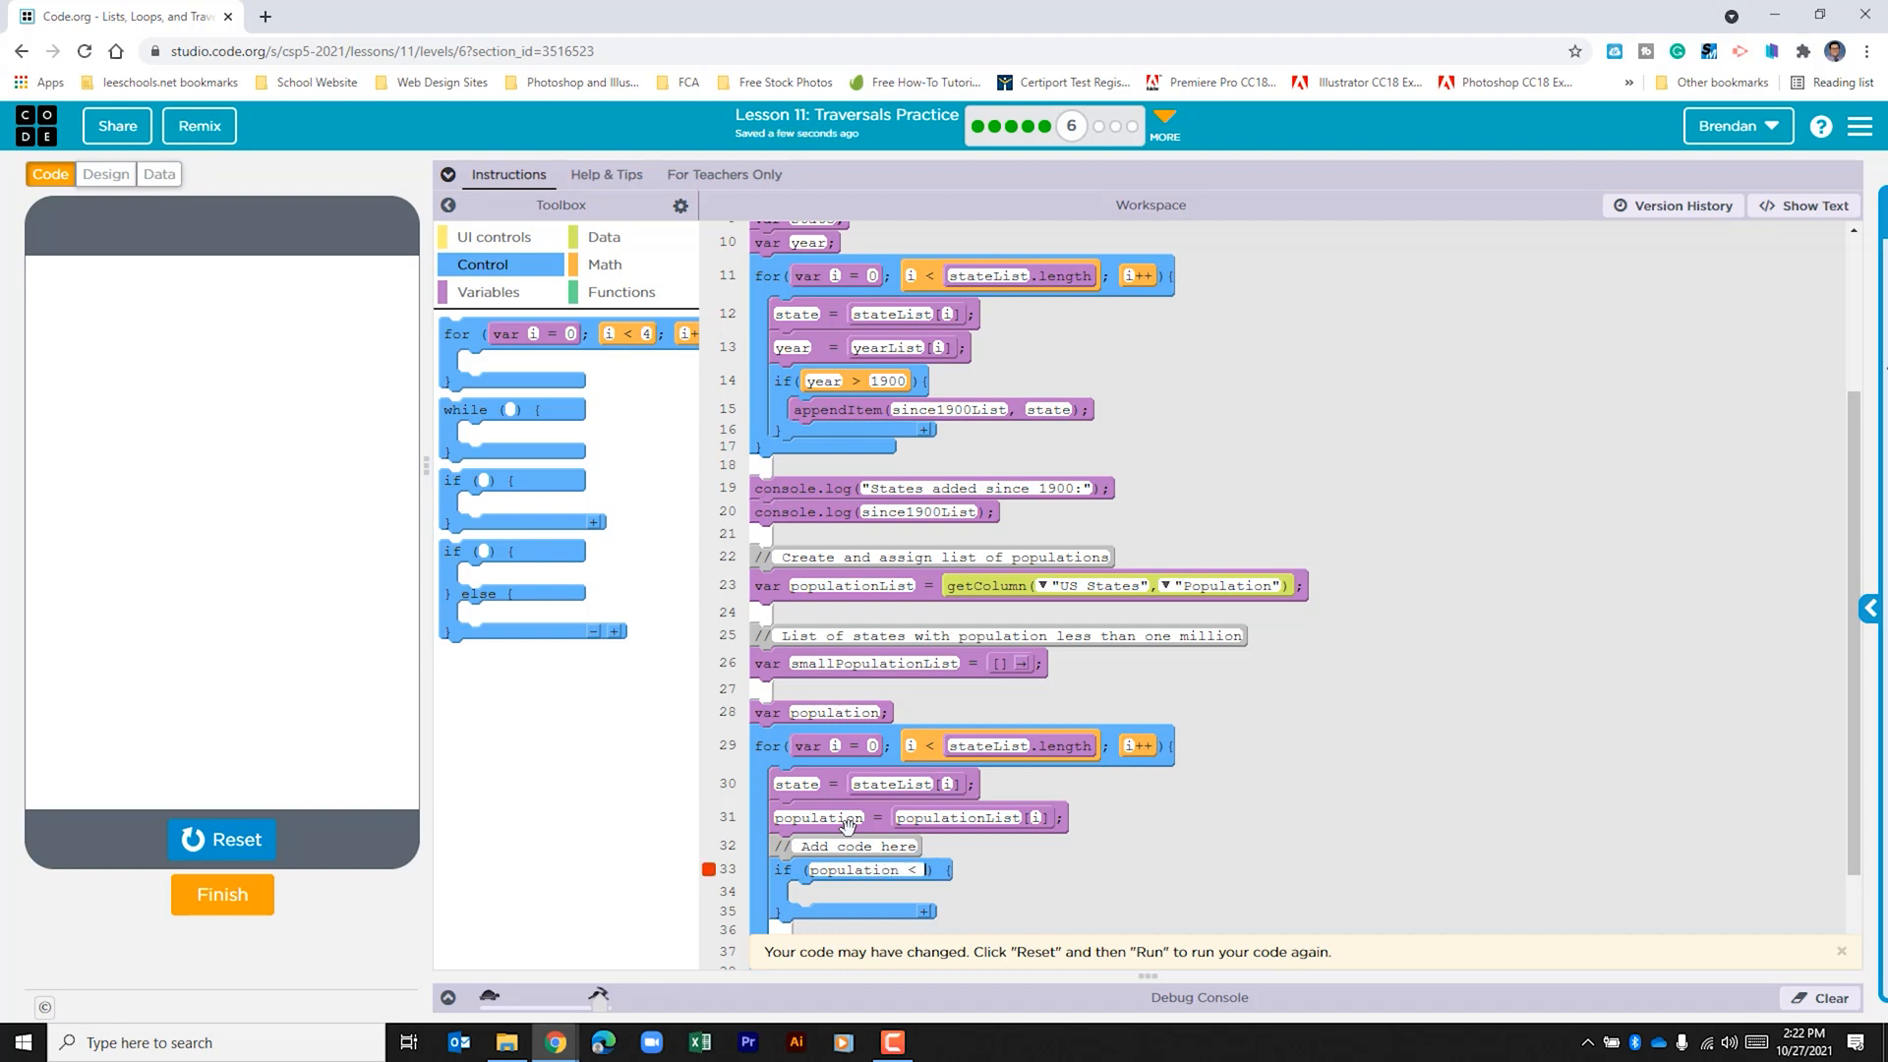
pyautogui.write('1000000')
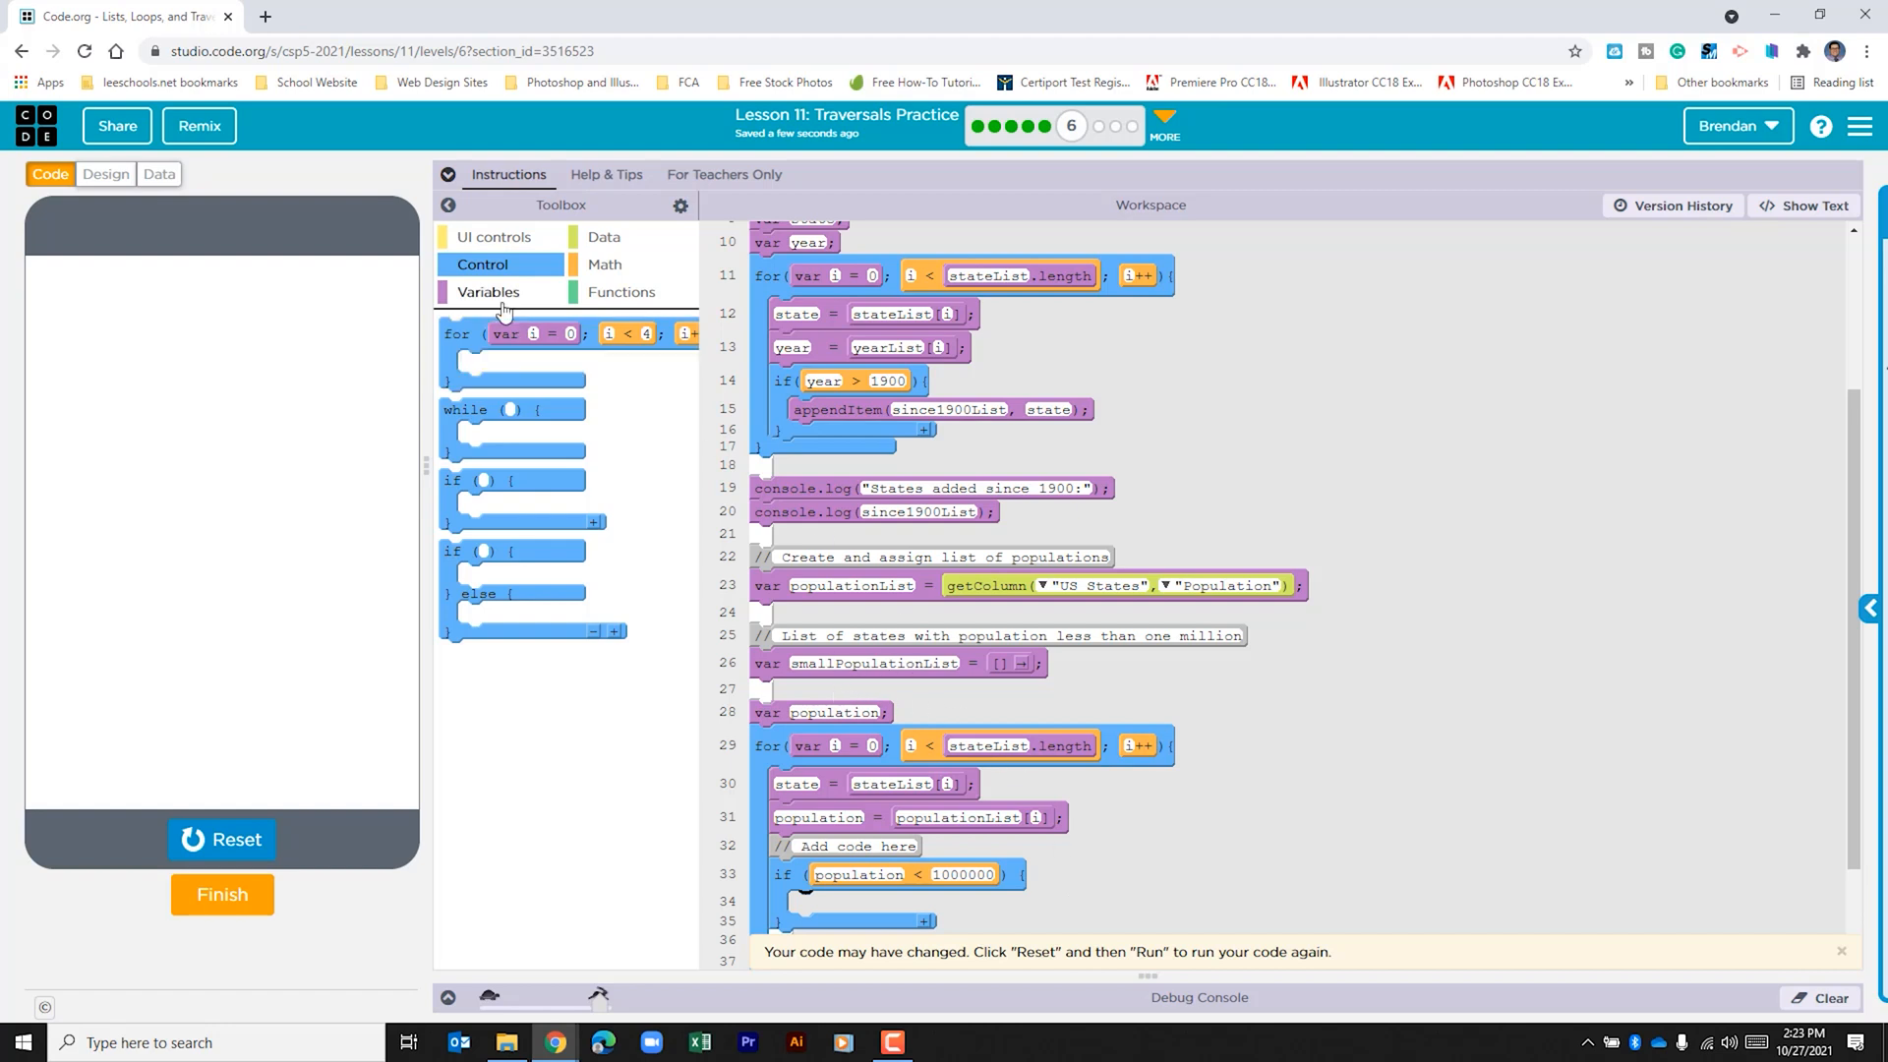
# Inside the if, appendItem state to smallPopulationList.
pyautogui.click(488, 291)
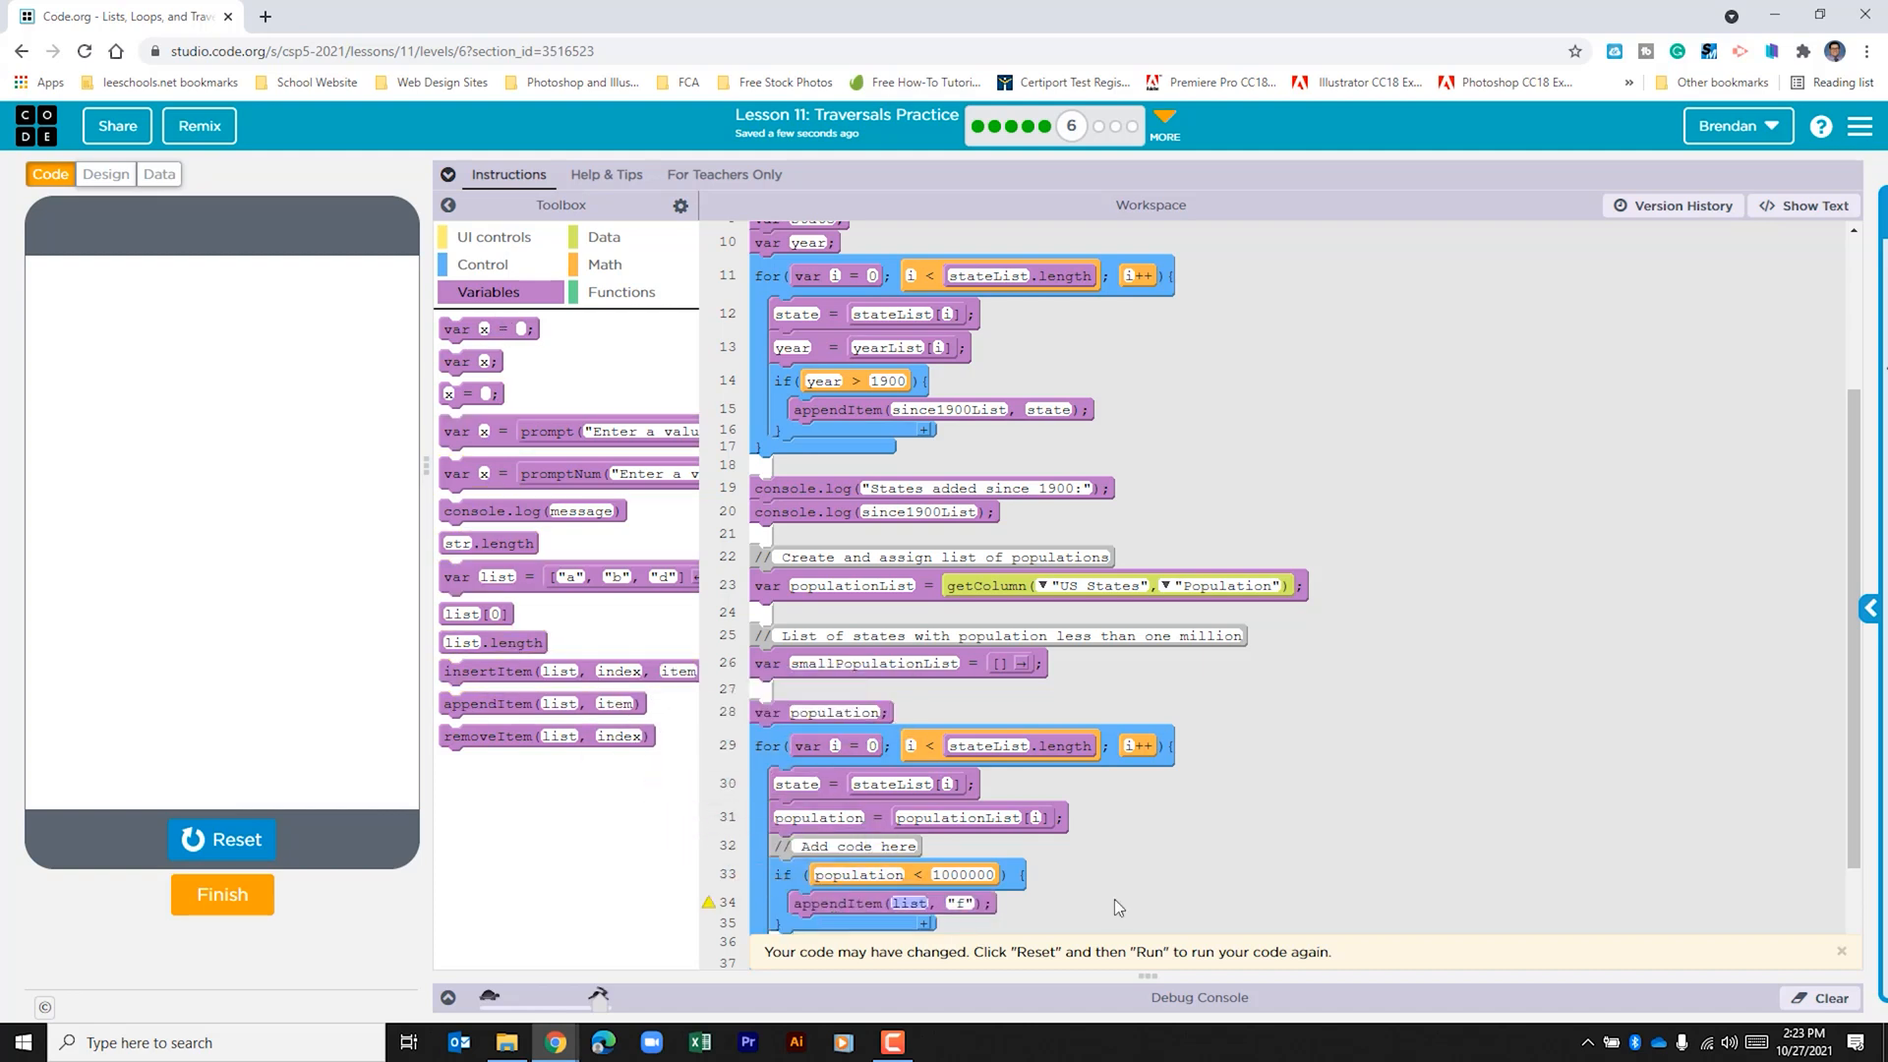
pyautogui.moveTo(946, 684)
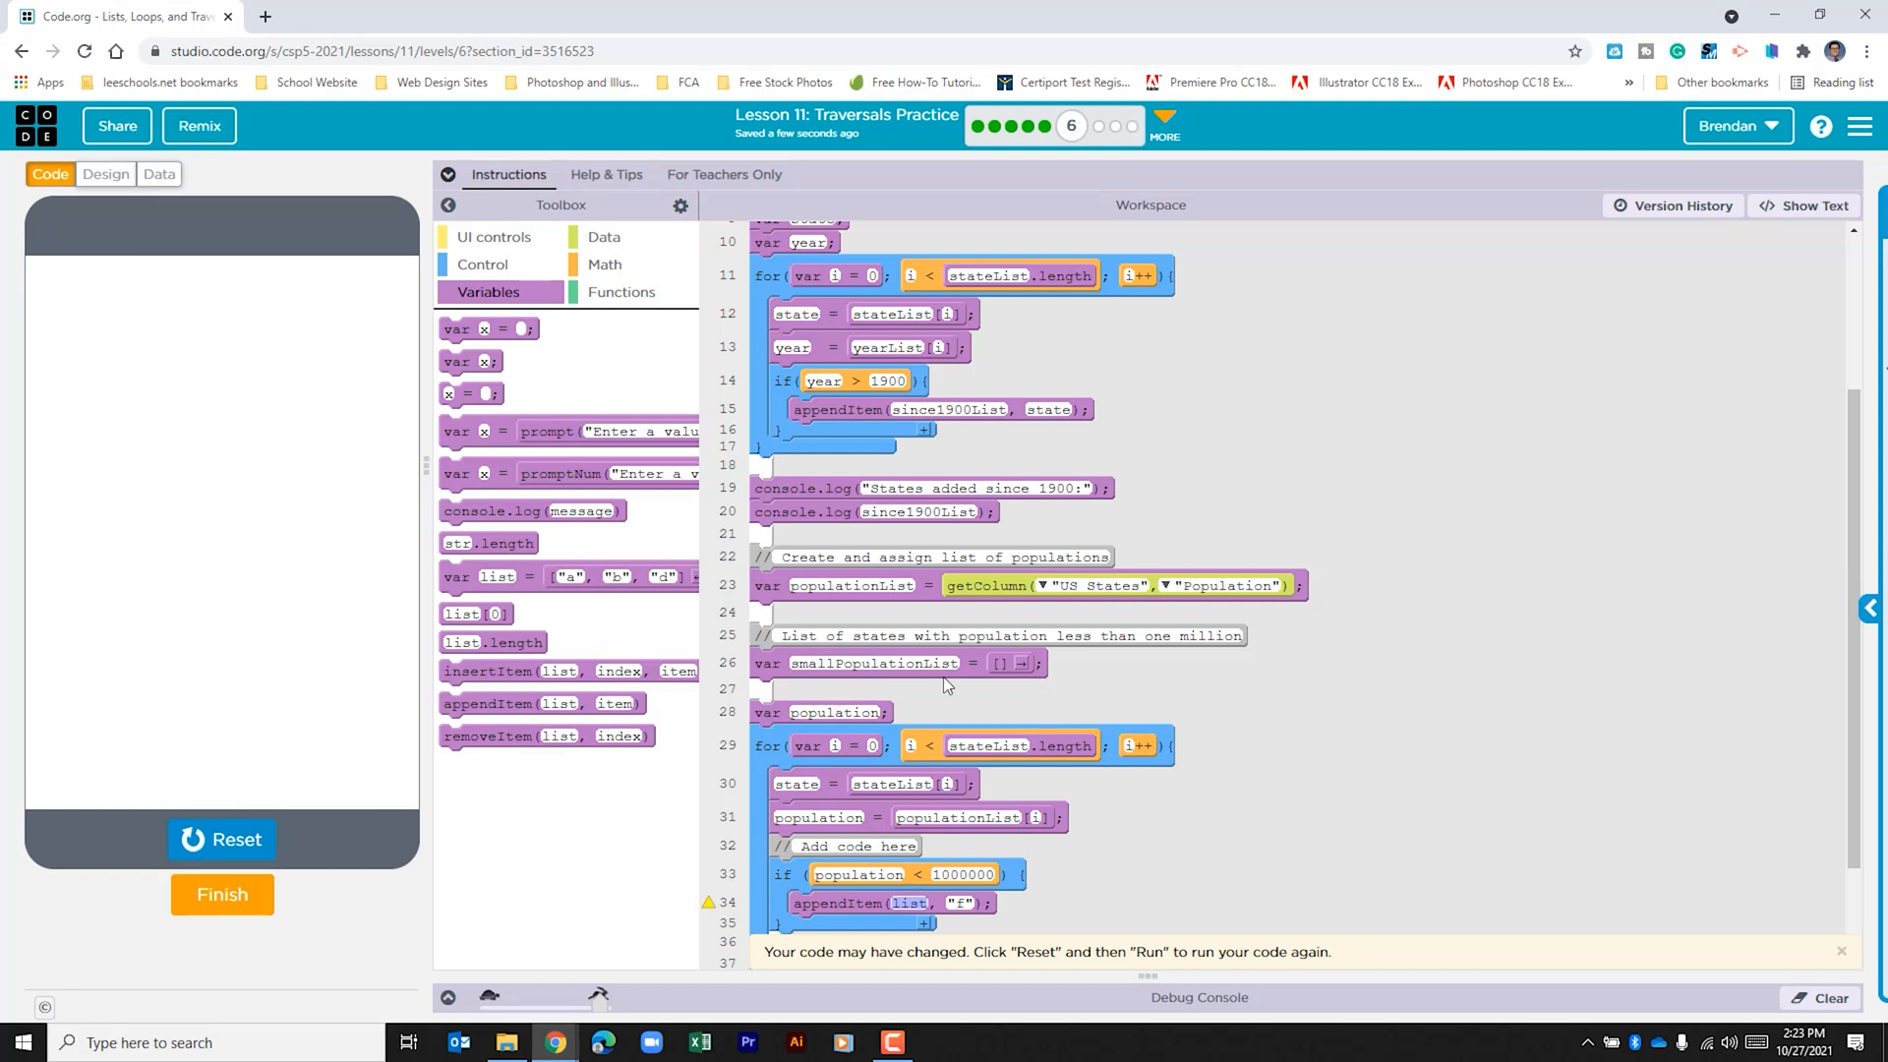
pyautogui.press('ctrl+c')
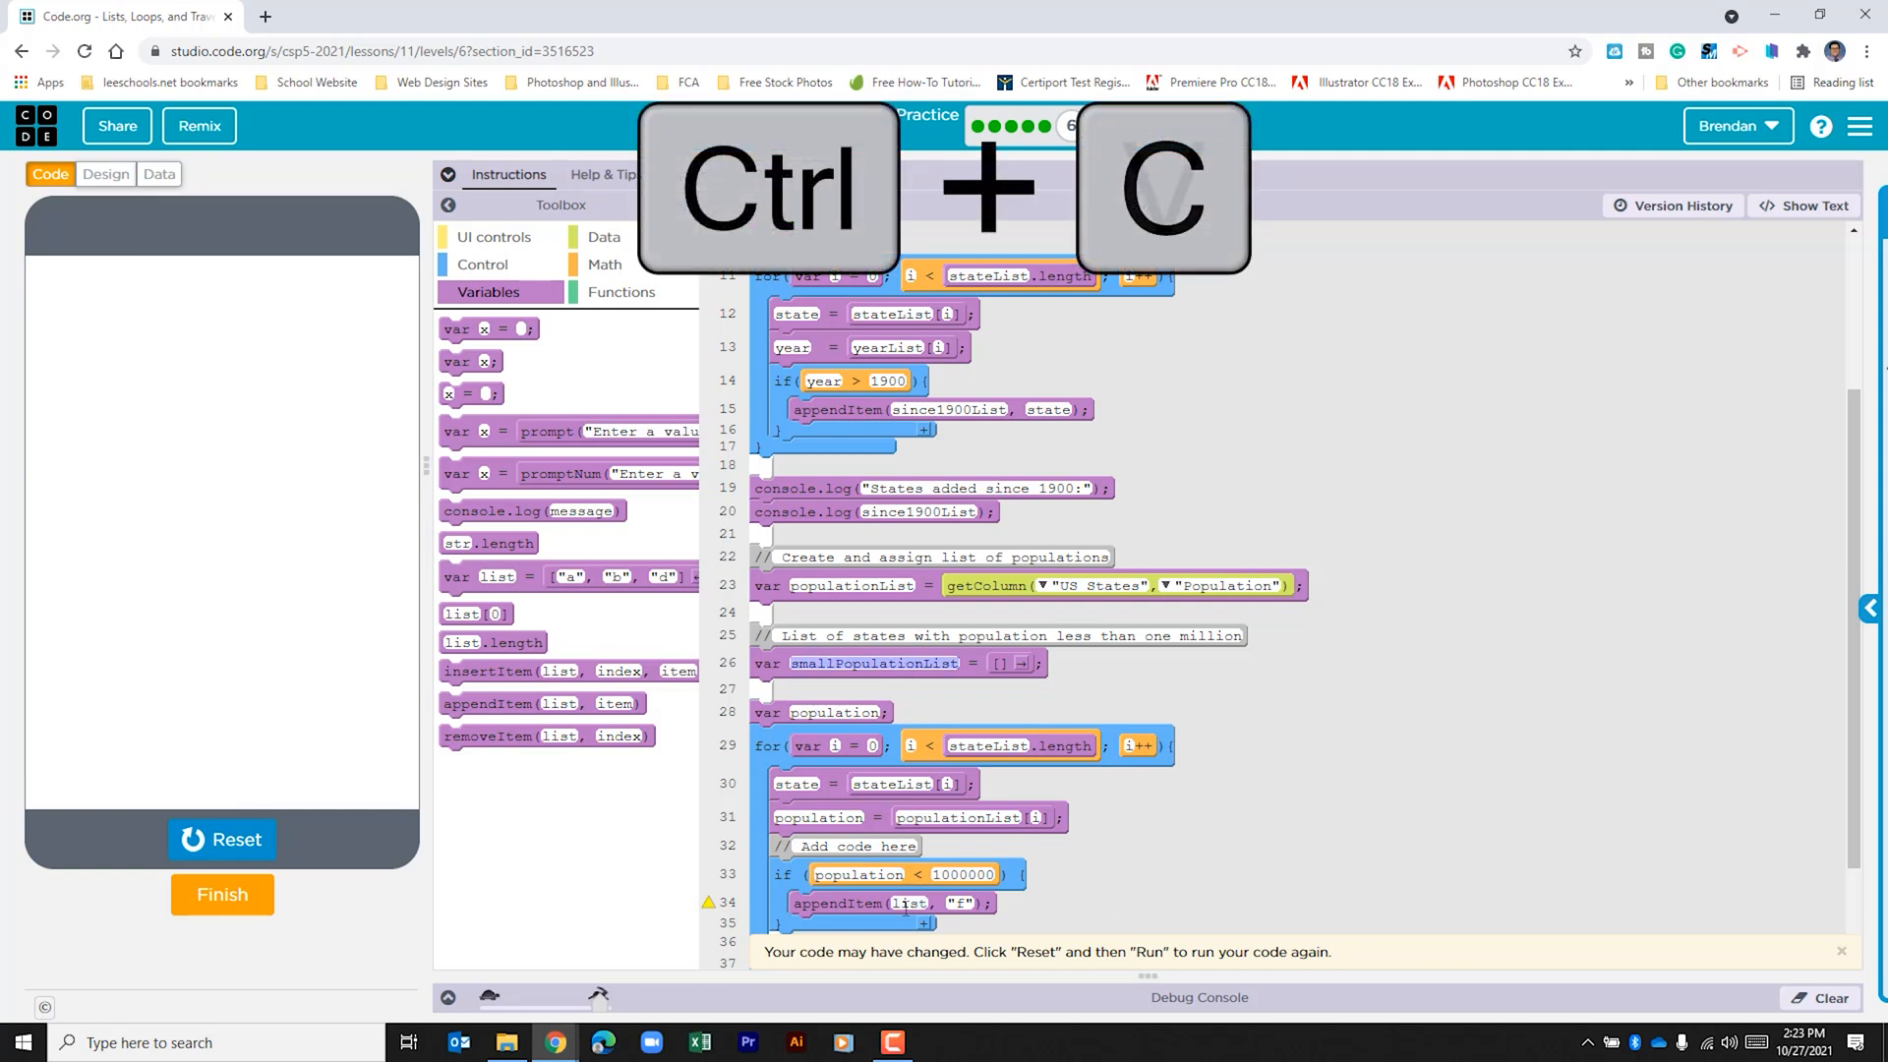
pyautogui.press('ctrl+v')
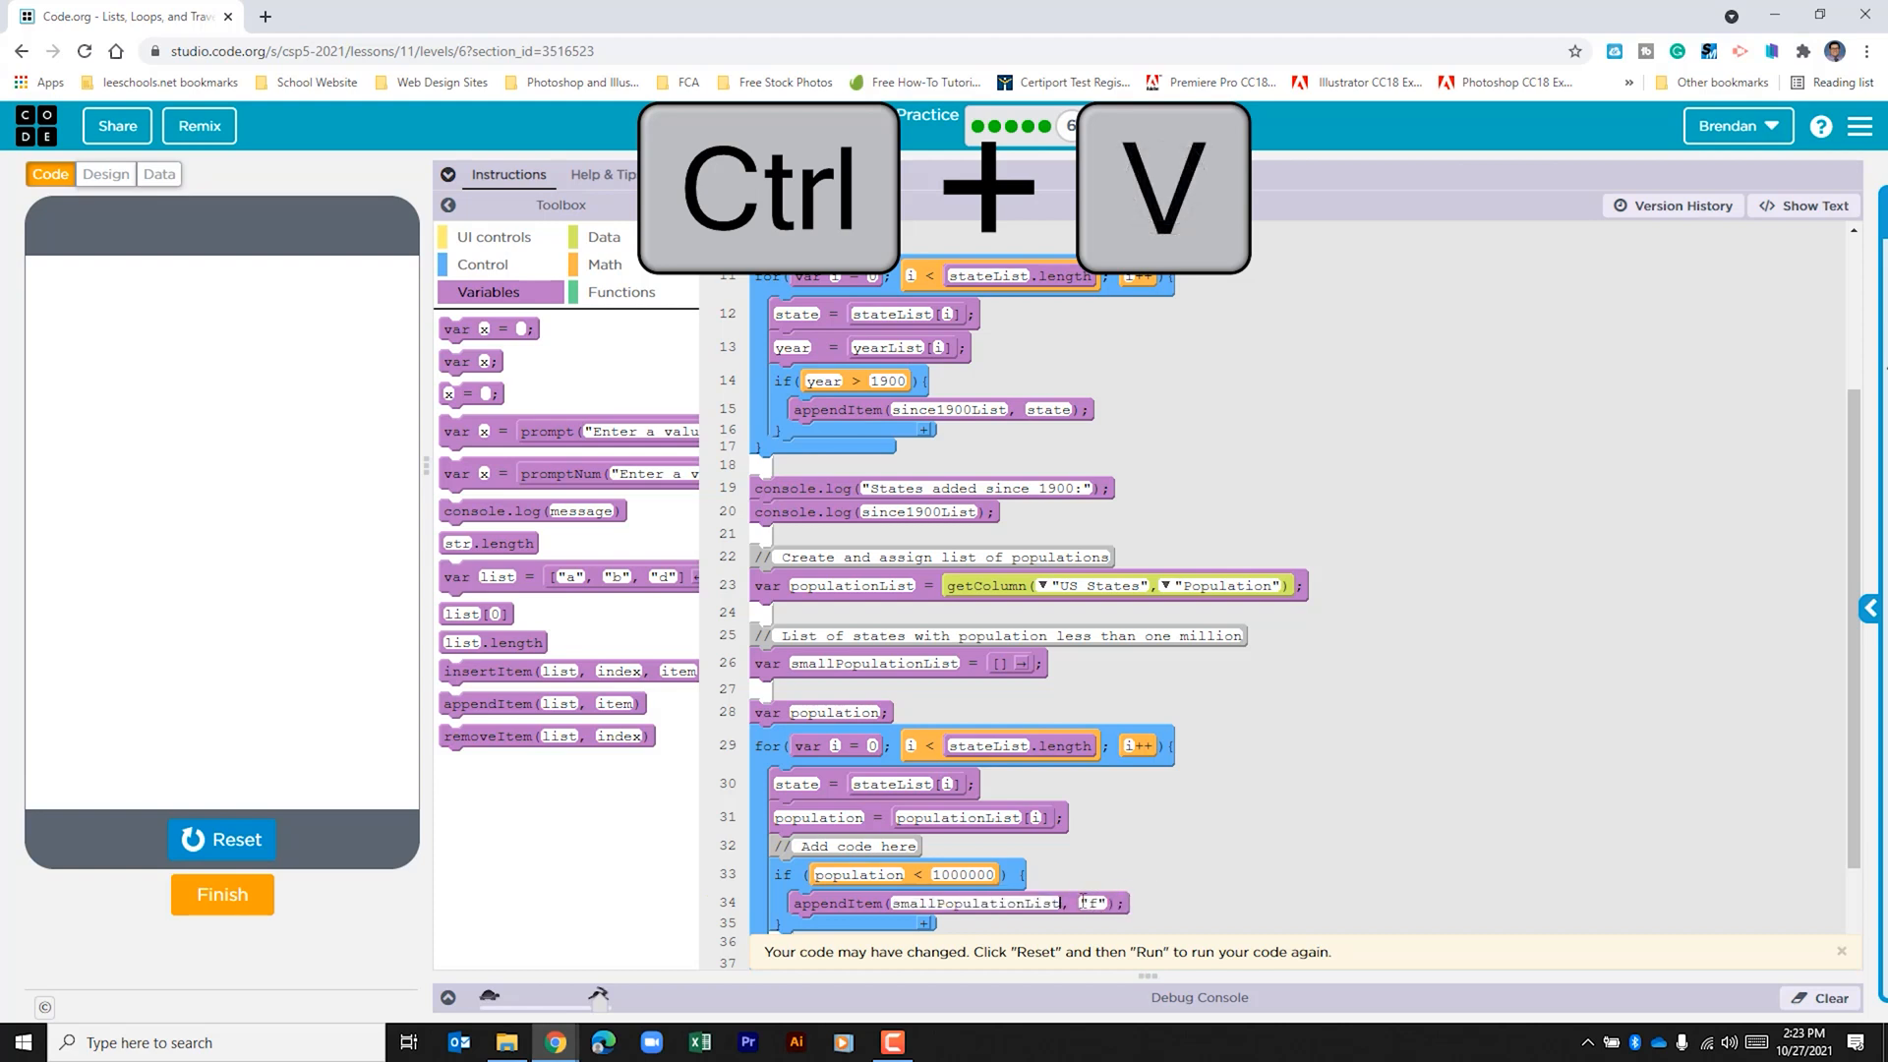
pyautogui.press('ctrl+v')
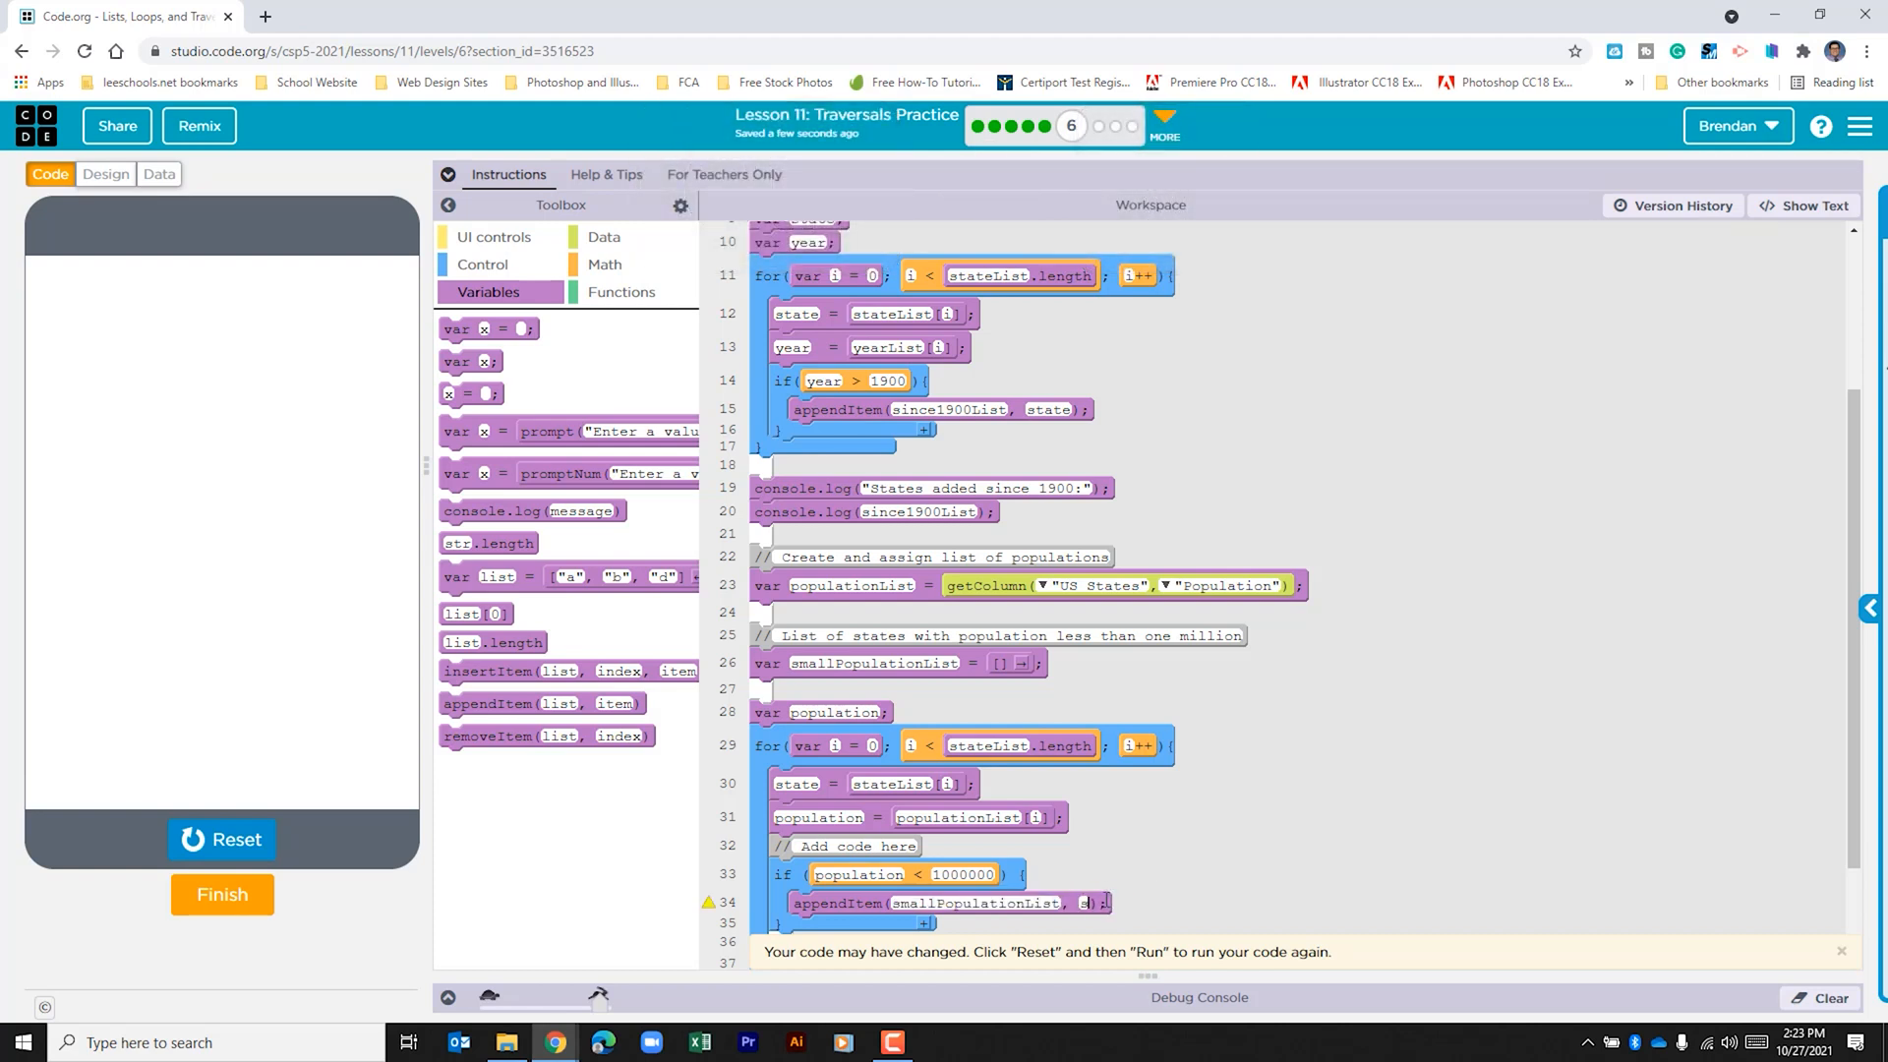
pyautogui.click(1081, 903)
pyautogui.write('state')
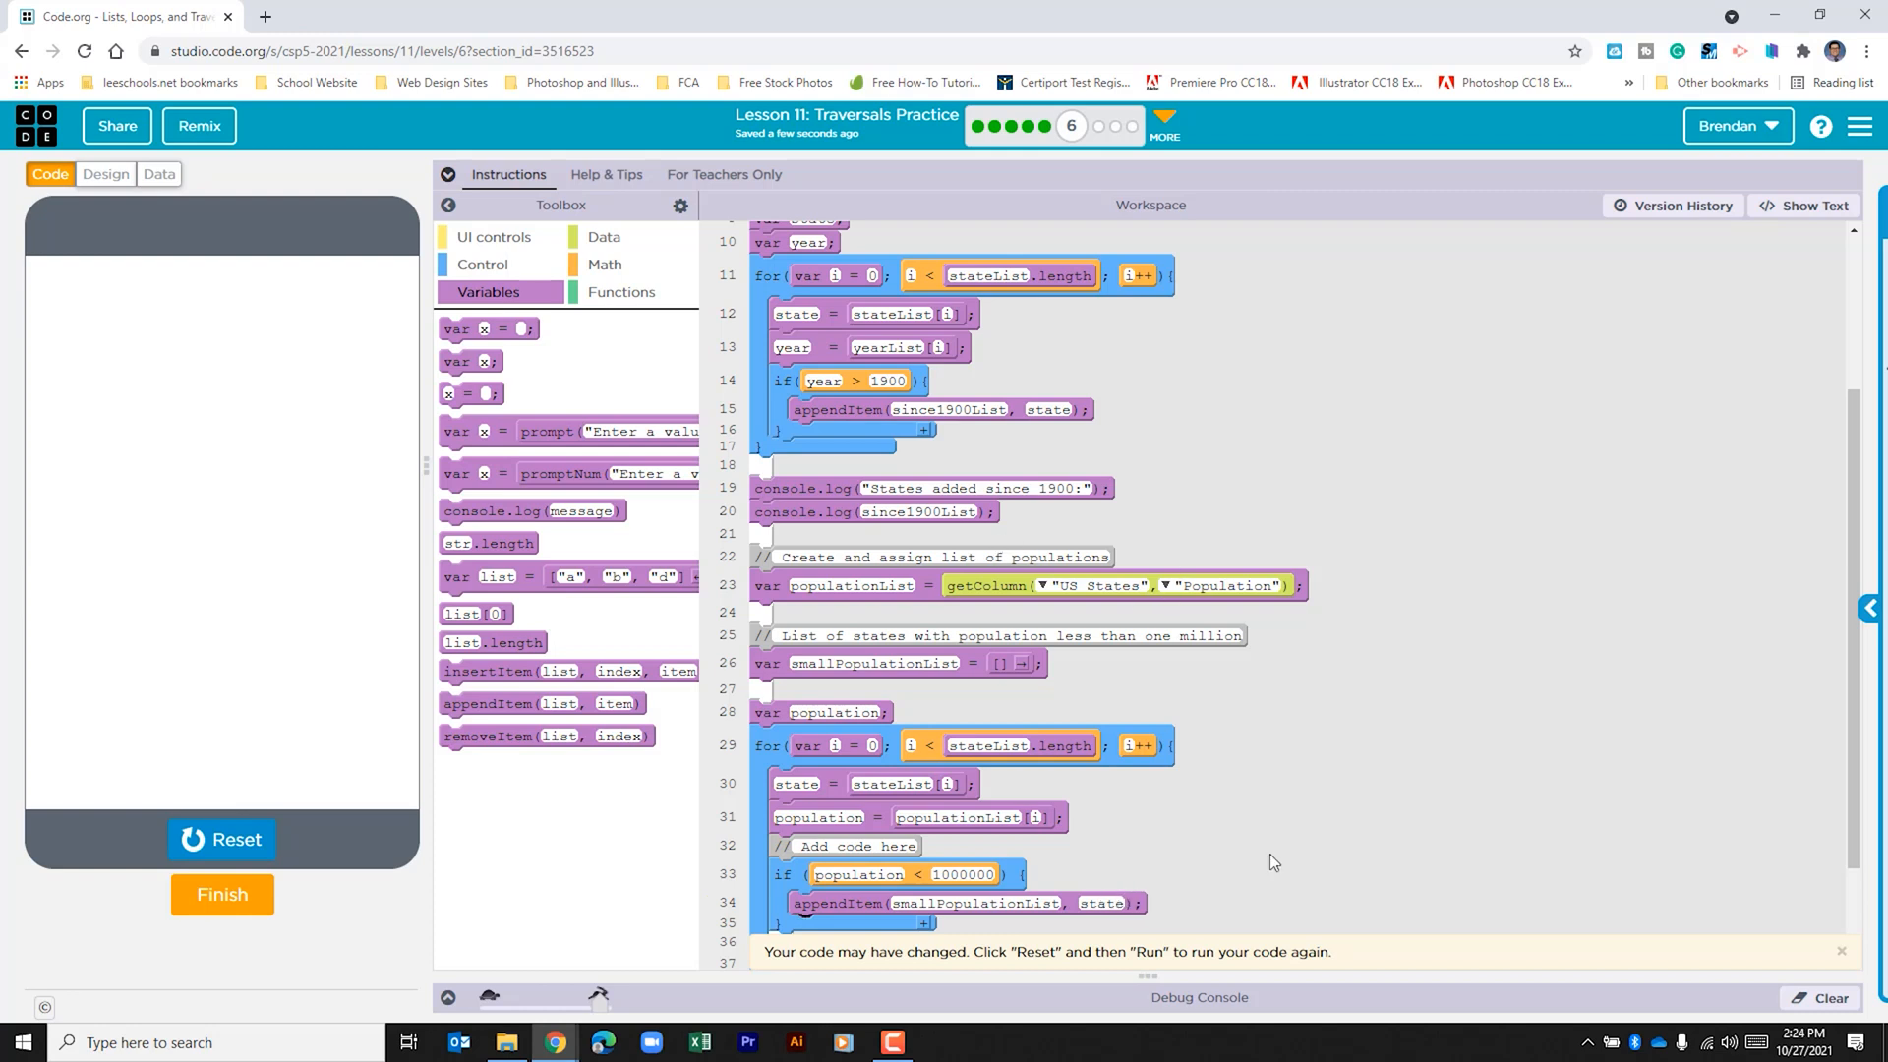
pyautogui.moveTo(1077, 807)
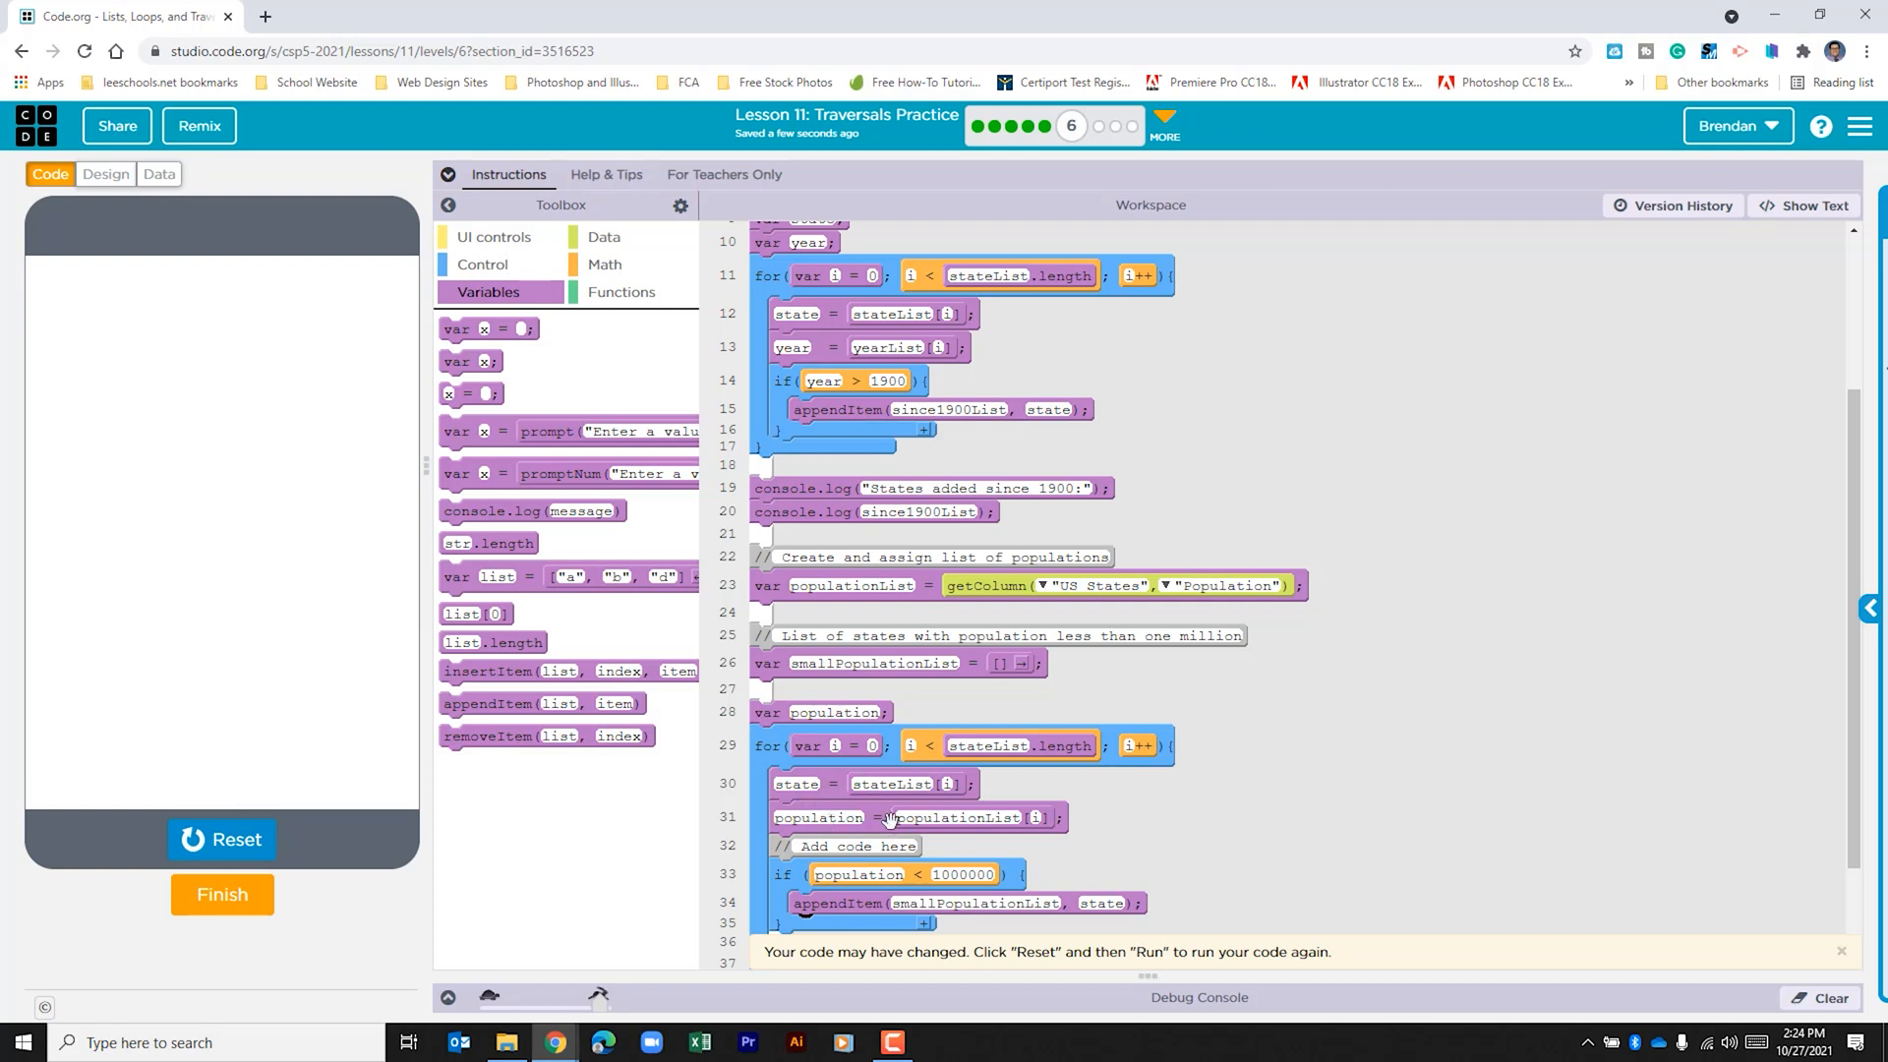
pyautogui.moveTo(839, 816)
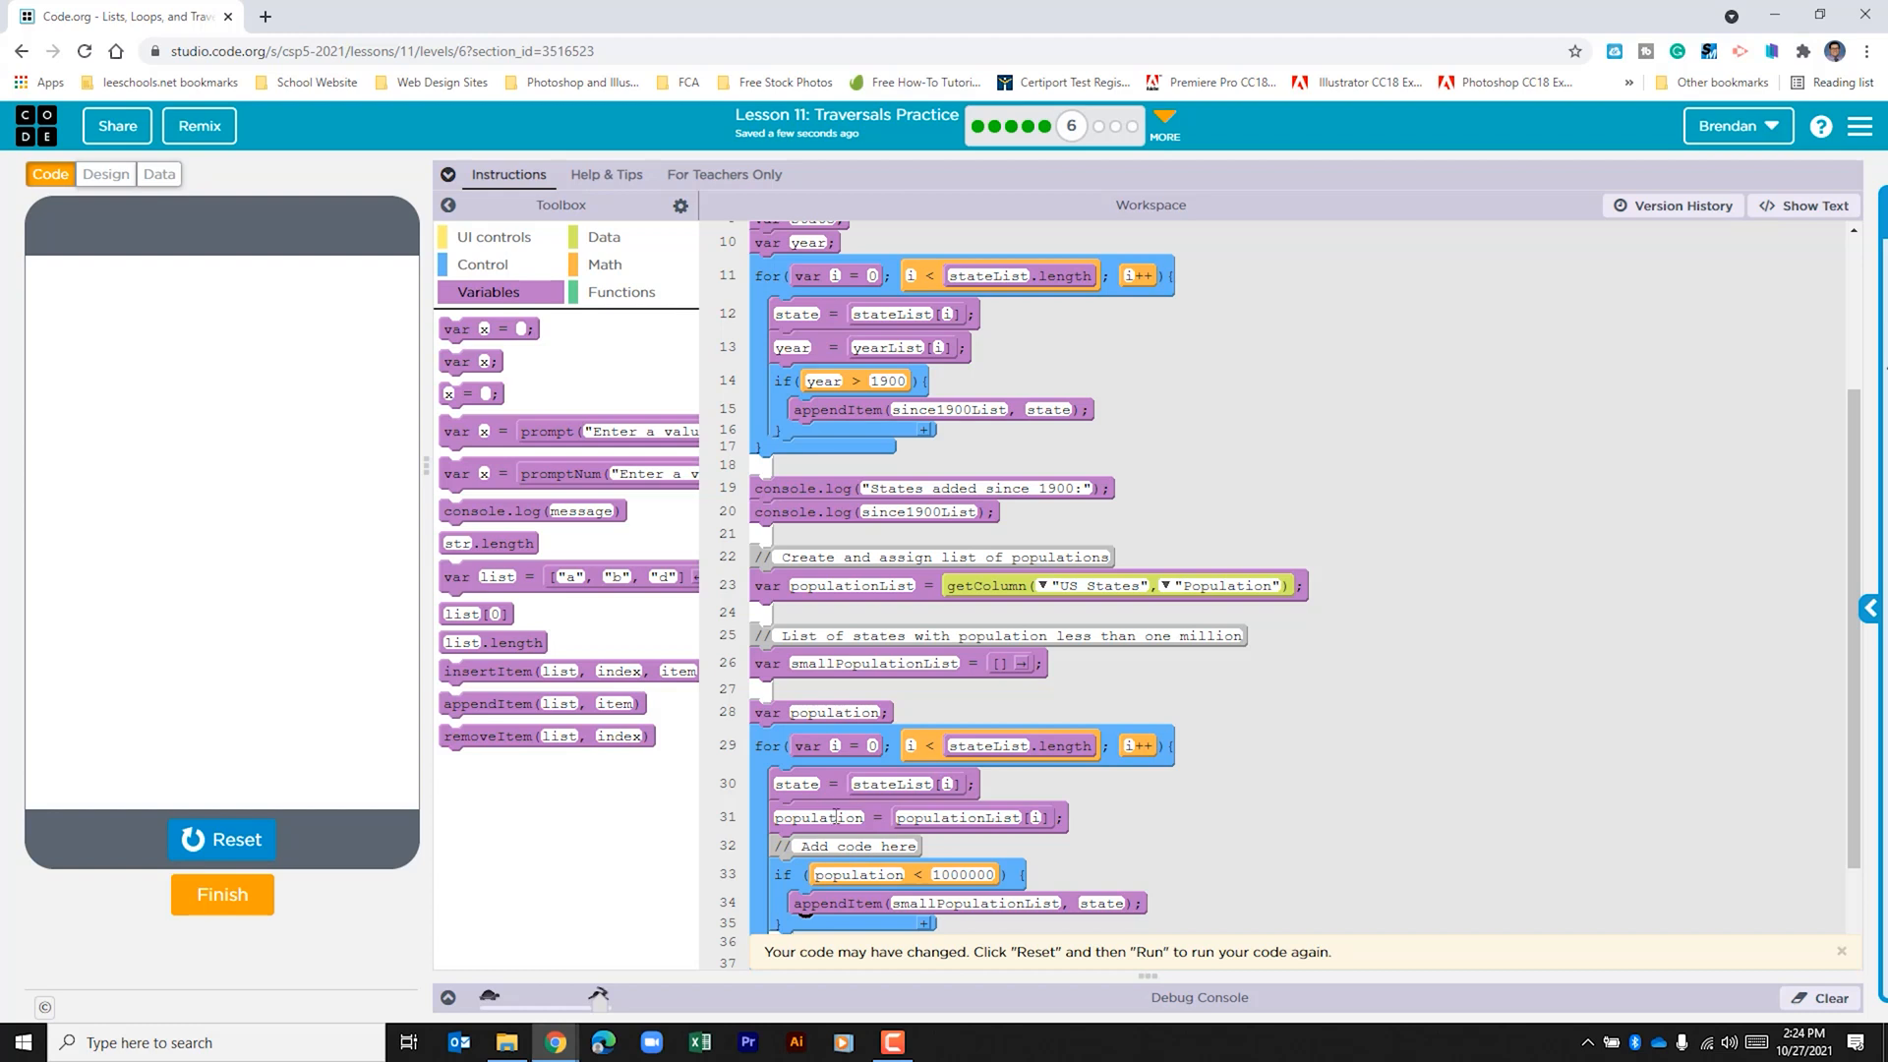
pyautogui.moveTo(1048, 818)
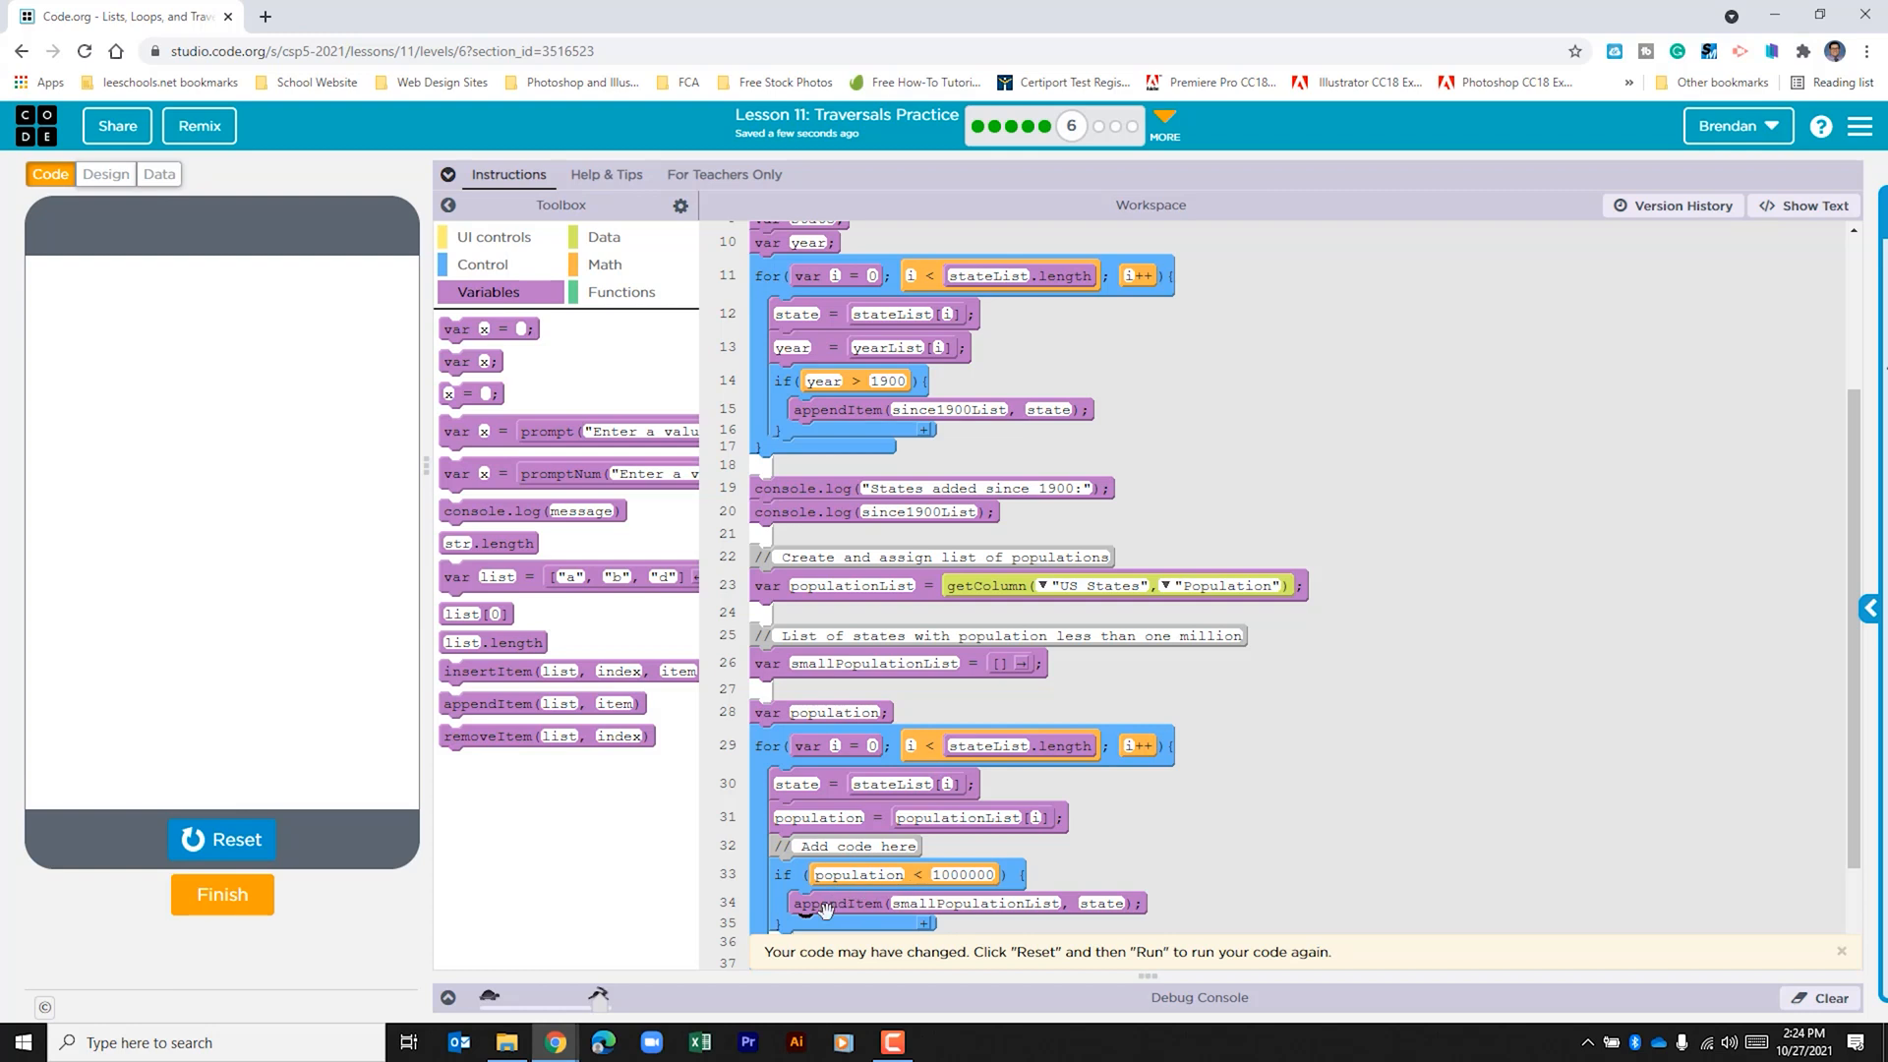
pyautogui.moveTo(952, 665)
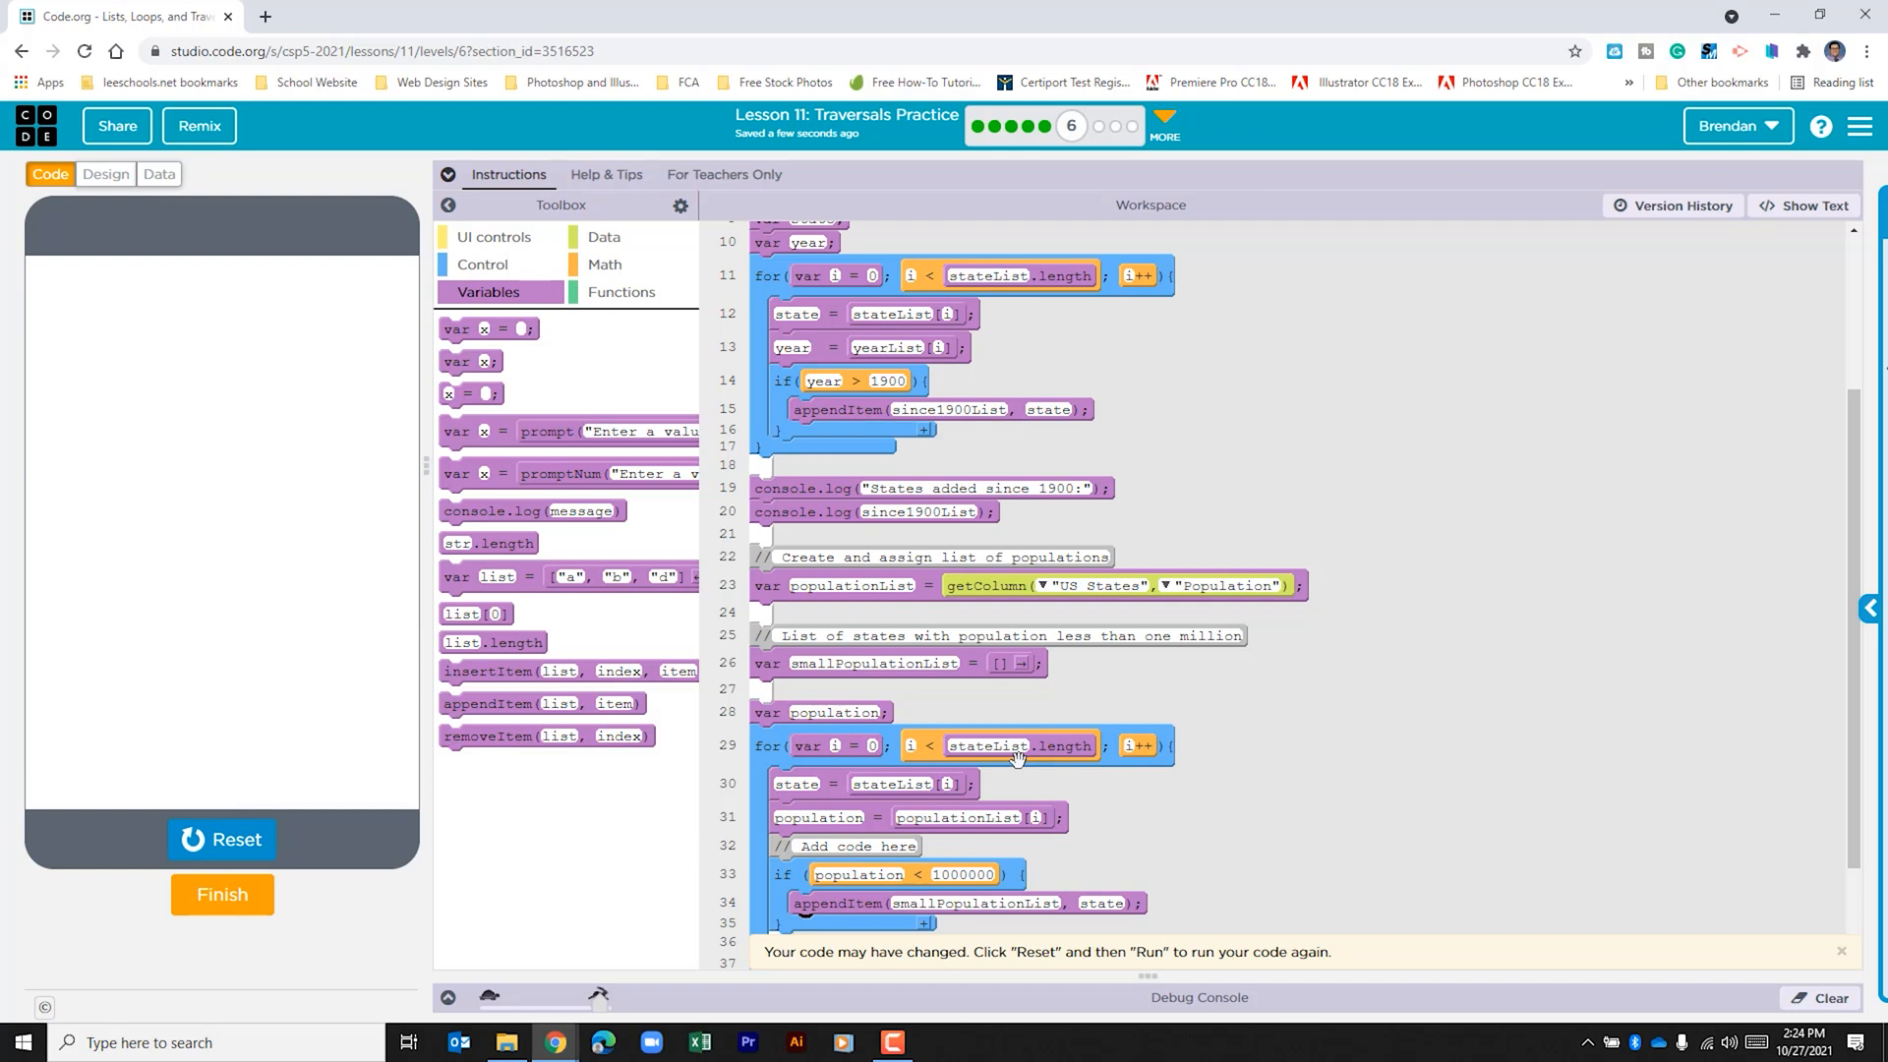
# Reset and rerun the program to print Alaska, Delaware, North Dakota, South Dakota, Vermont and Wyoming.
pyautogui.click(223, 840)
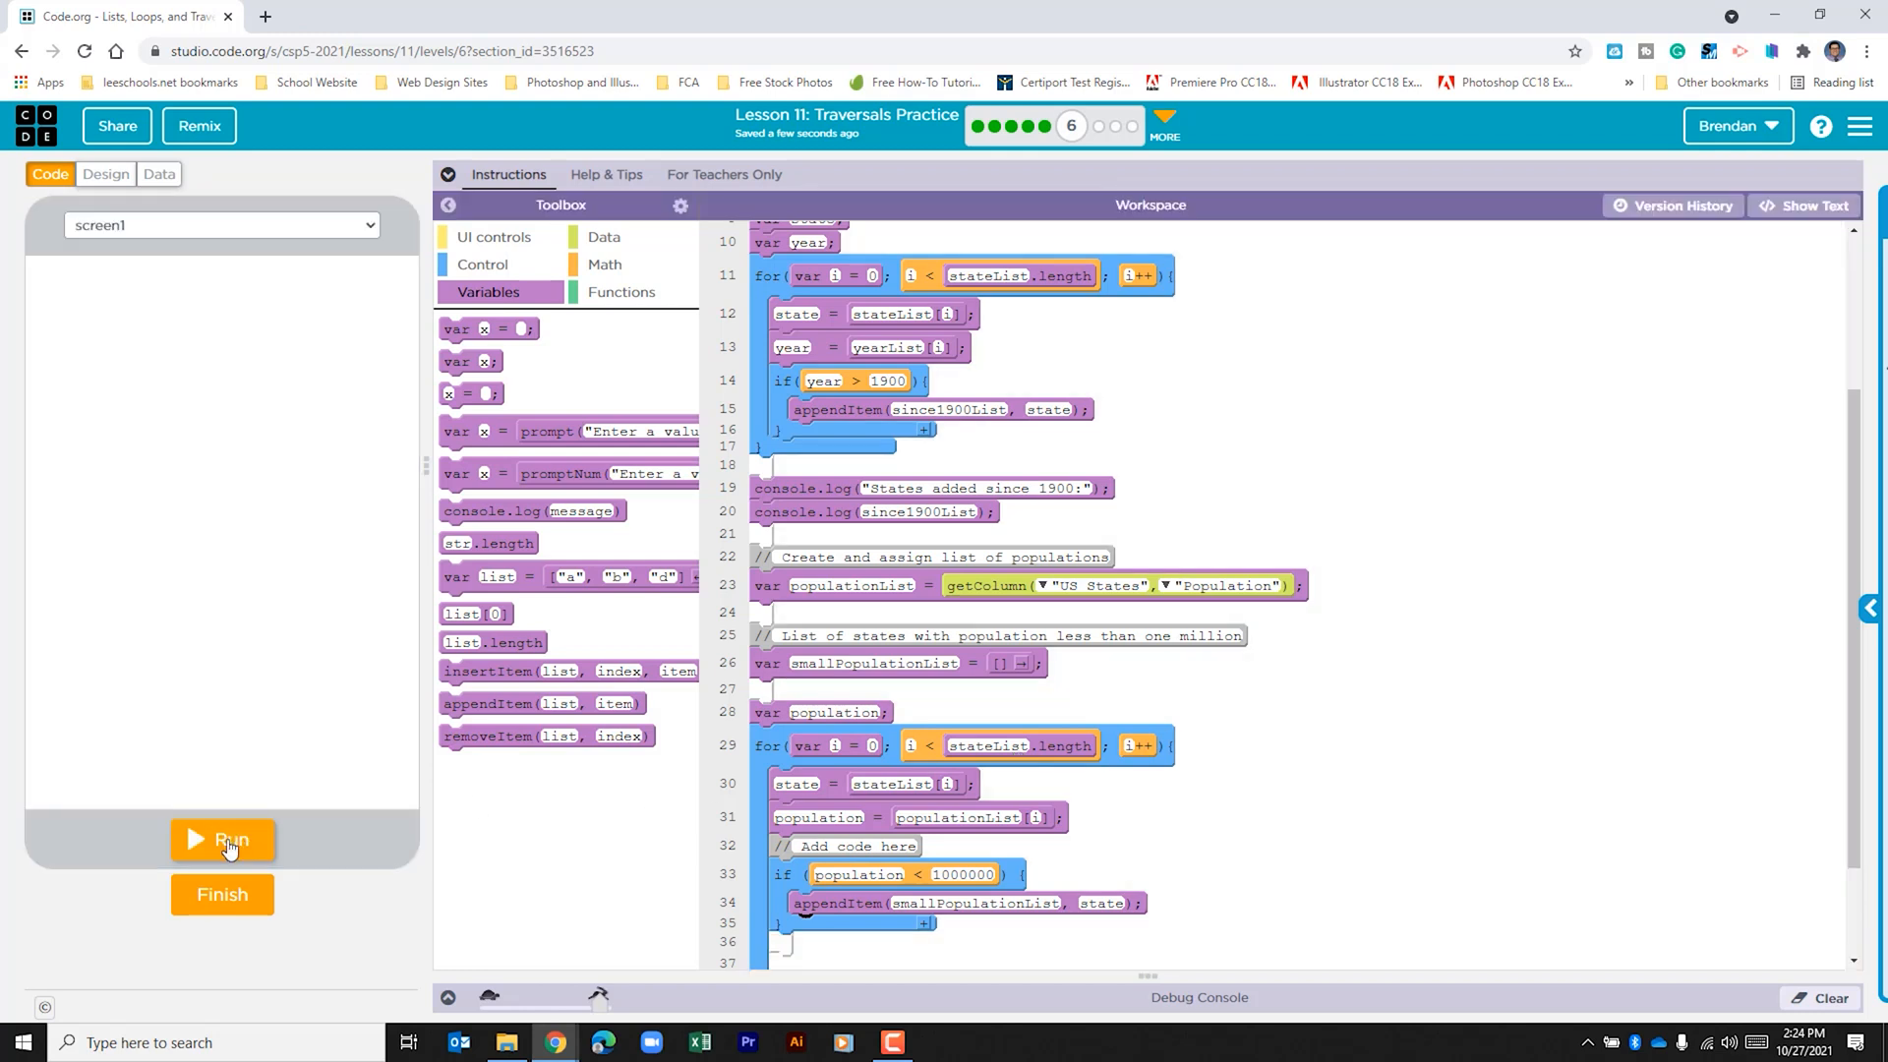
pyautogui.click(222, 840)
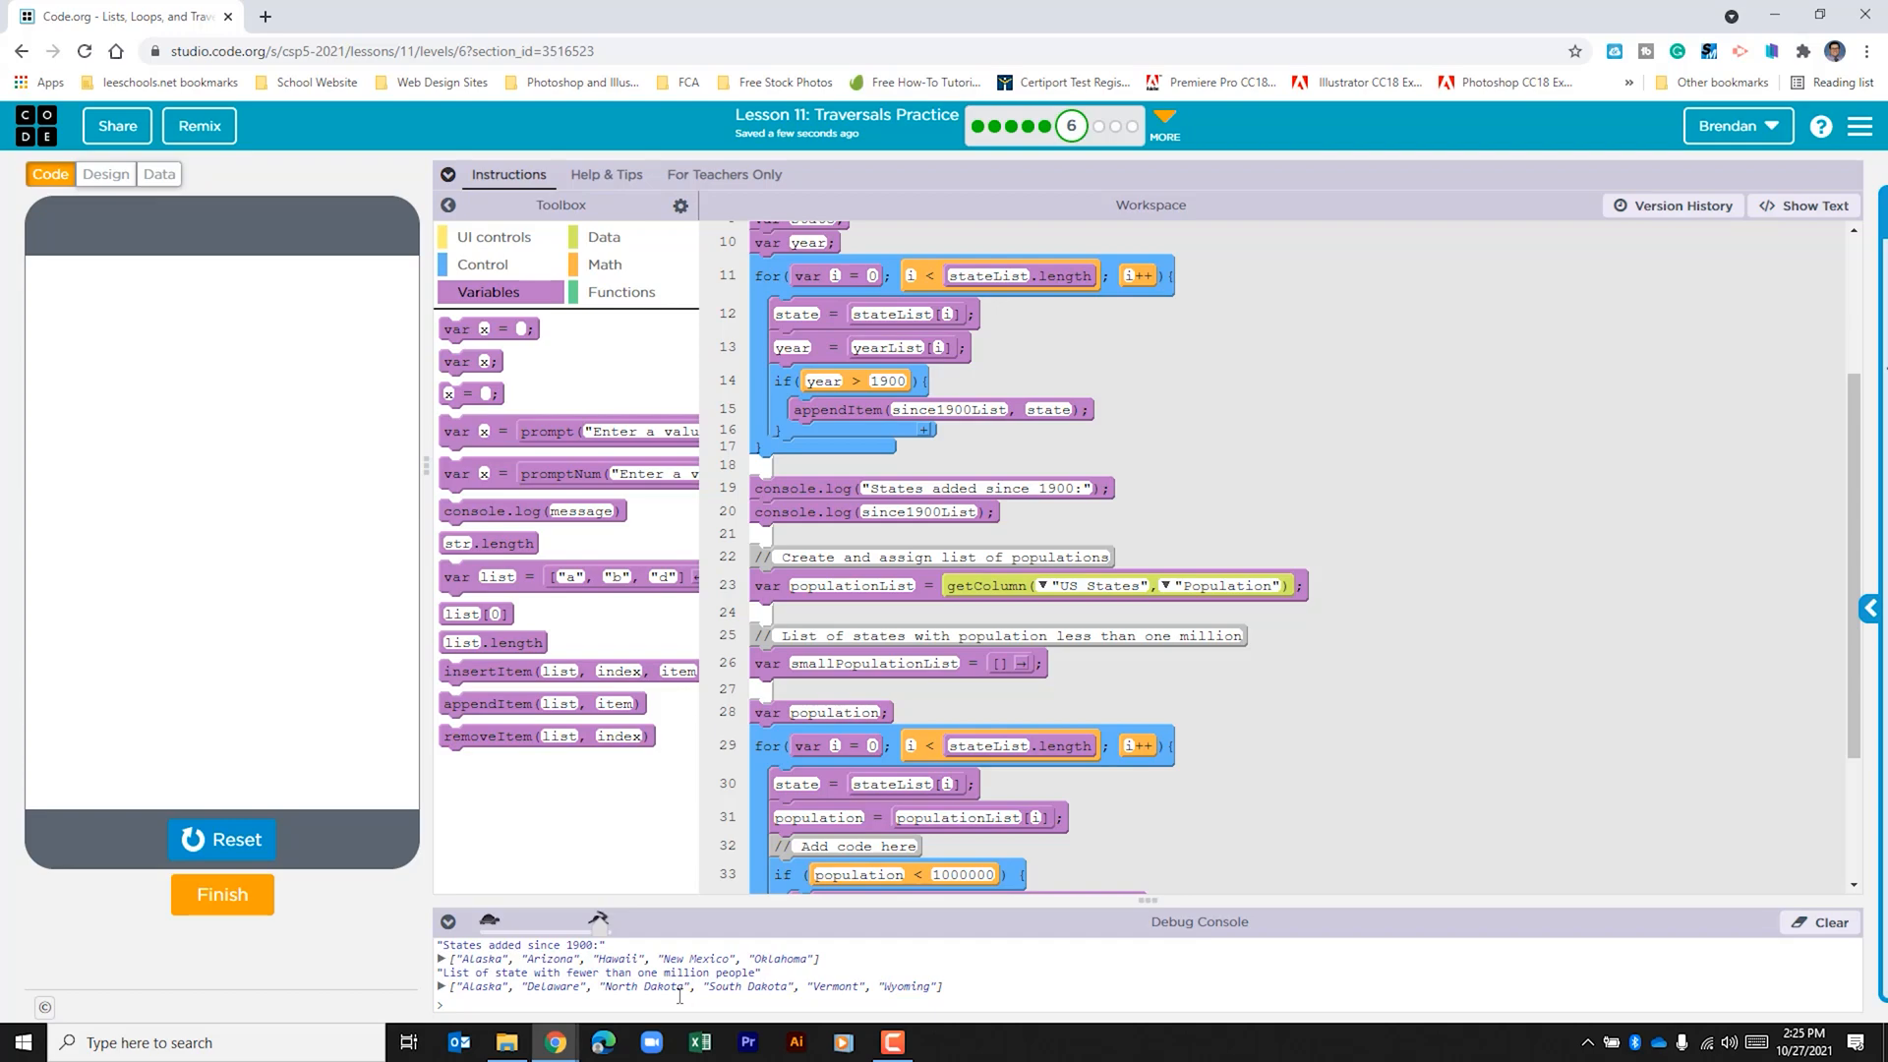
pyautogui.moveTo(689, 989)
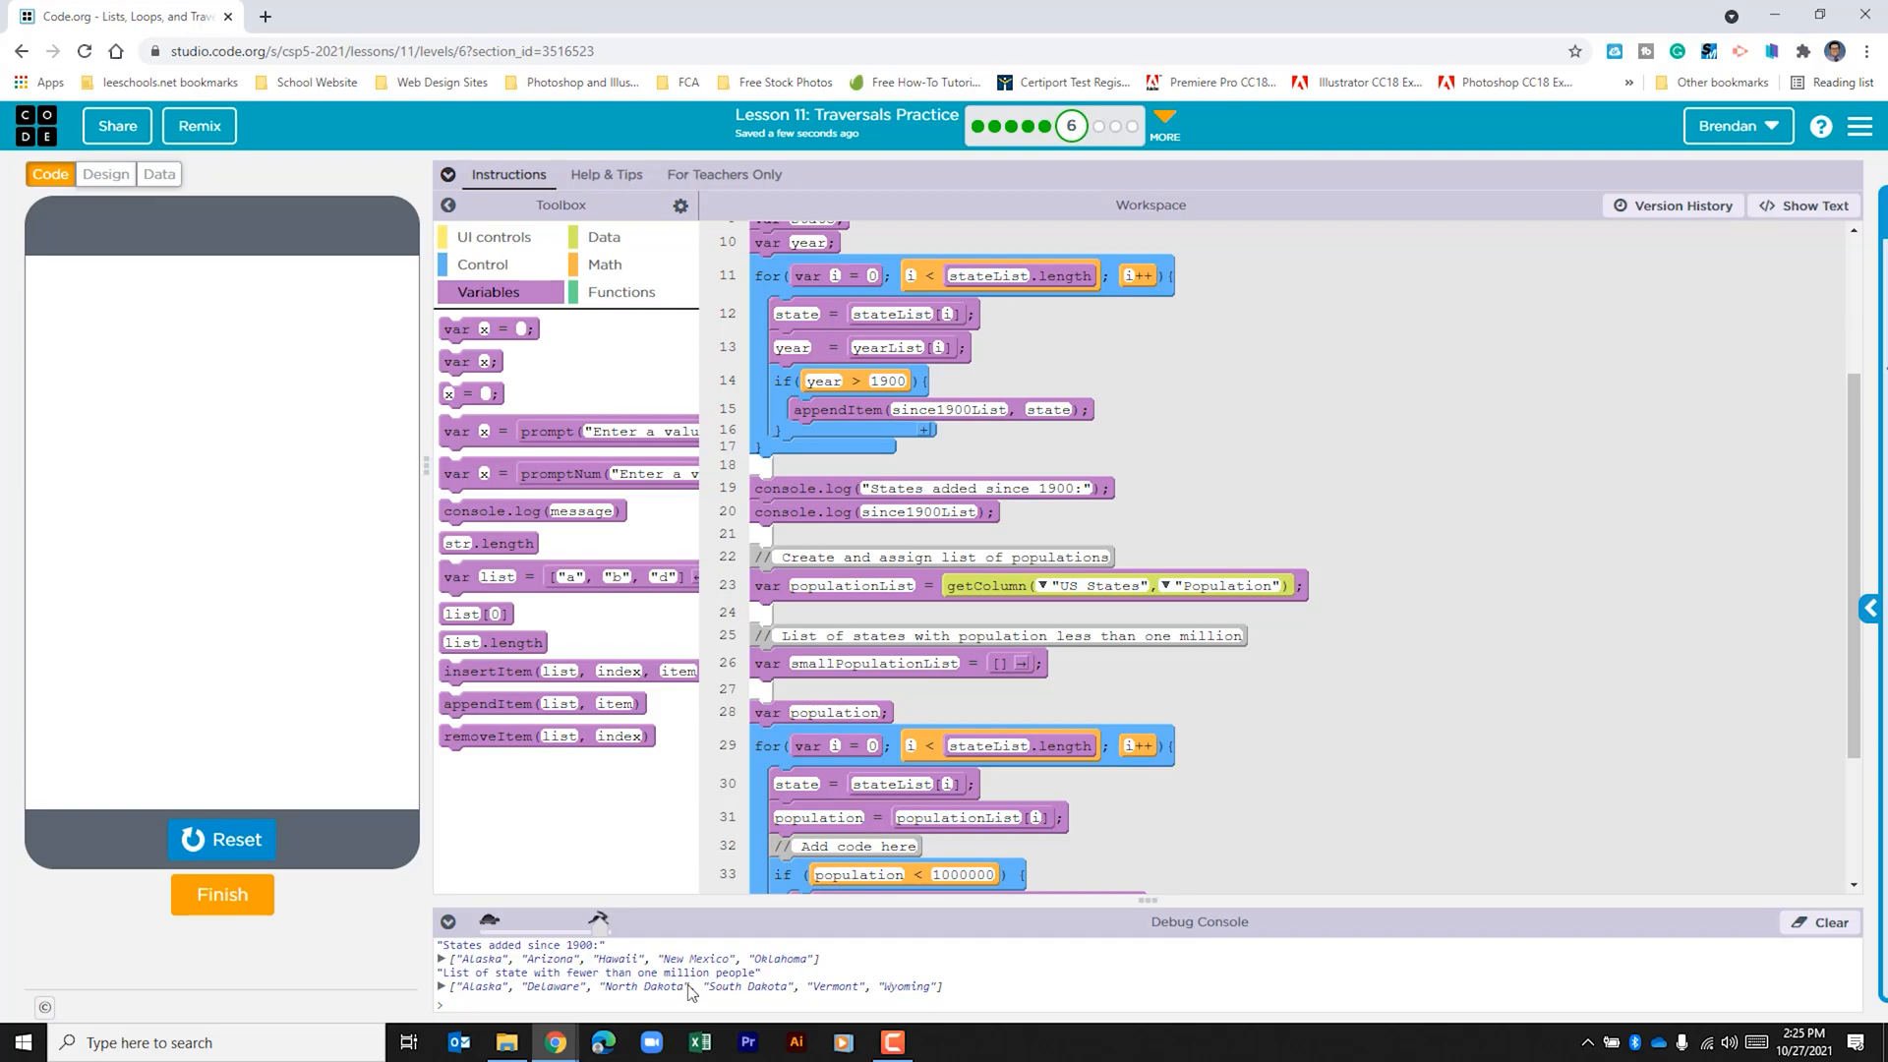